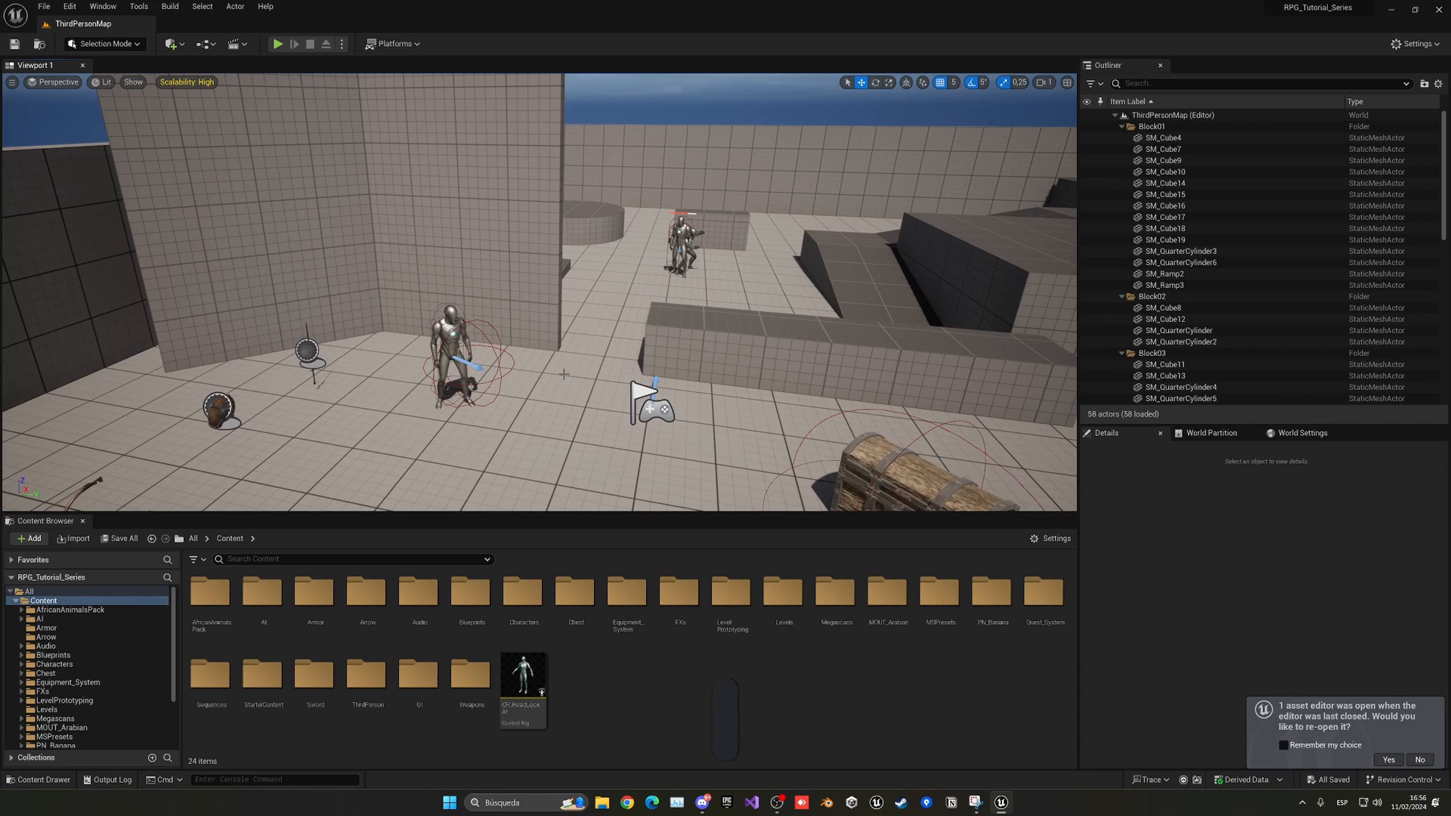
- Play-test the third-person level and stop the session
left_click(276, 44)
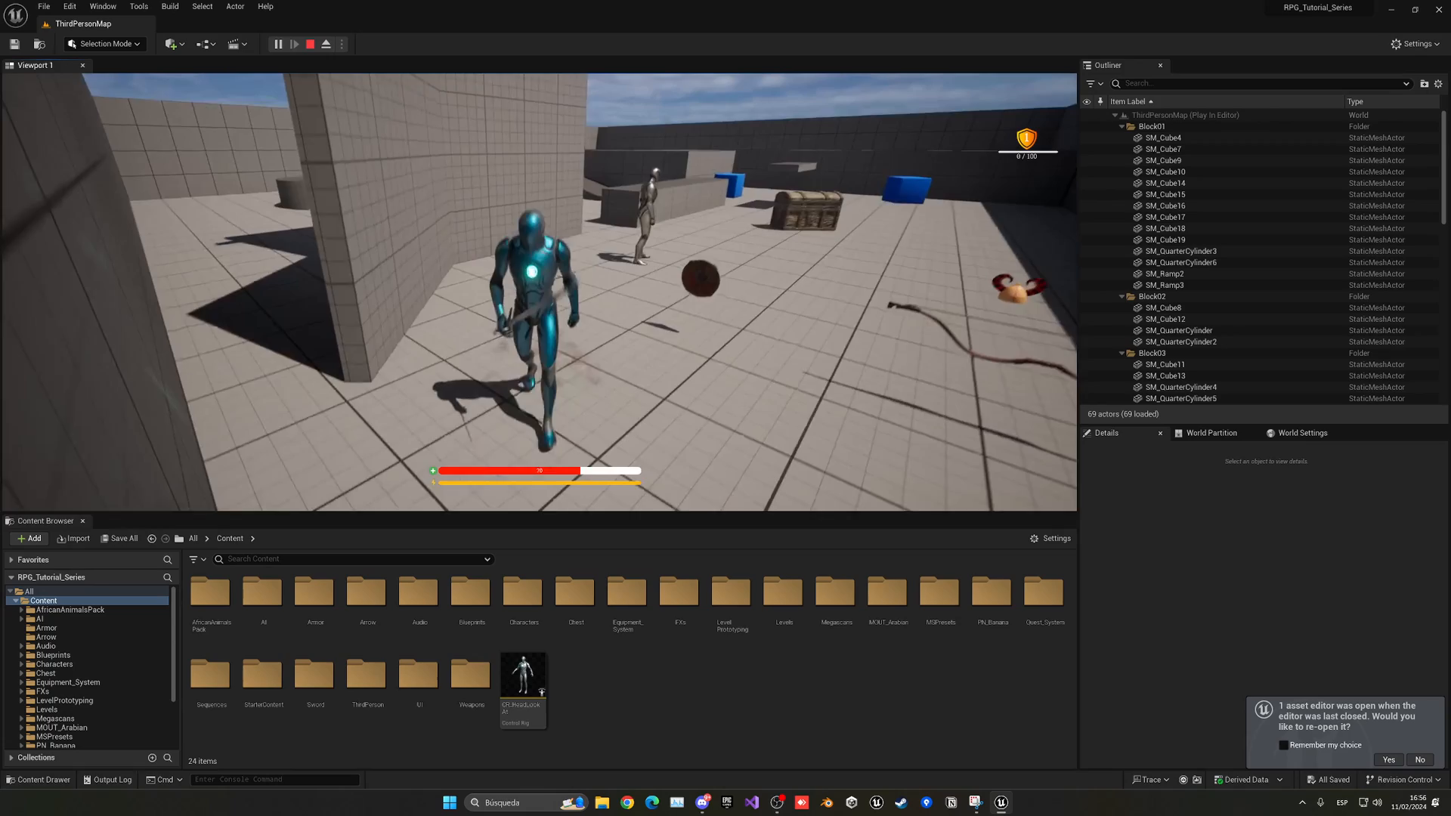
left_click(325, 44)
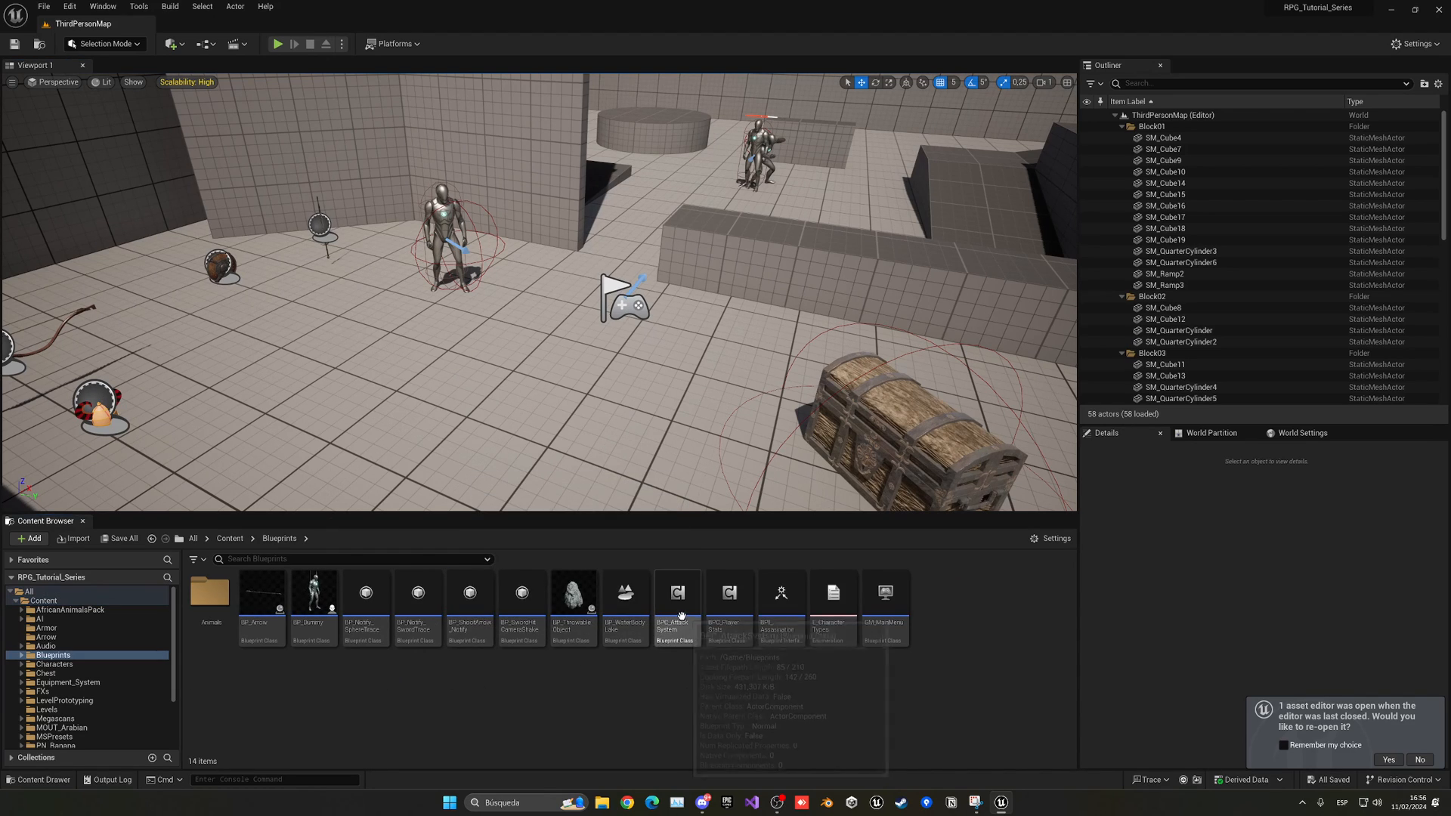
- Open BPC_AttackSystem and navigate its event graph to the Sword Attack call
double_click(677, 593)
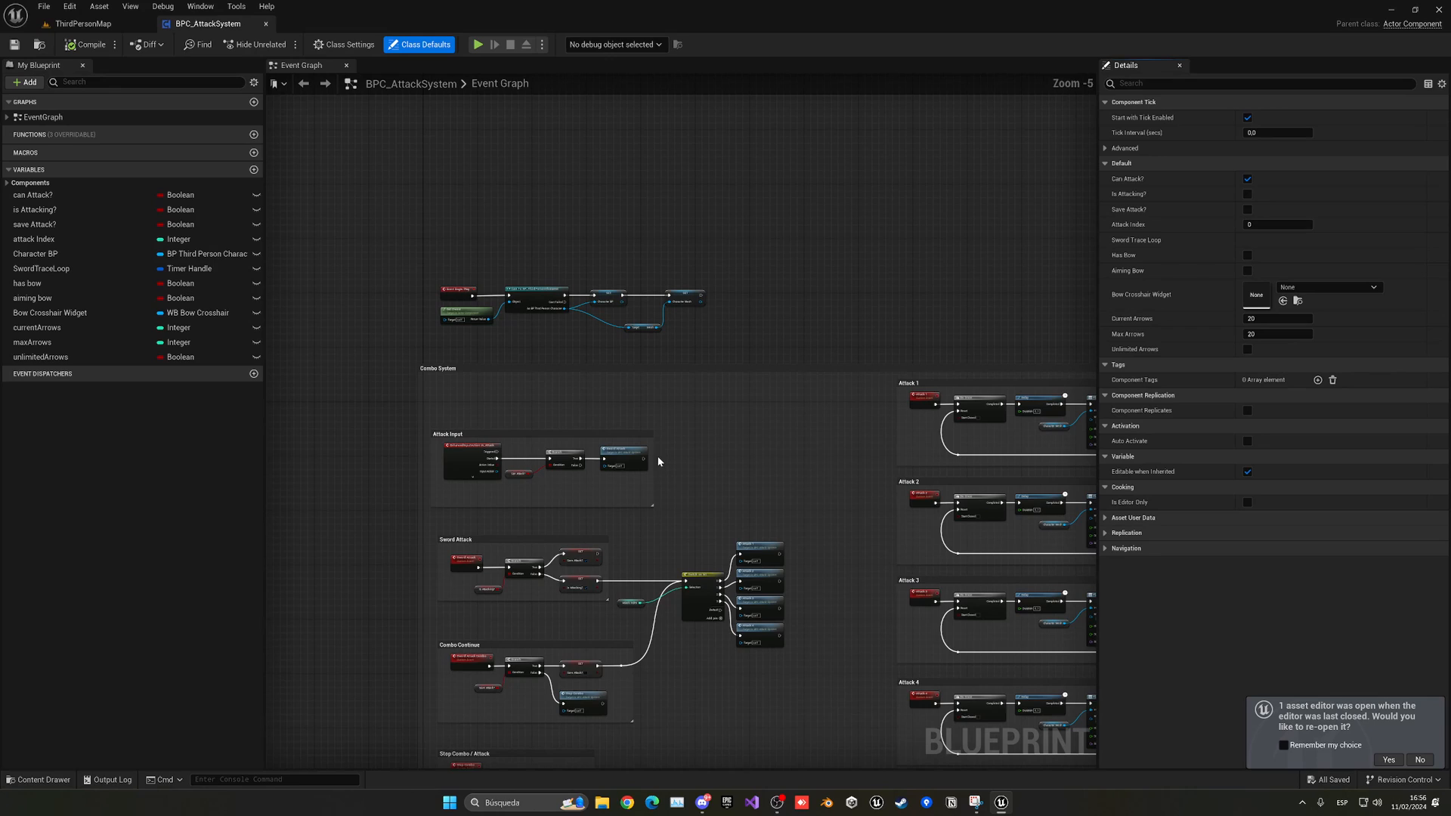
scroll("down", 3)
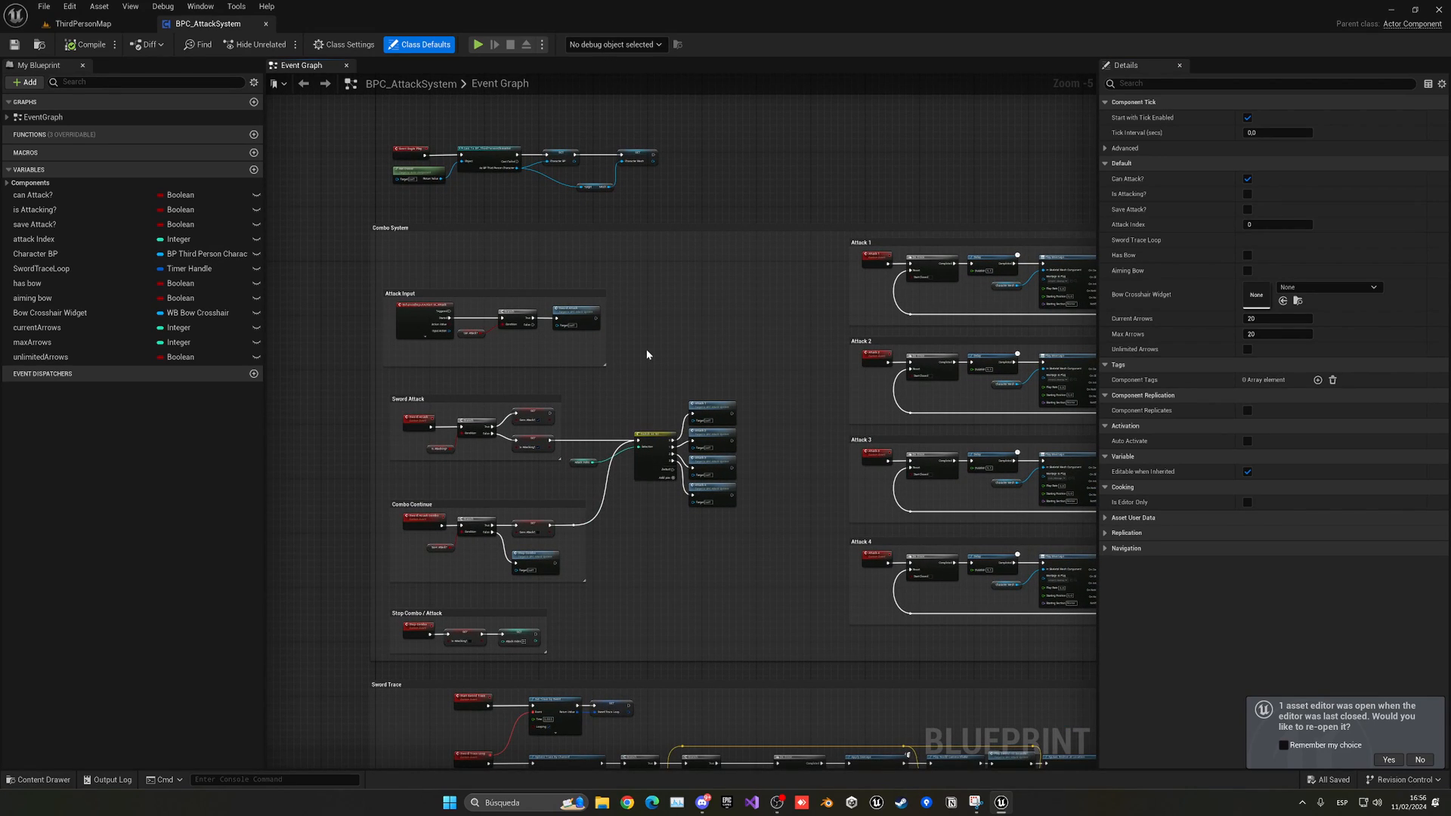
mouse_move(616, 374)
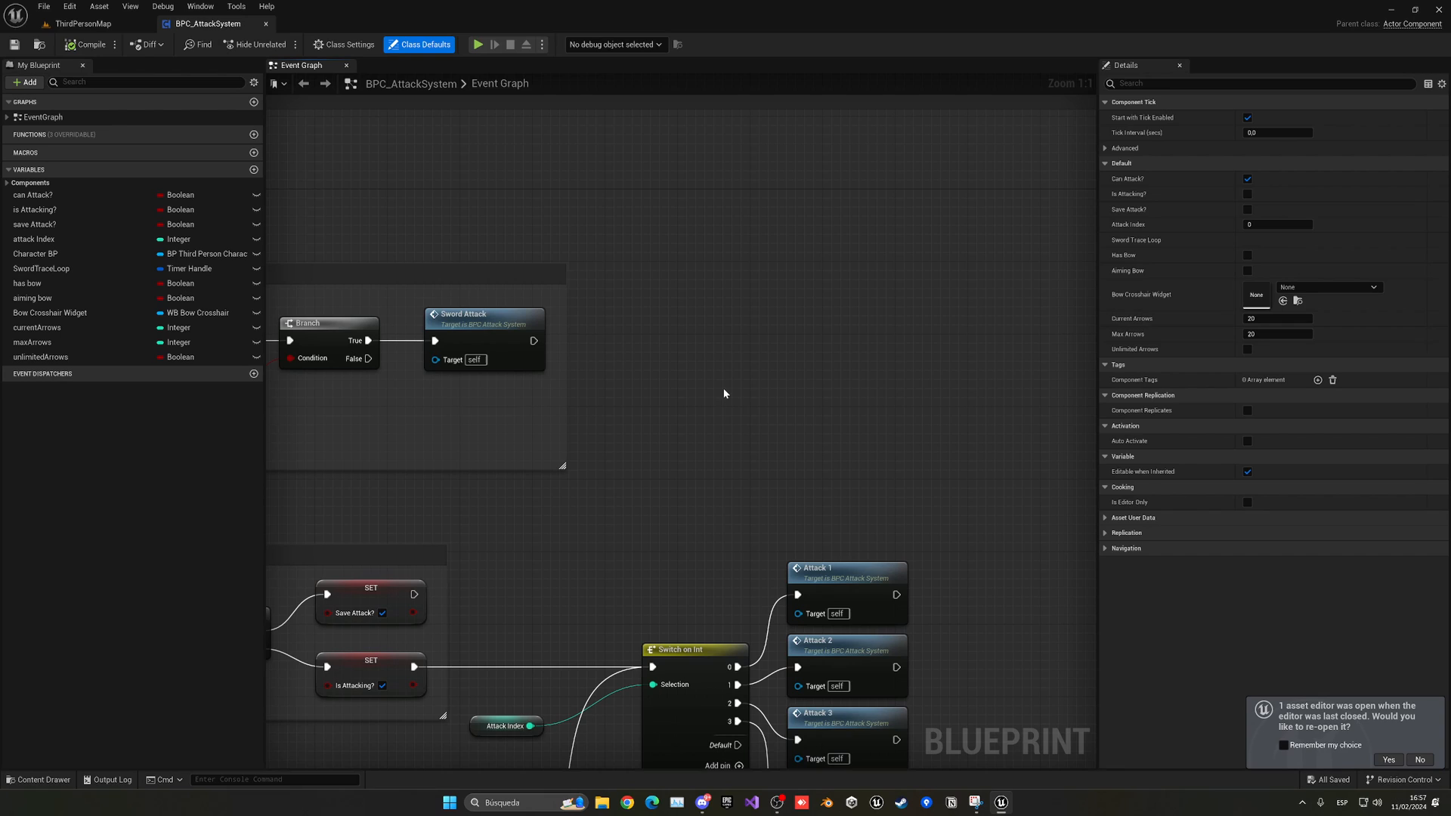
mouse_move(722, 385)
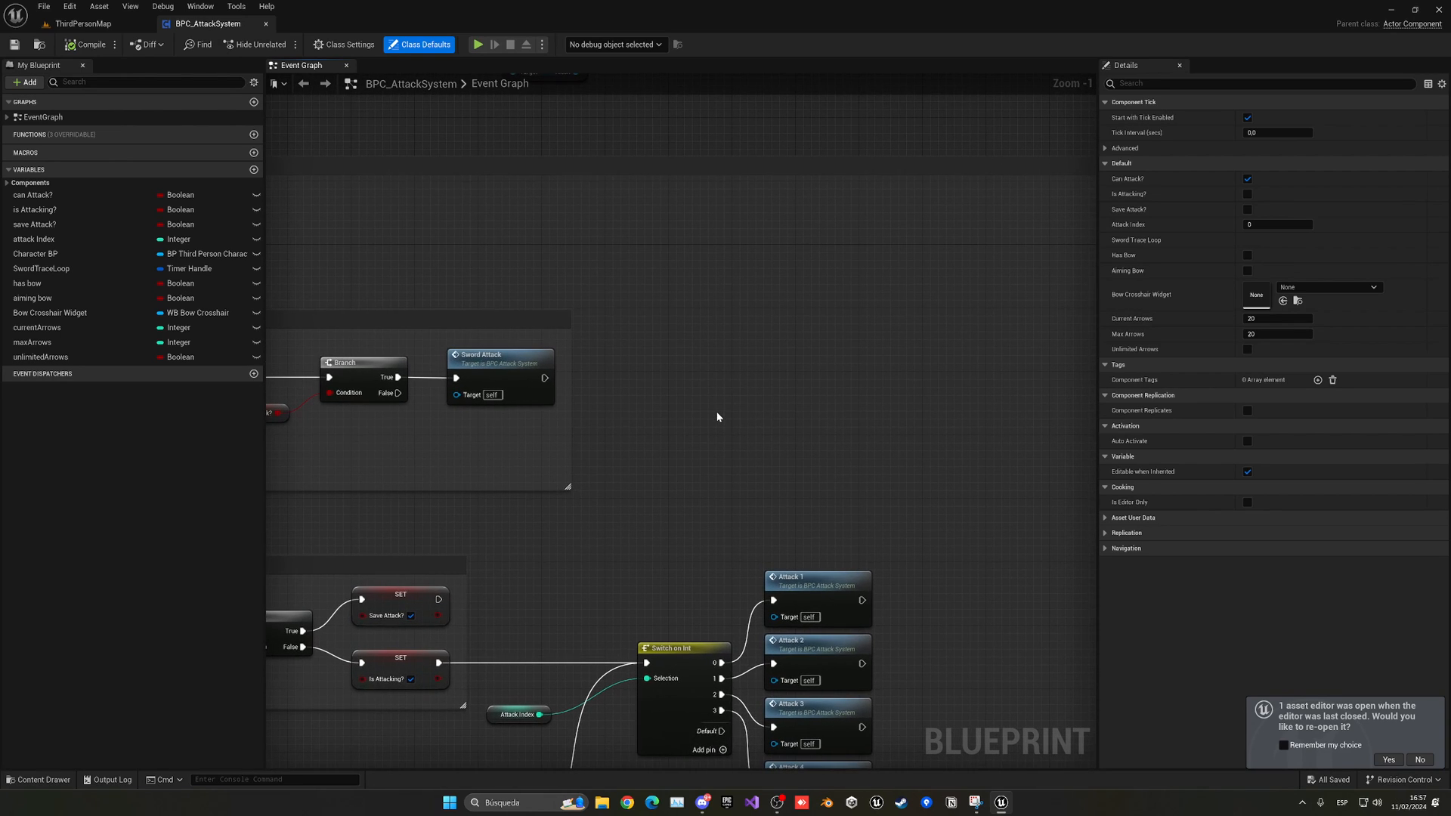
mouse_move(43, 257)
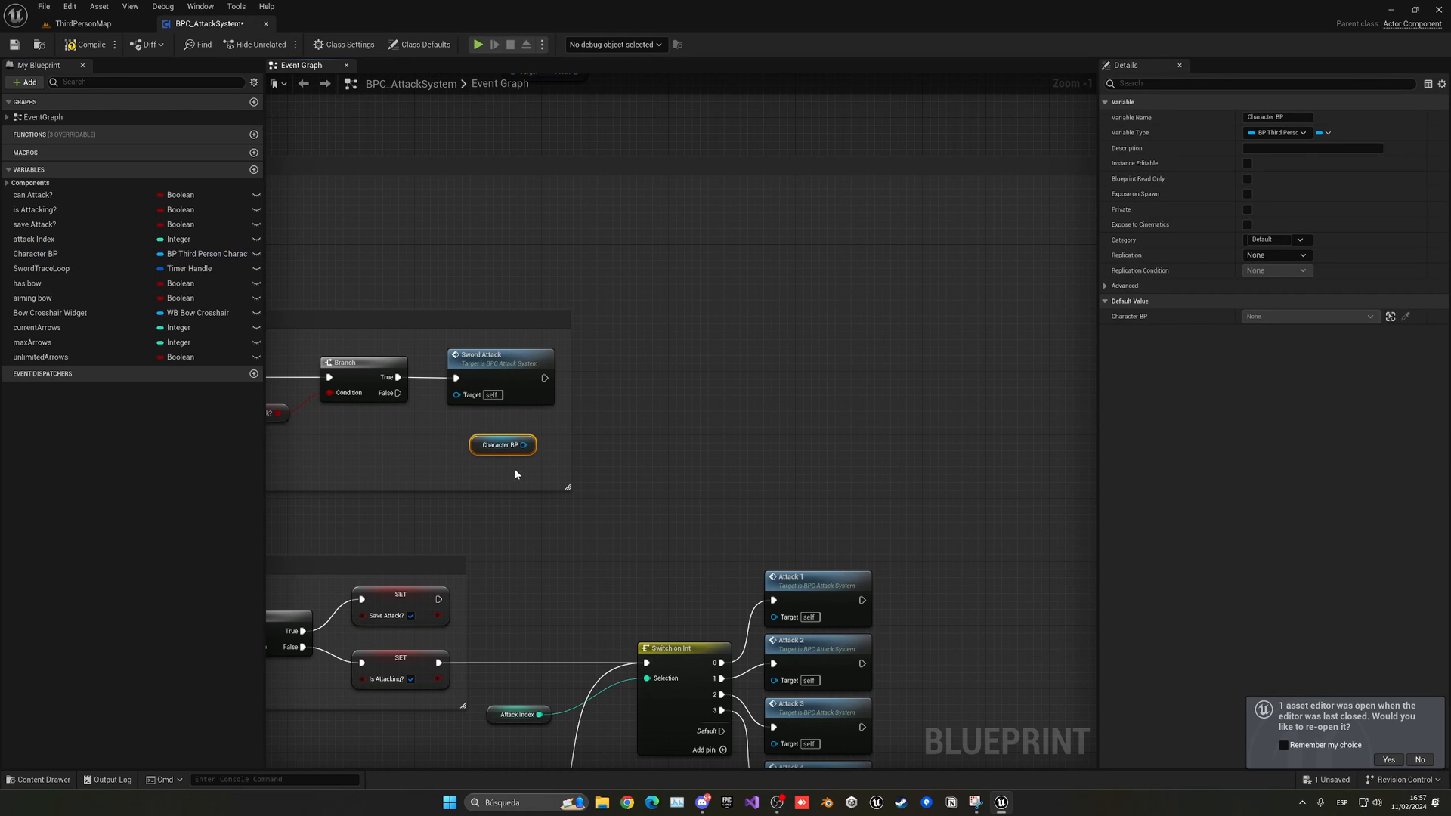
scroll("down", 3)
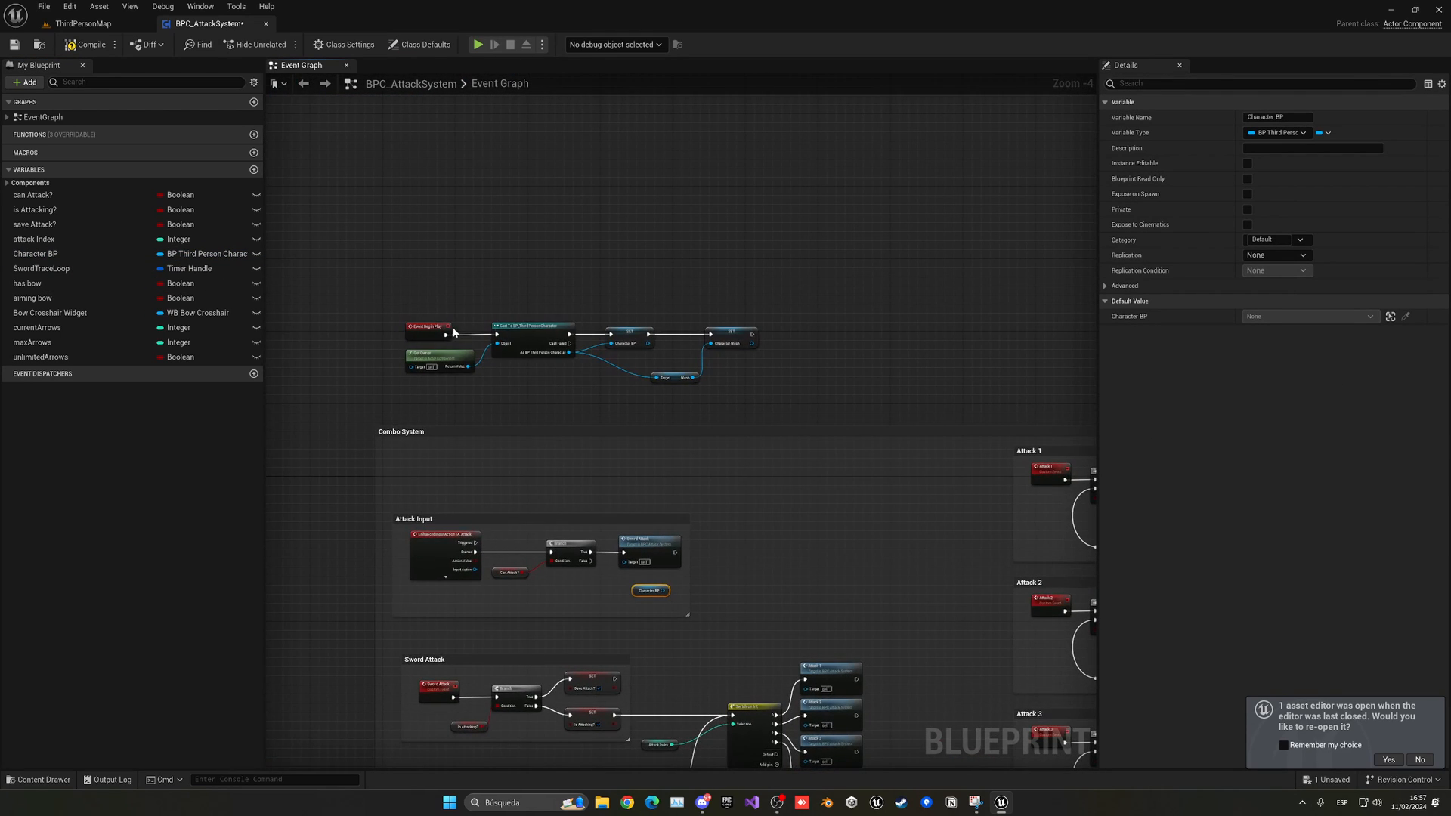
scroll("up", 3)
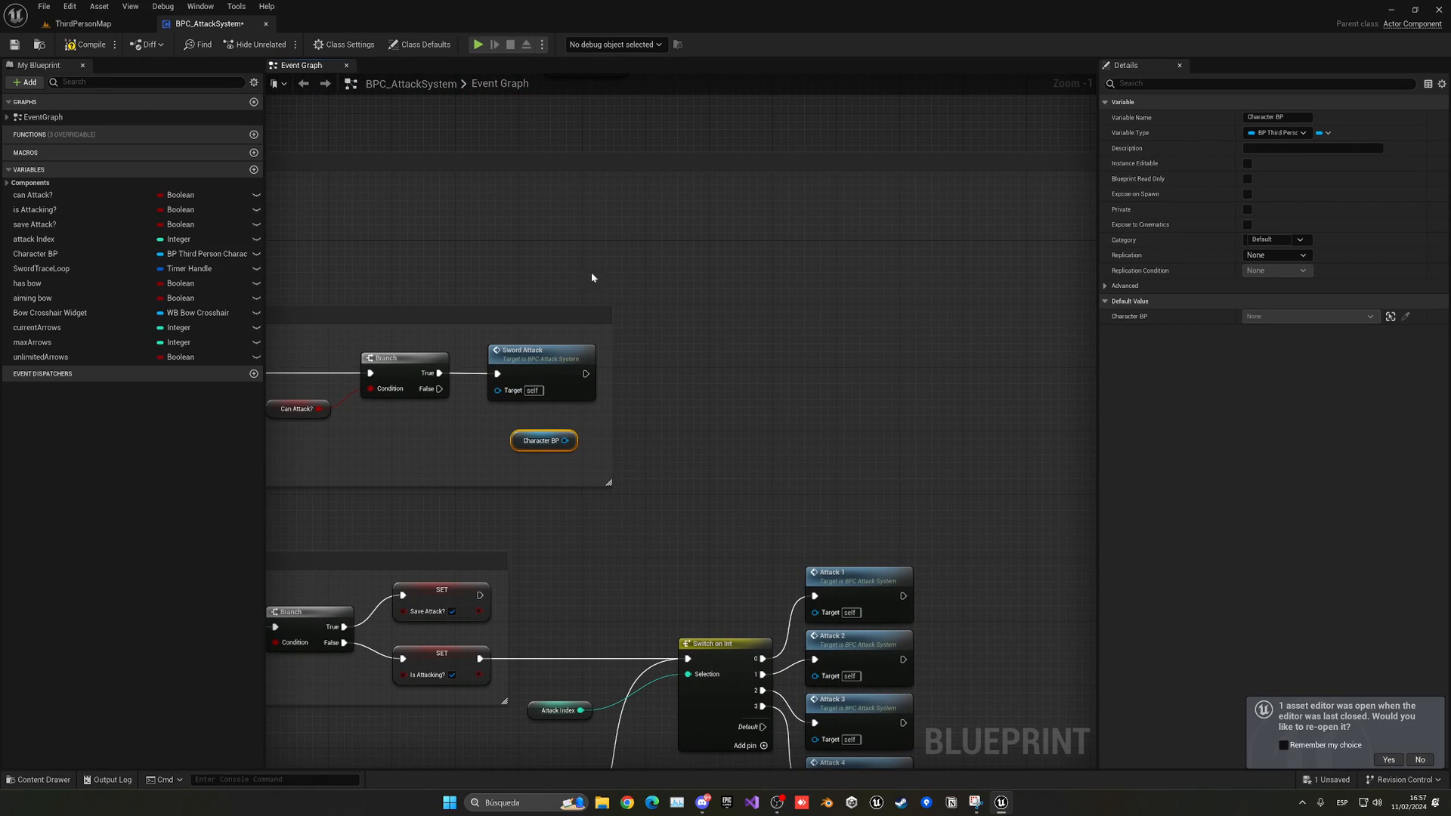
mouse_move(692, 441)
type("set actor rota")
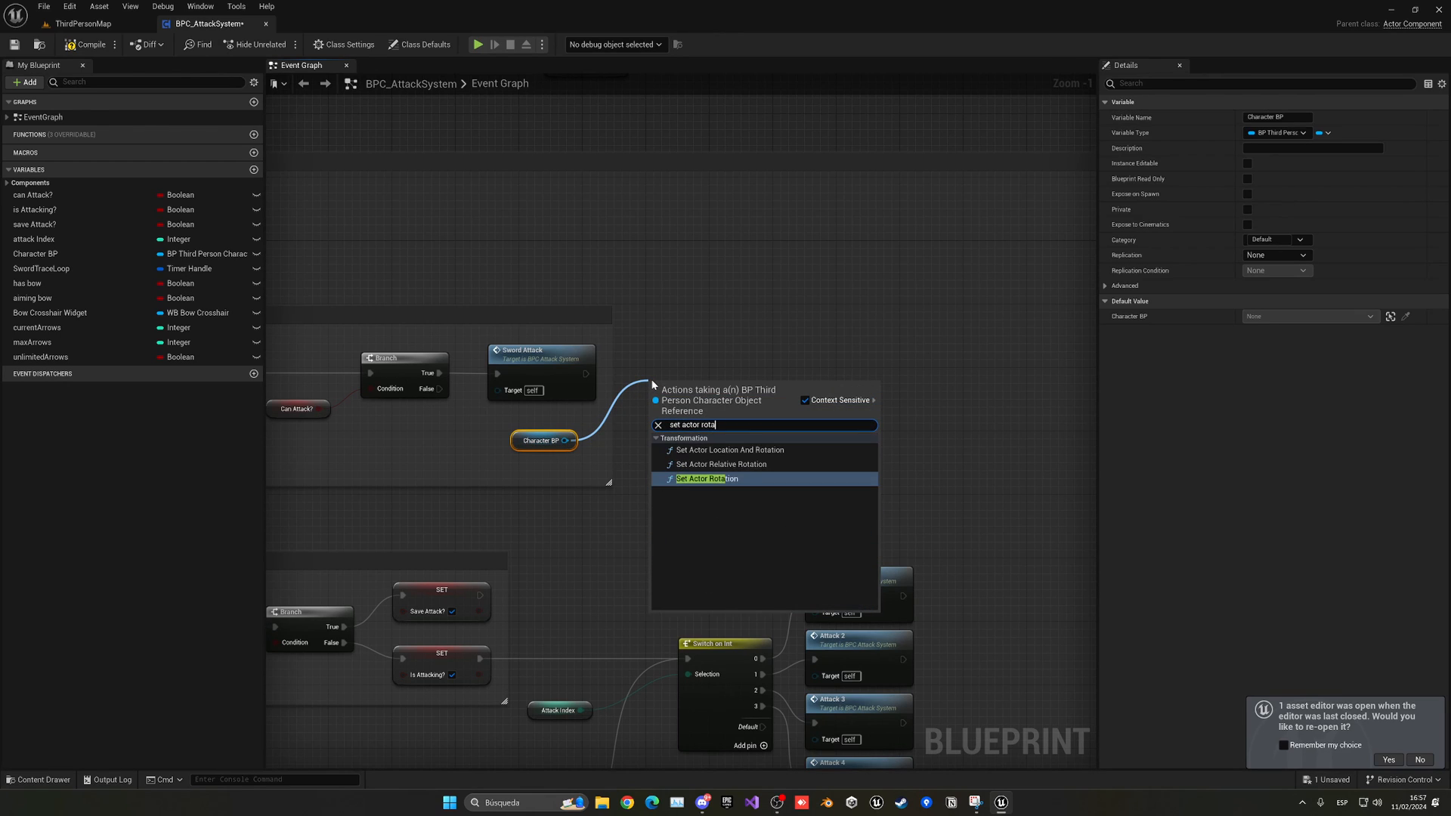
- Add a Set Actor Rotation node targeting Character BP after Sword Attack
left_click(708, 479)
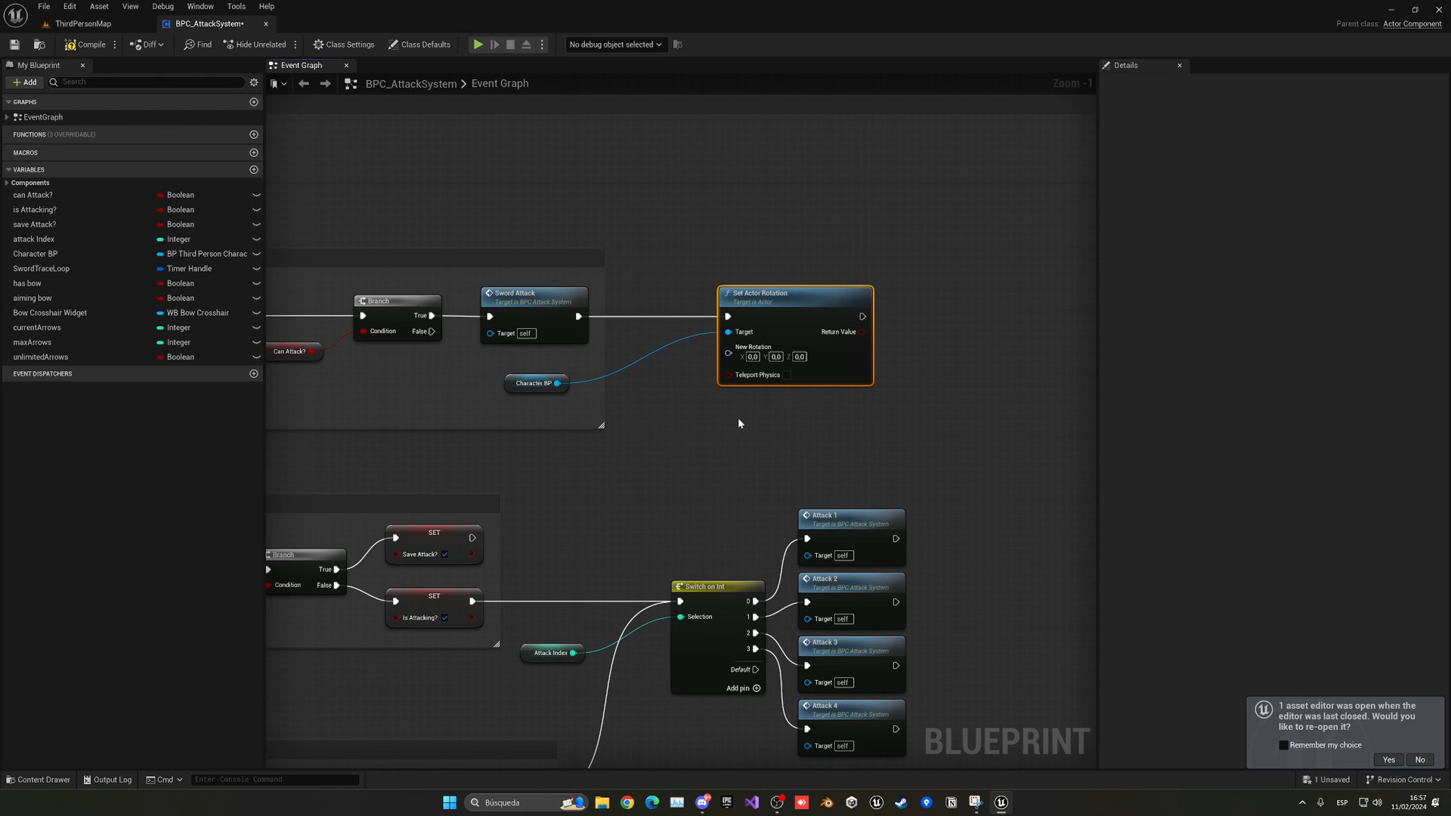
mouse_move(634, 242)
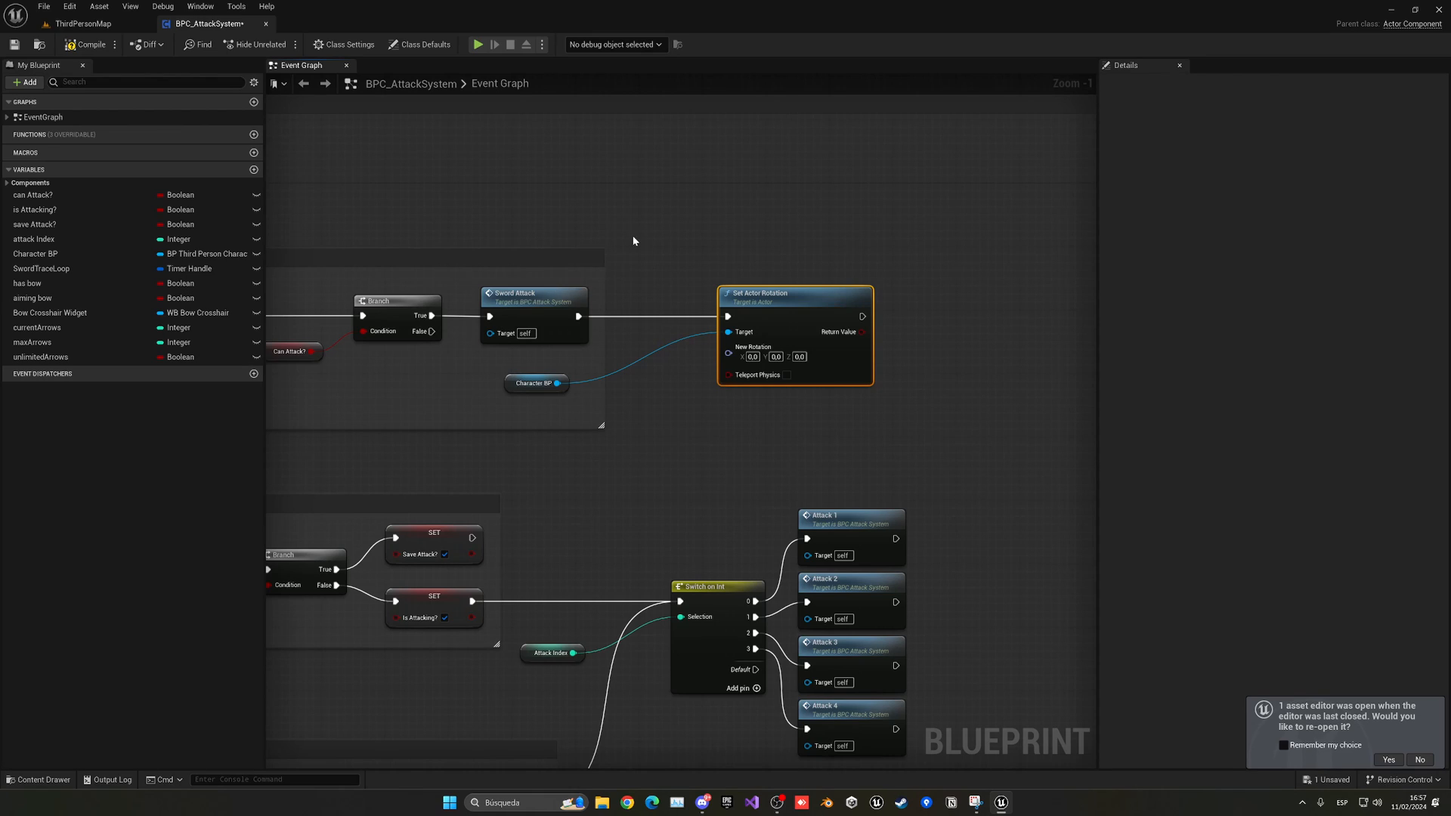
mouse_move(479, 44)
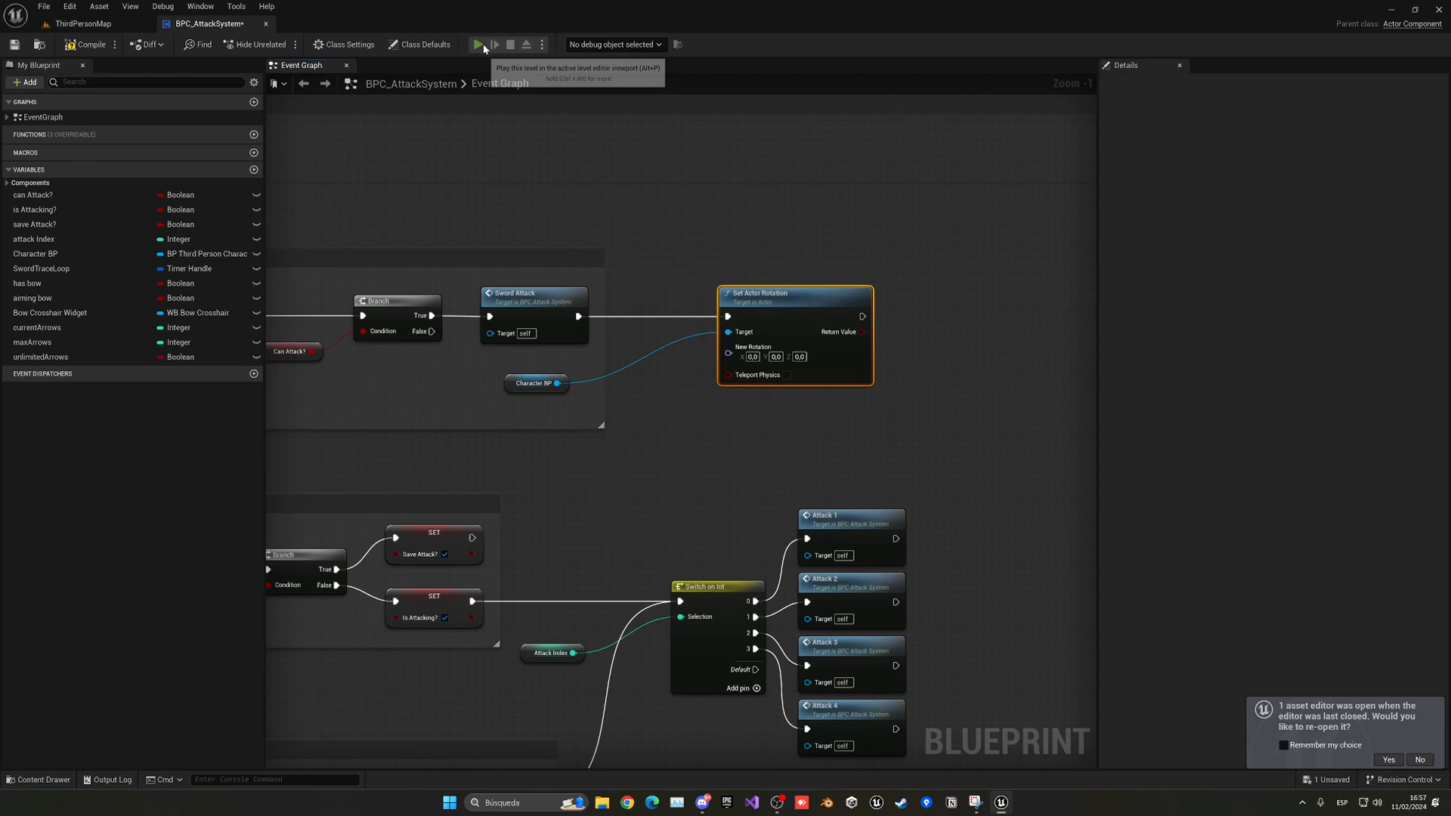
- Quick play-test, then add a Get Control Rotation node for Character BP
left_click(478, 44)
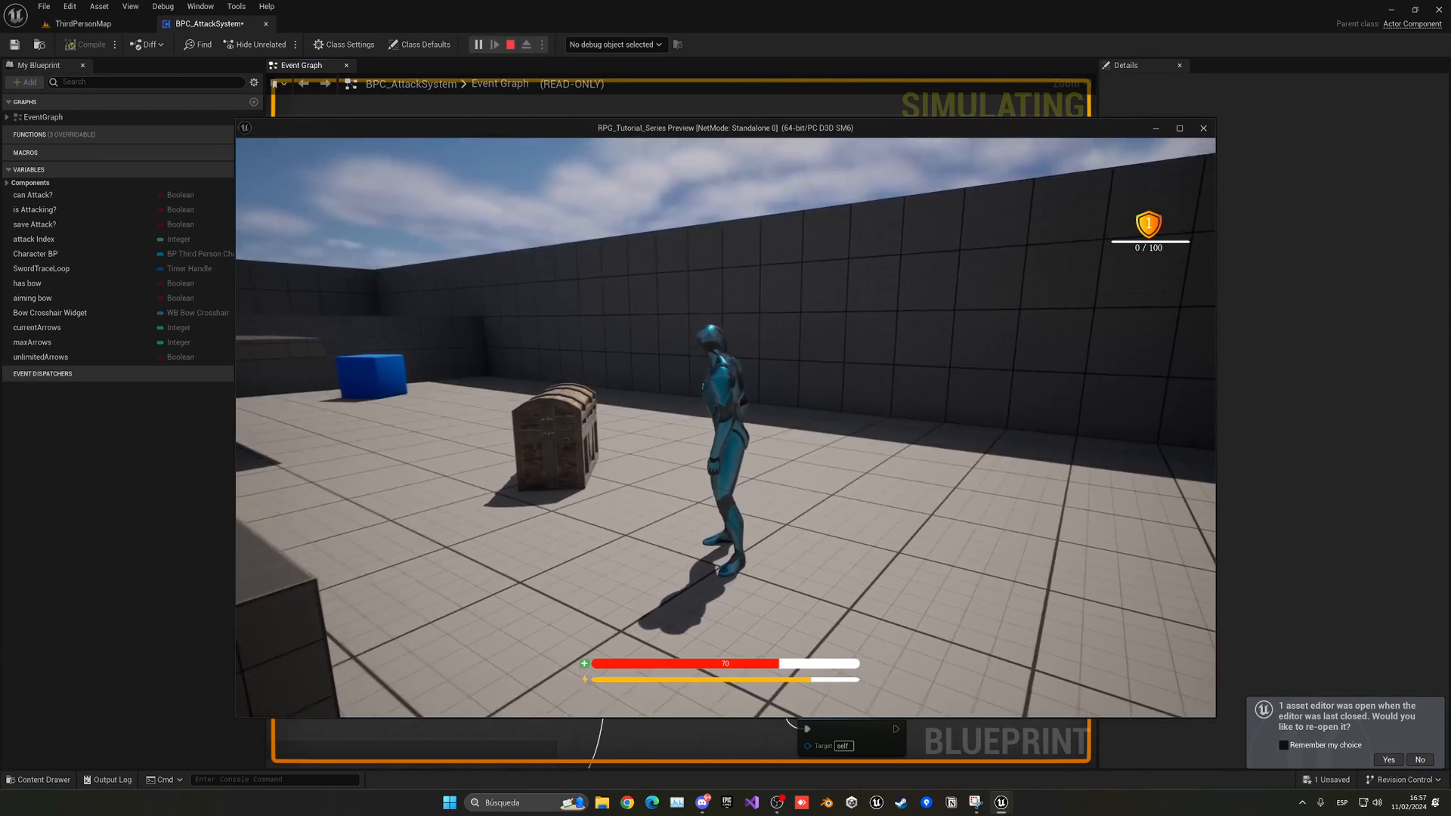
left_click(509, 44)
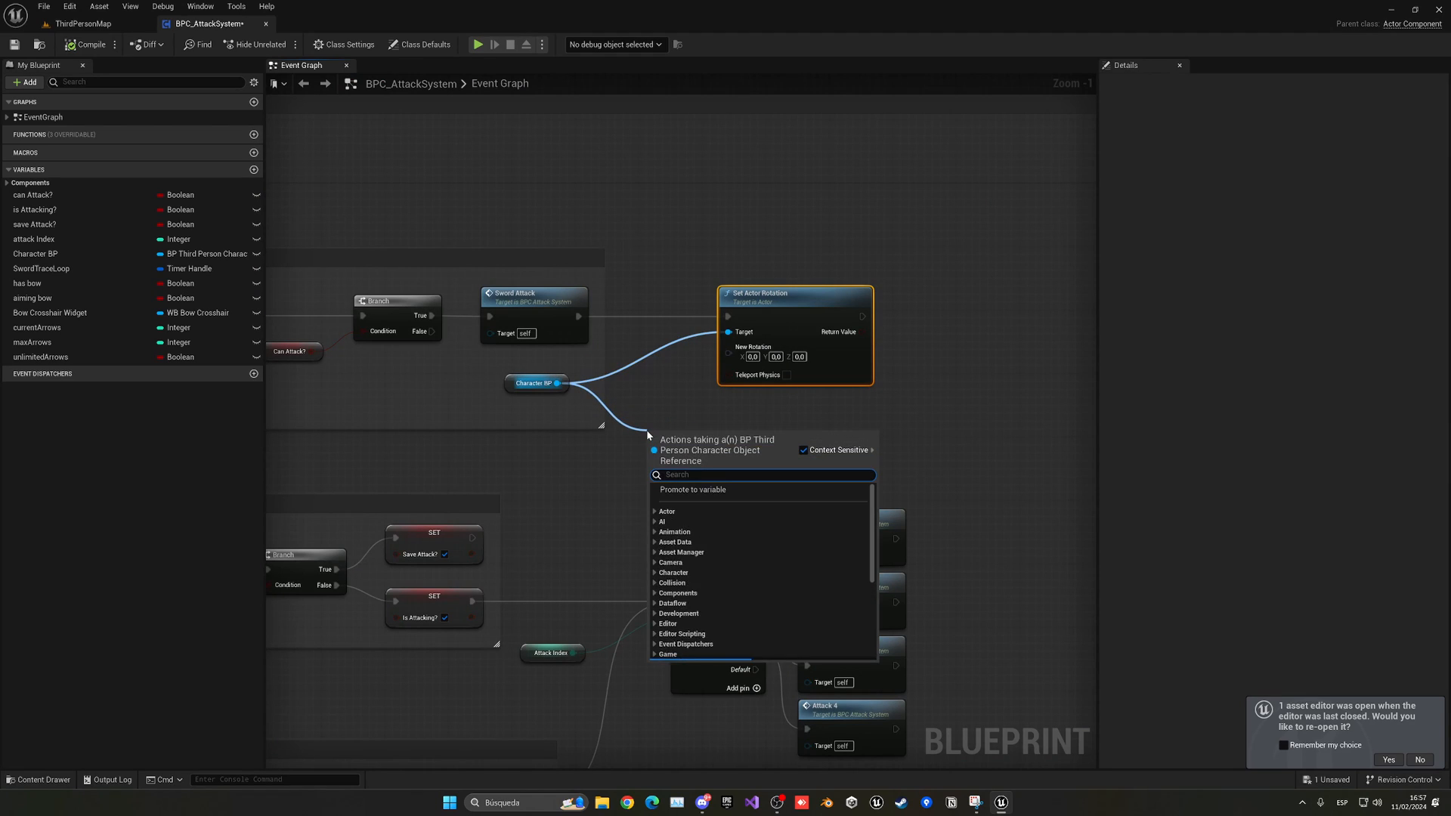
type("get control")
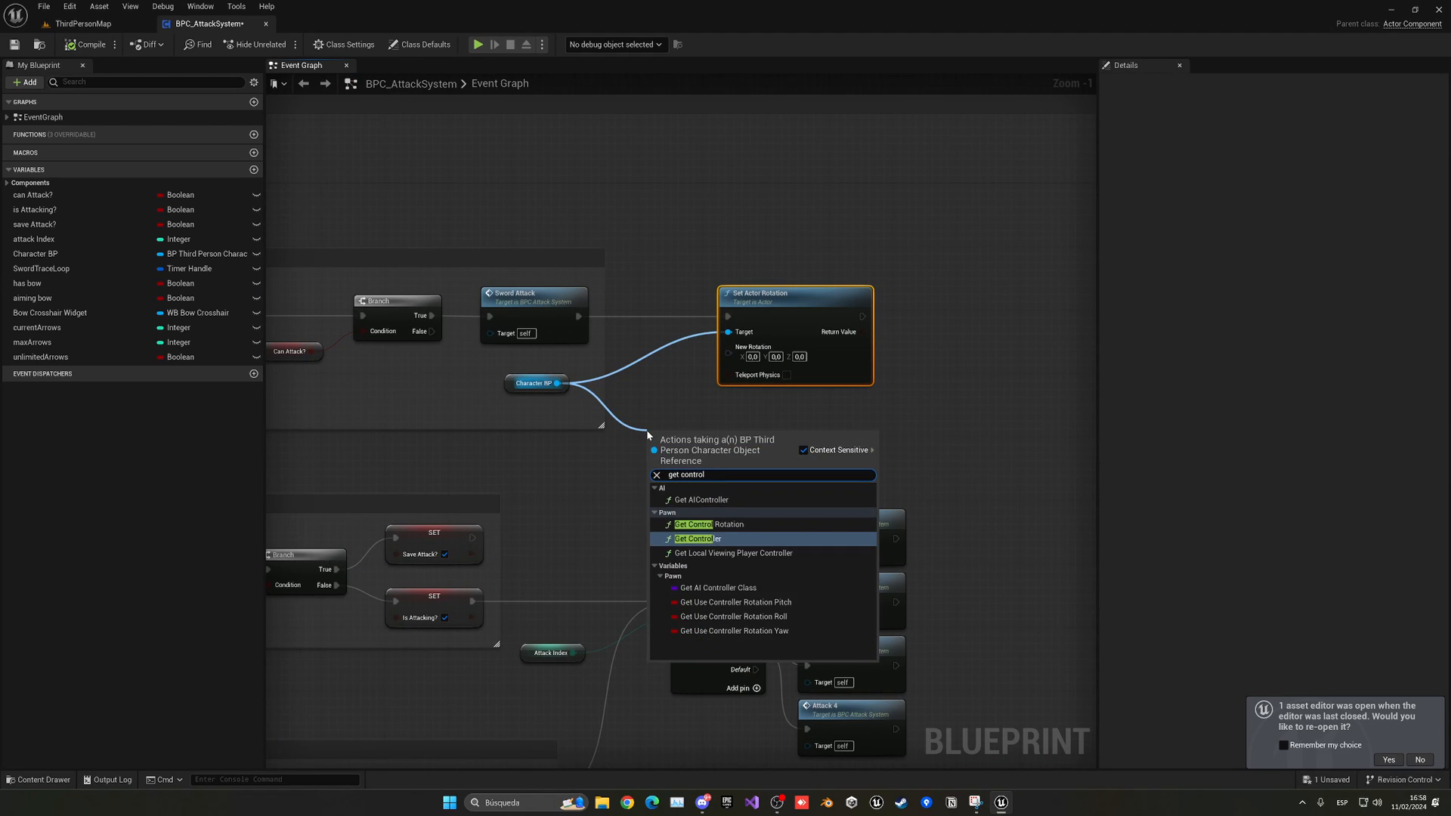
left_click(704, 525)
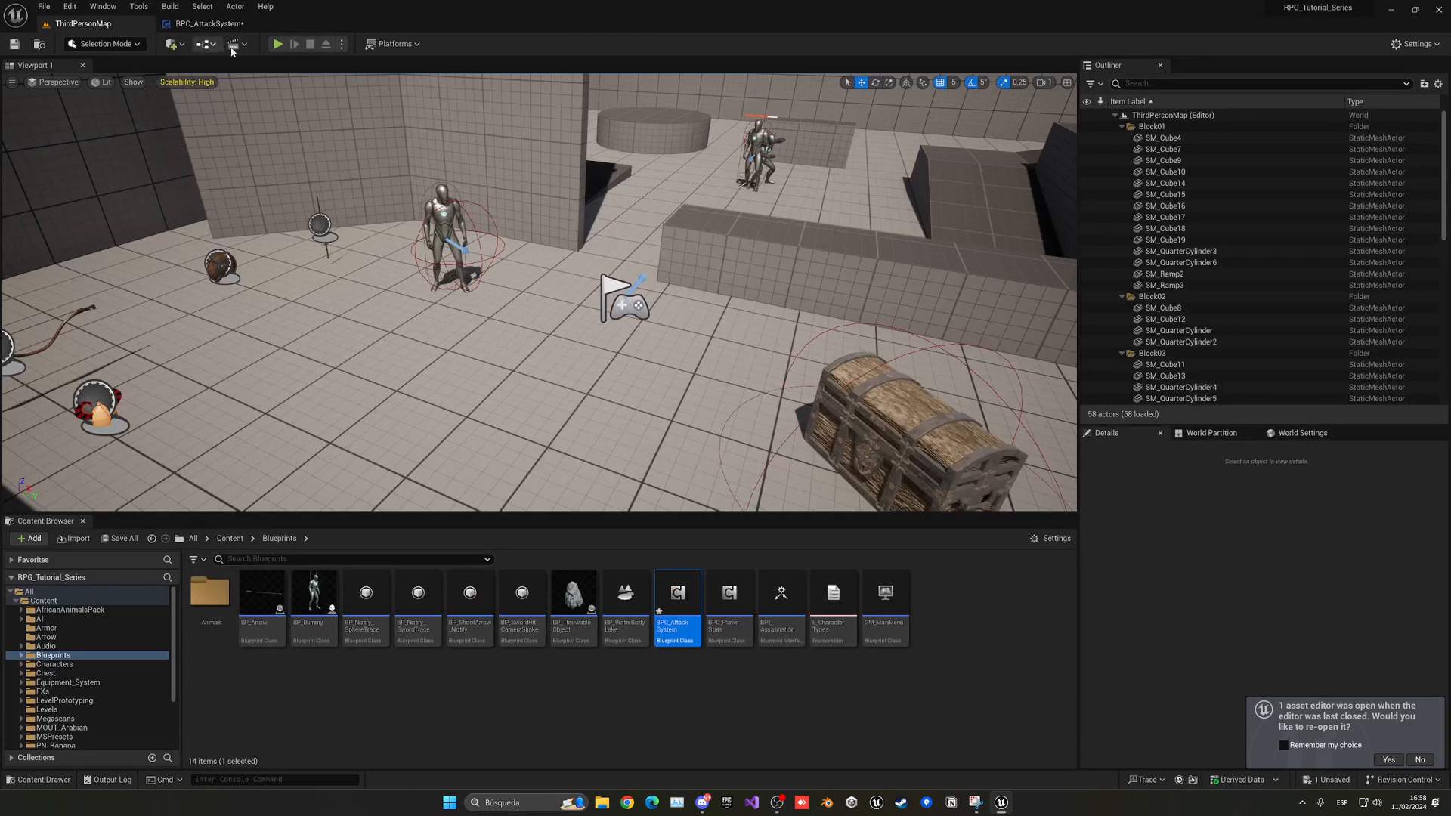
left_click(276, 44)
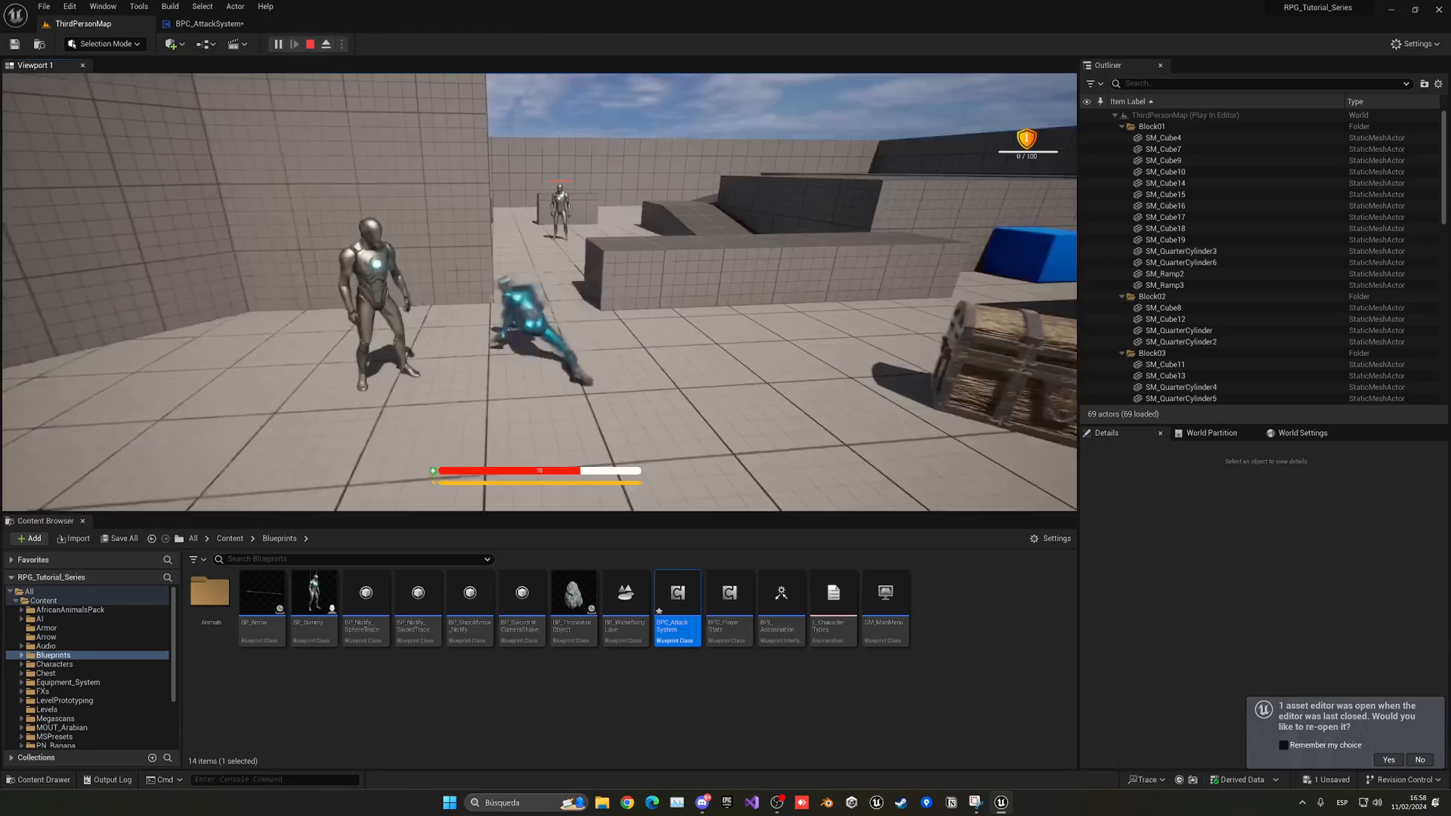
left_click(325, 44)
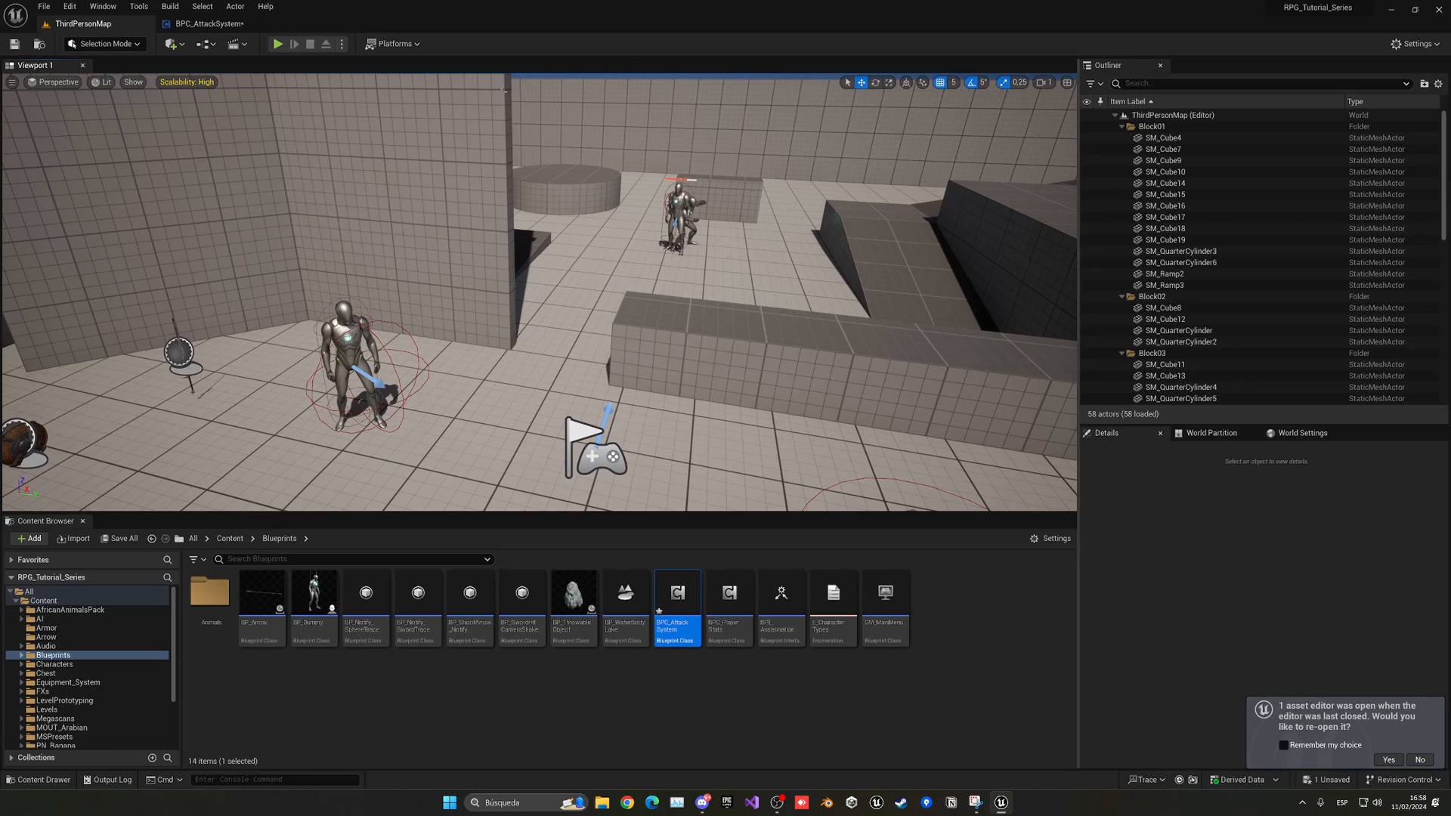
left_click(279, 44)
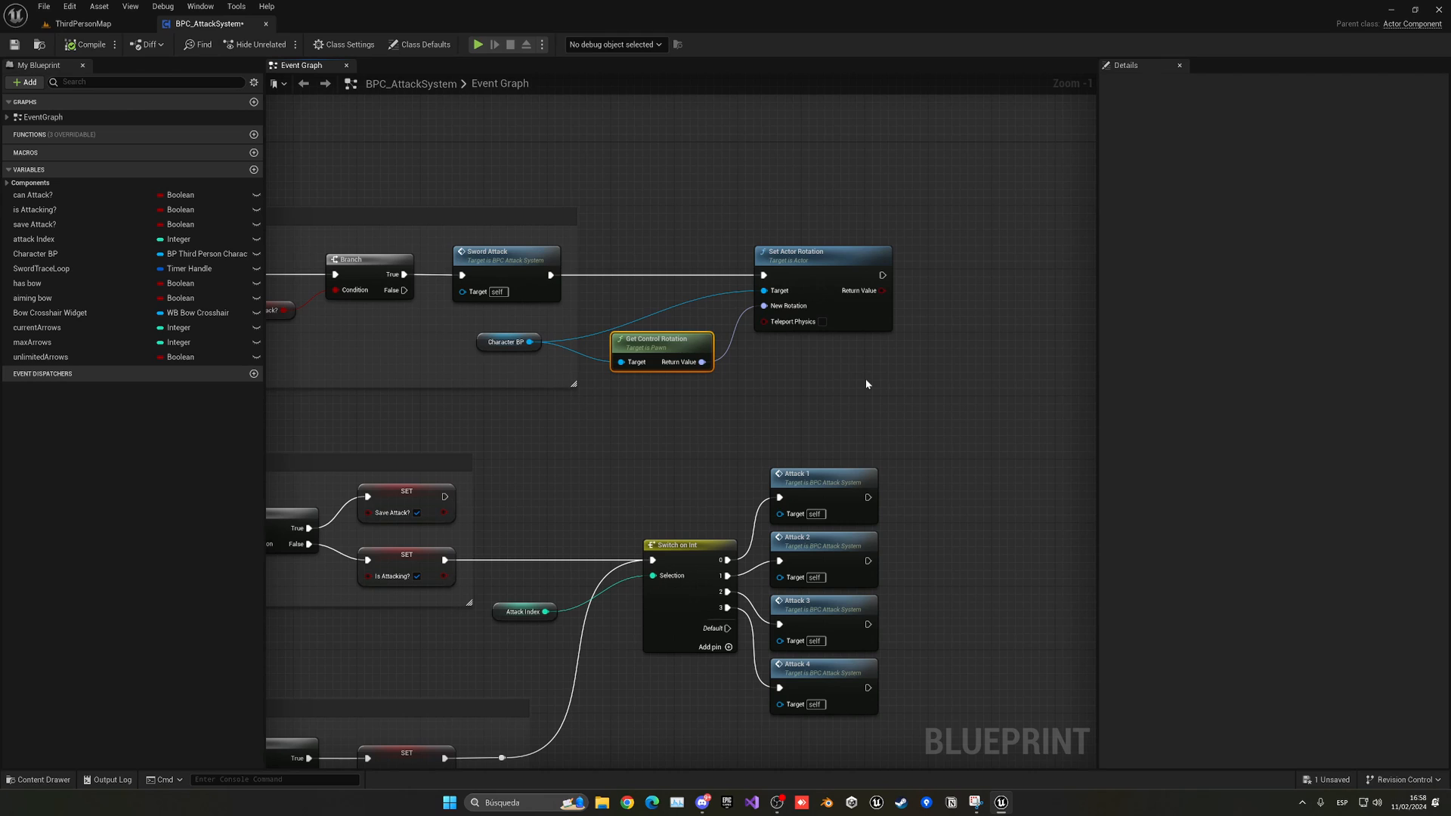
mouse_move(821, 358)
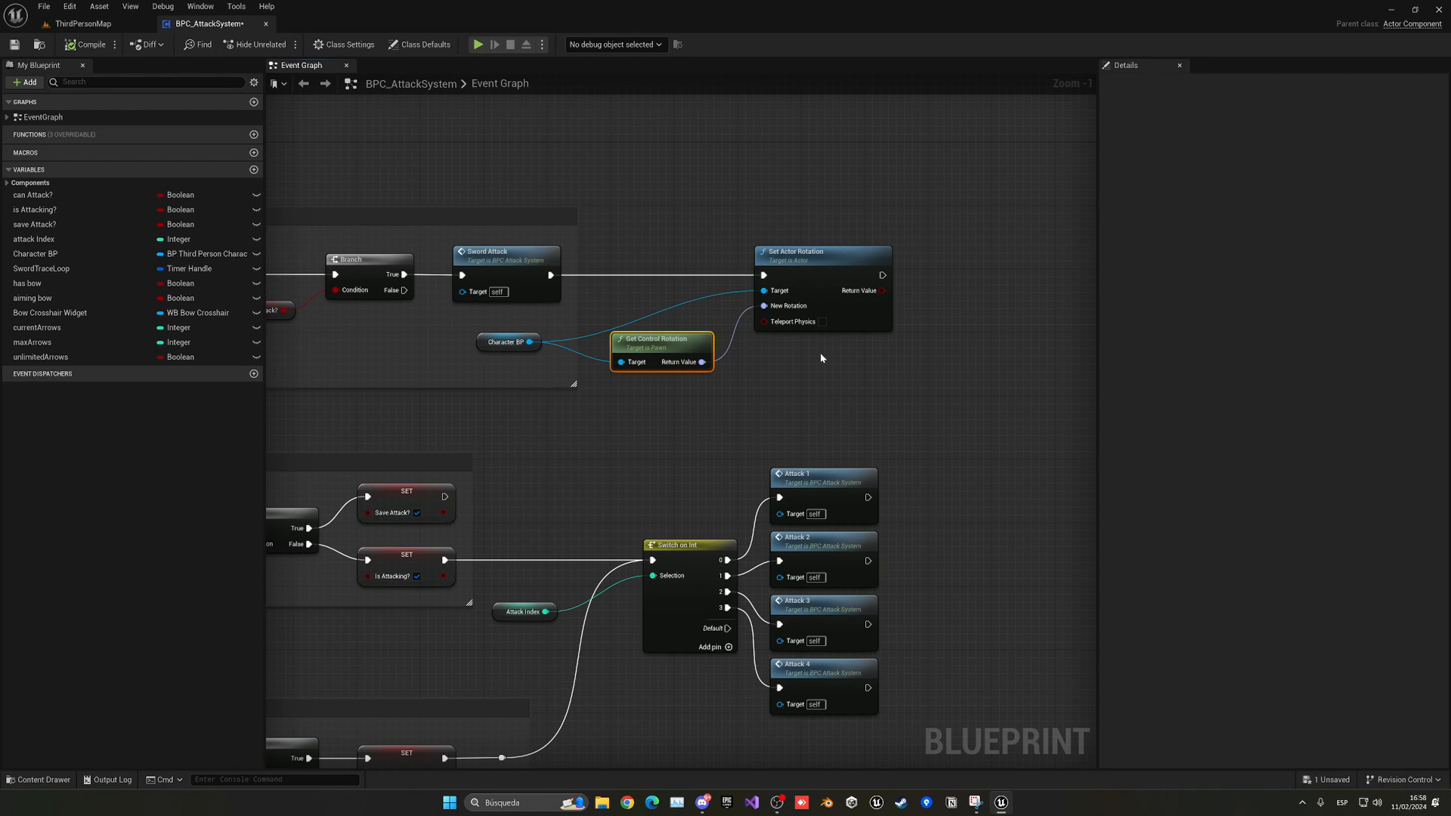
mouse_move(236, 49)
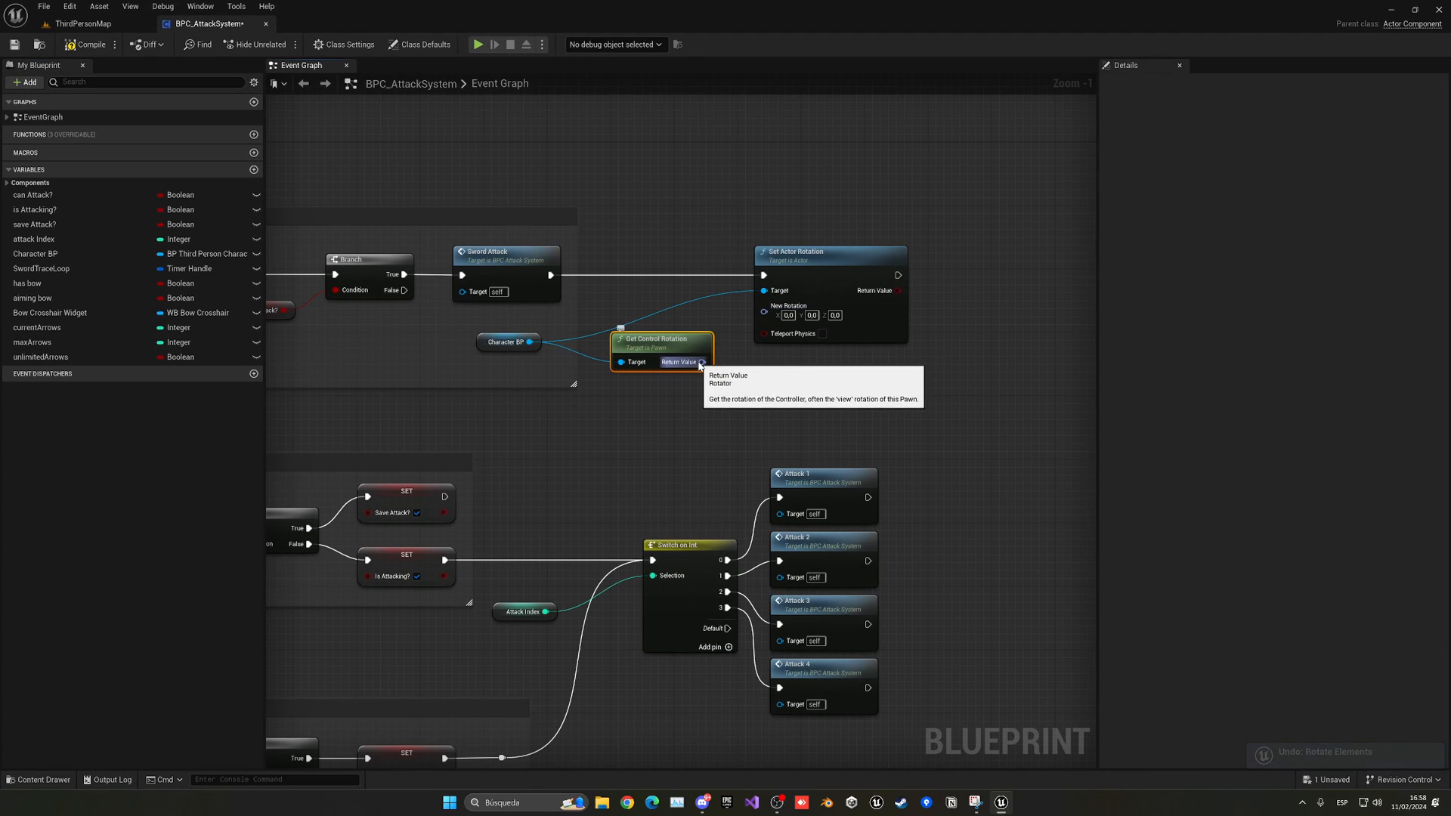
- Split New Rotation and Get Actor Rotation pins to wire roll/pitch, then compile
right_click(700, 362)
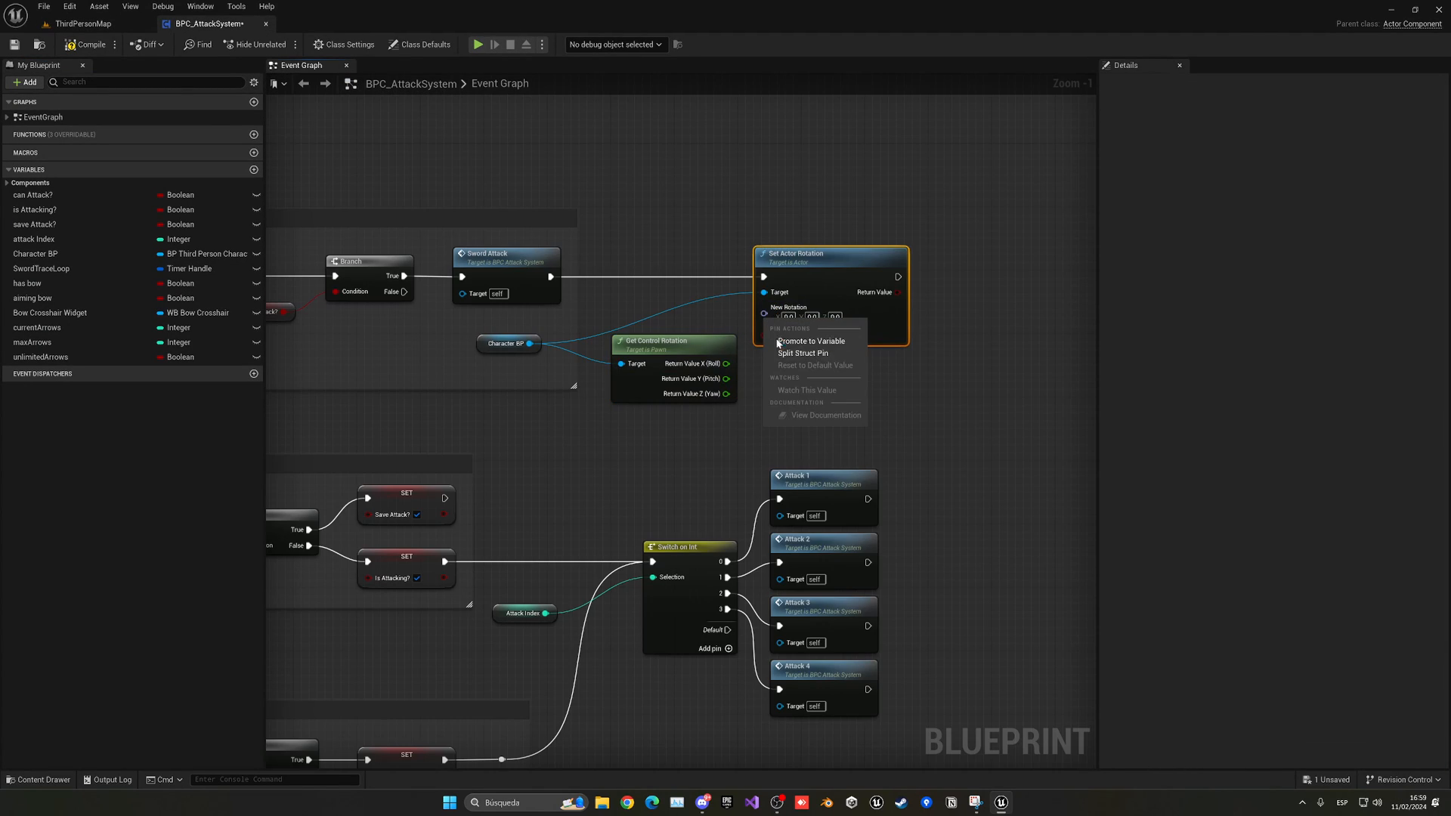
left_click(805, 352)
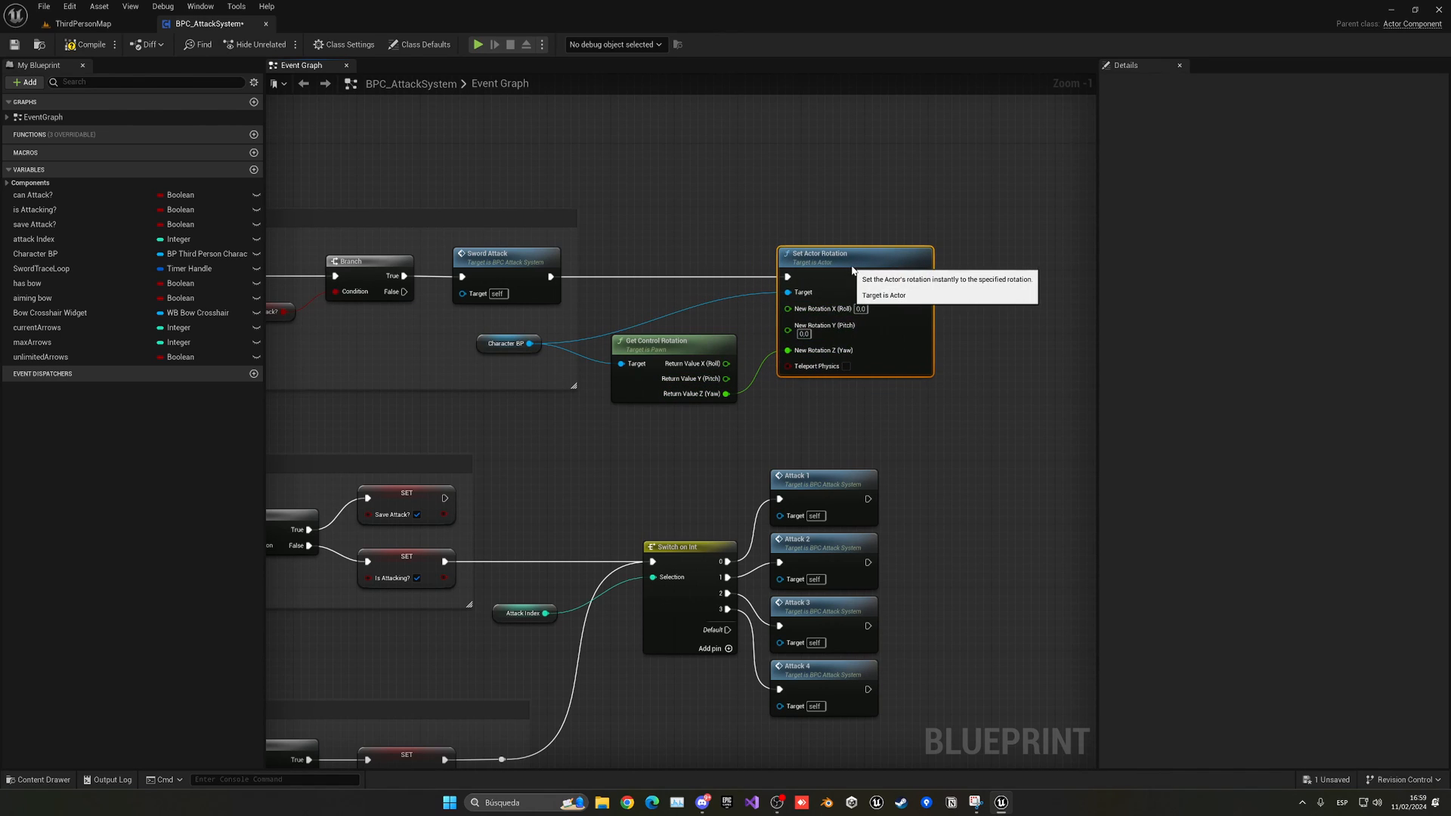
mouse_move(545, 348)
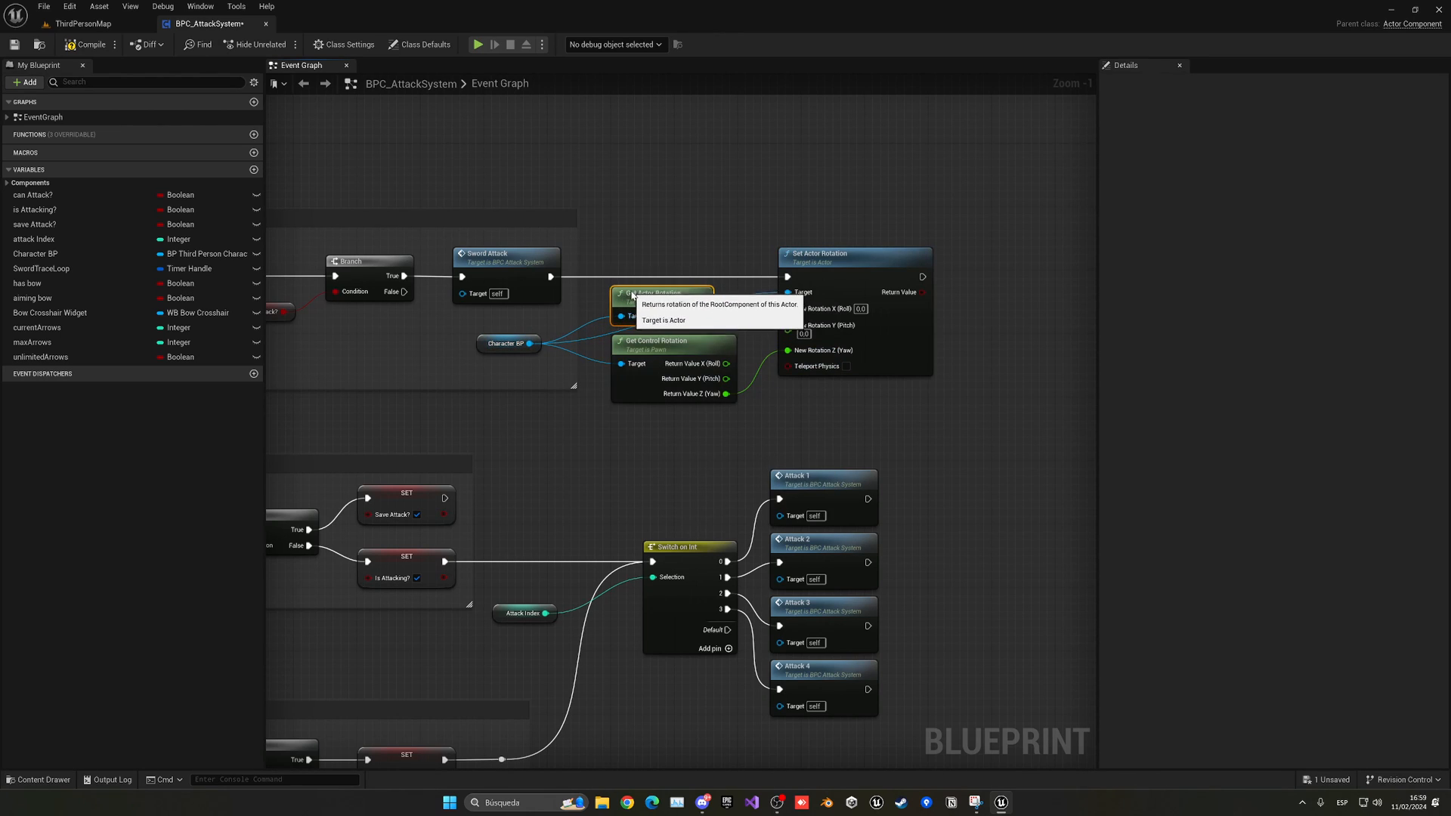
right_click(703, 316)
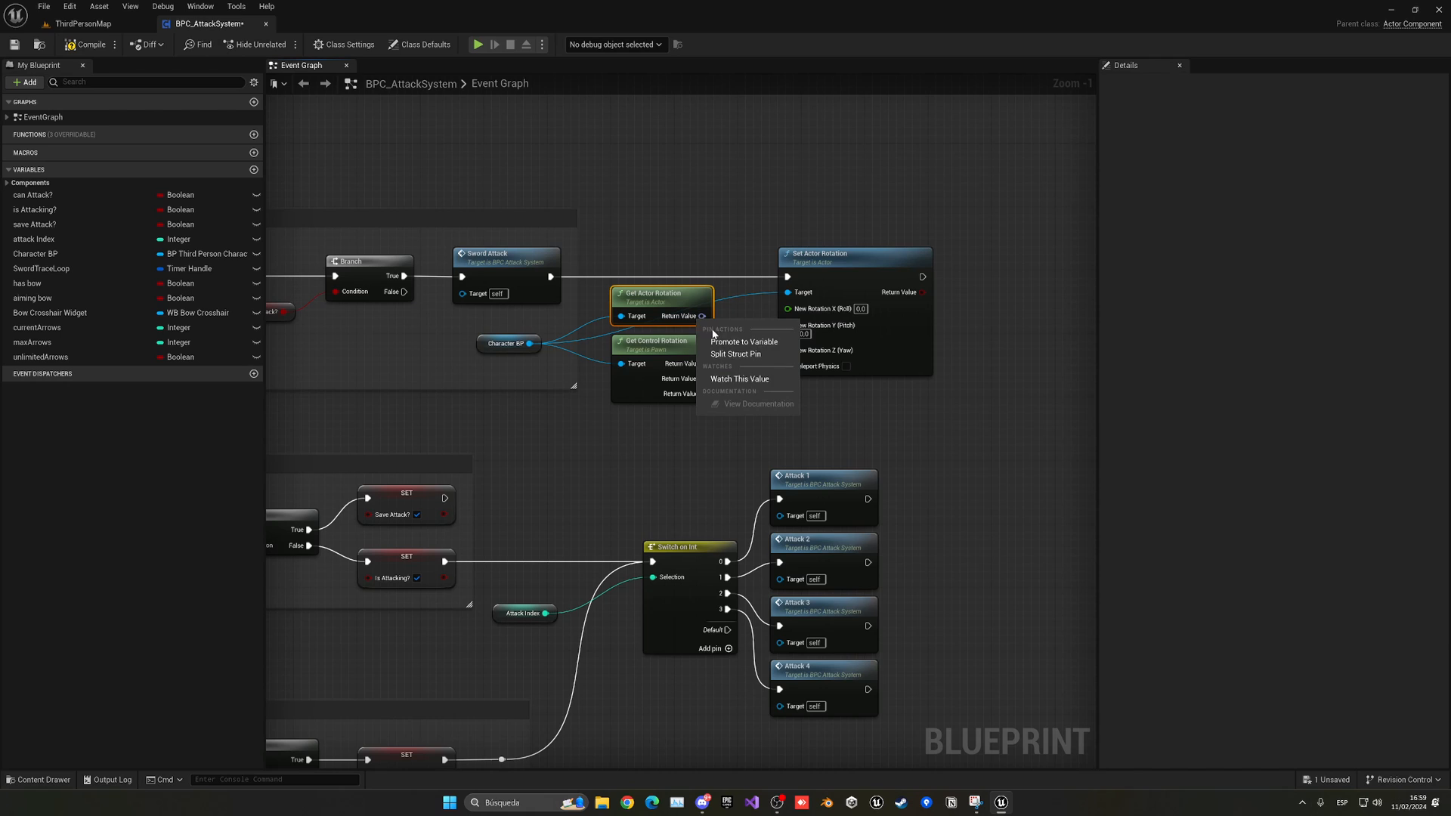
left_click(735, 353)
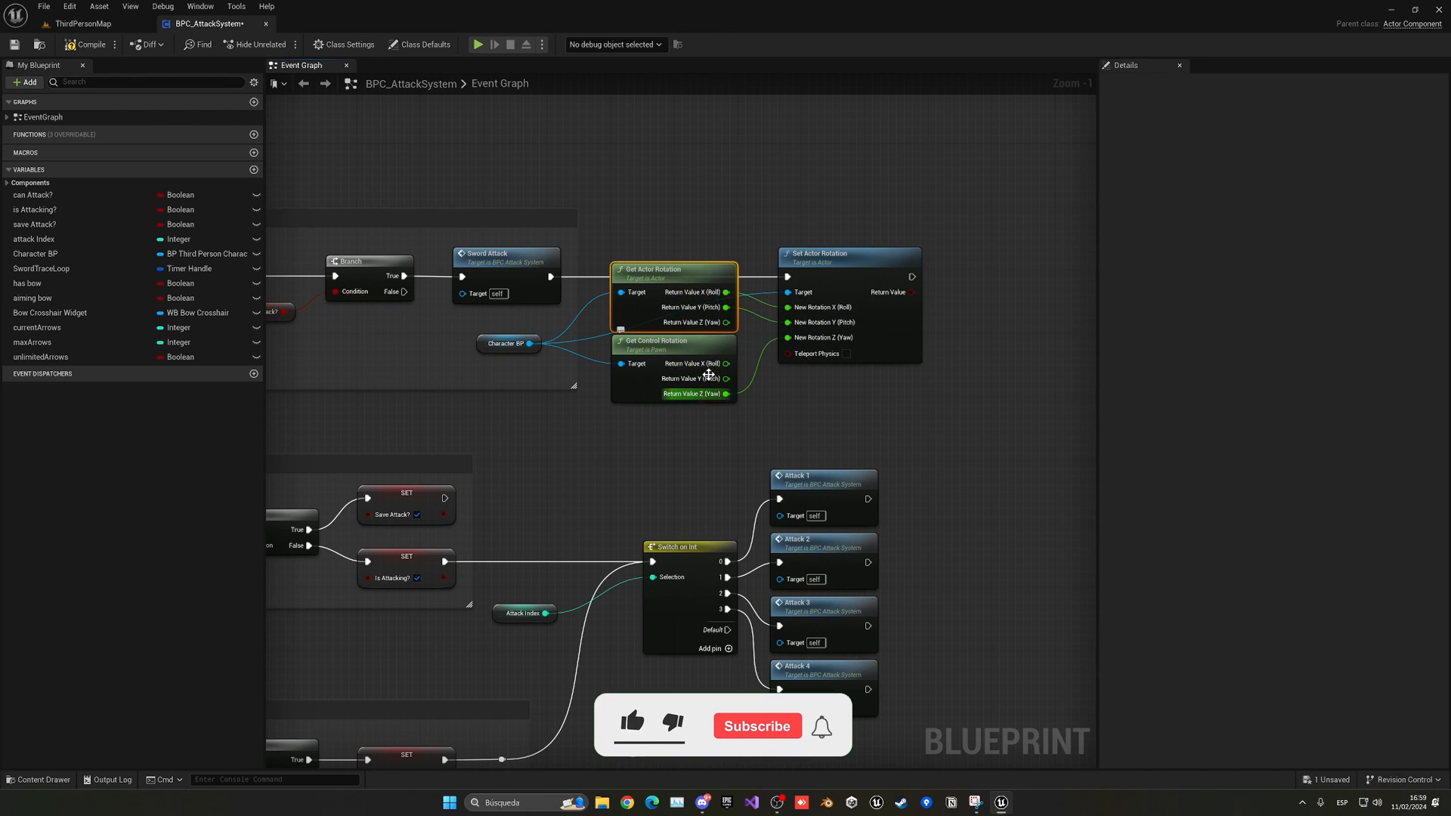
mouse_move(88, 44)
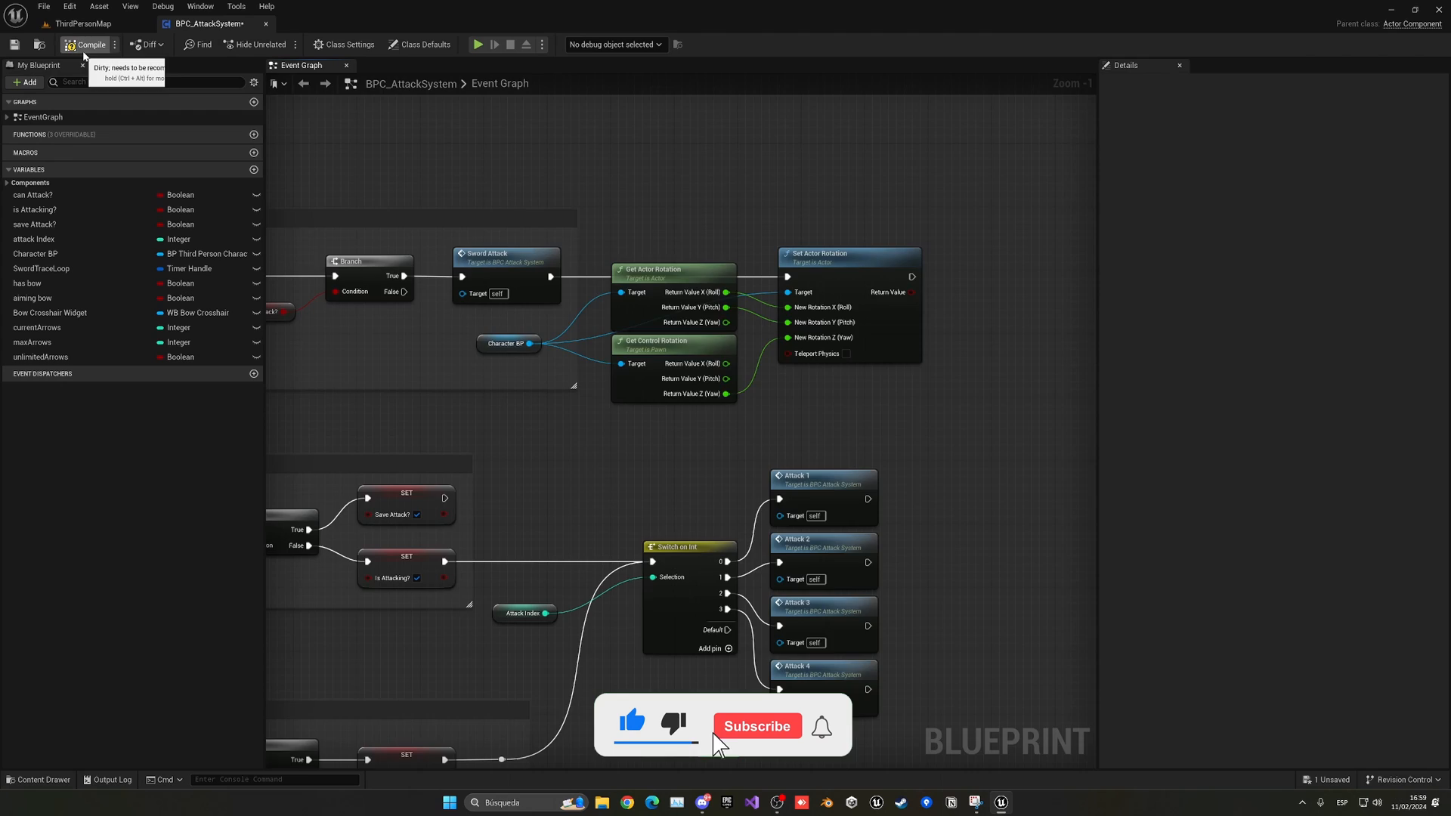
left_click(87, 44)
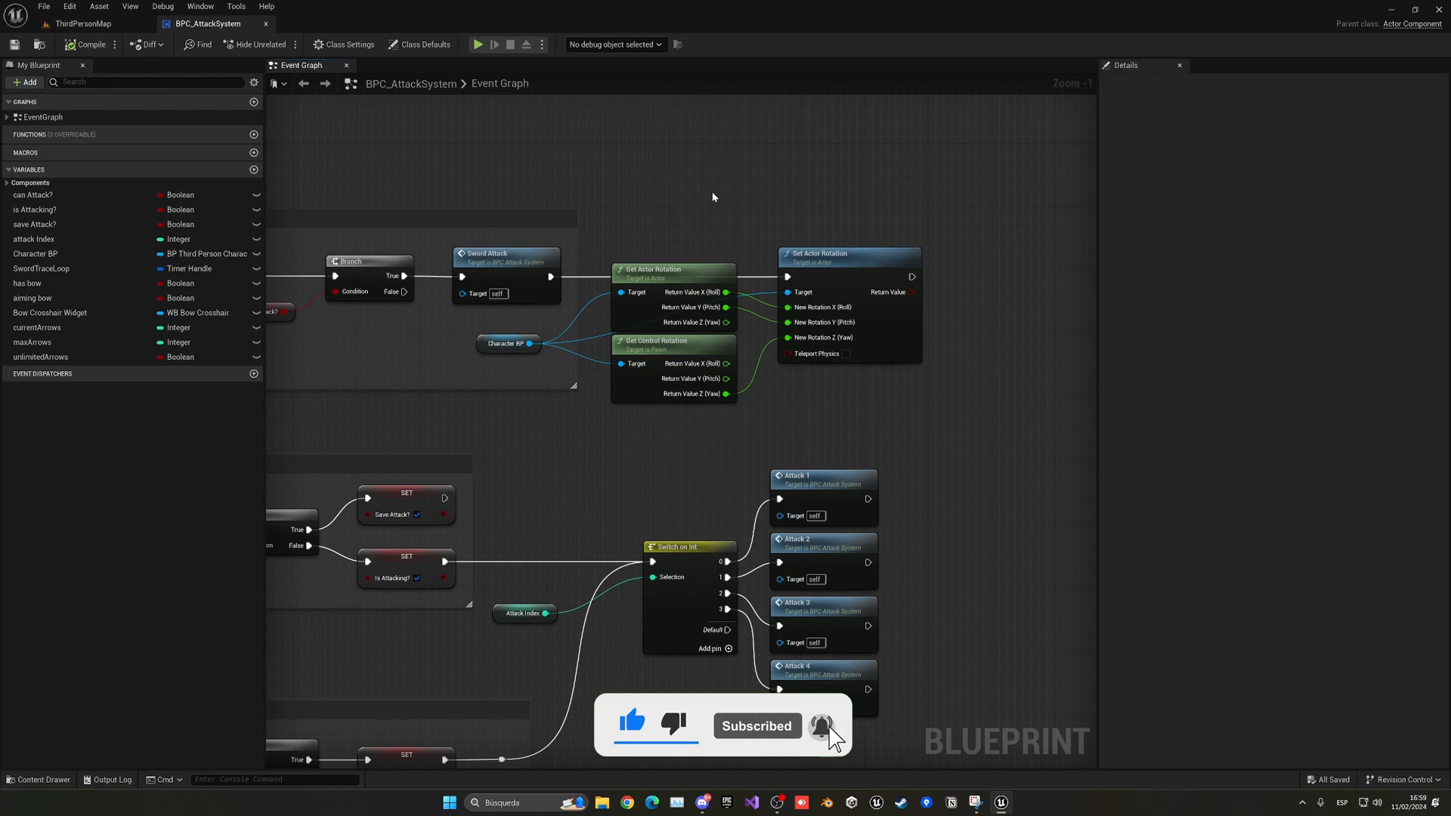
- Add Event Tick driving Set Actor Rotation and recombine Get Control Rotation into one rotator
scroll("down", 3)
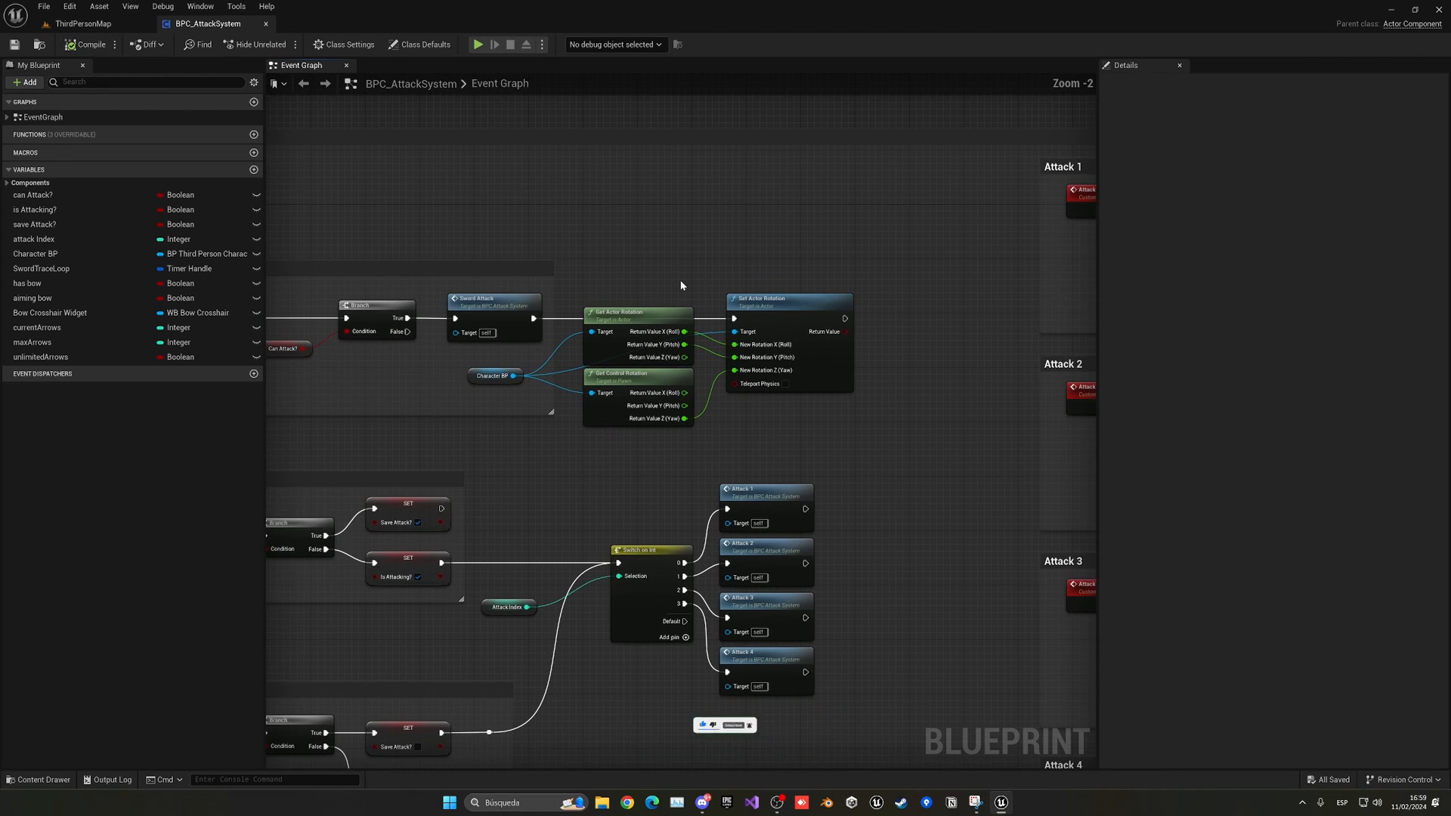
right_click(680, 285)
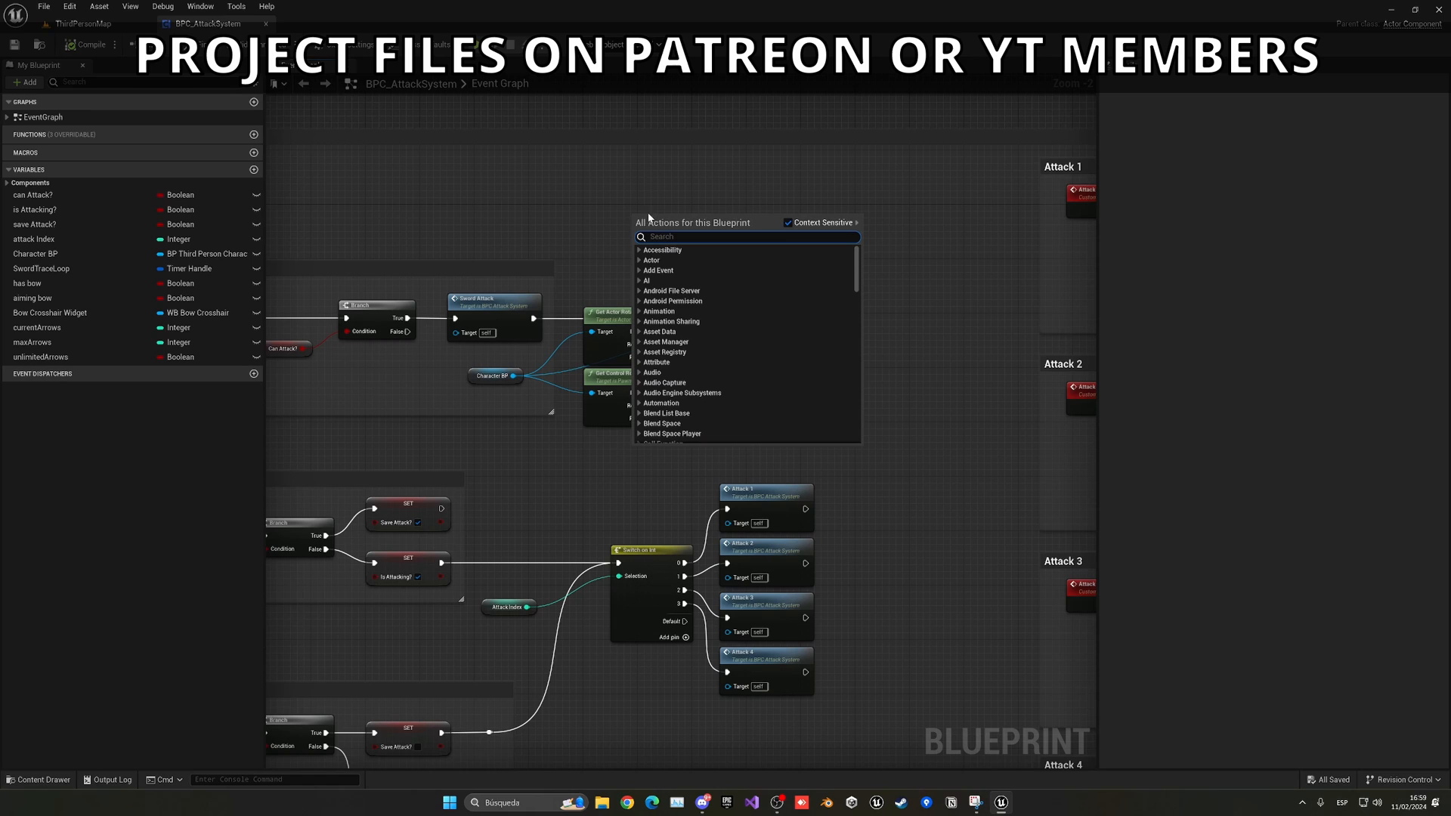
type("add")
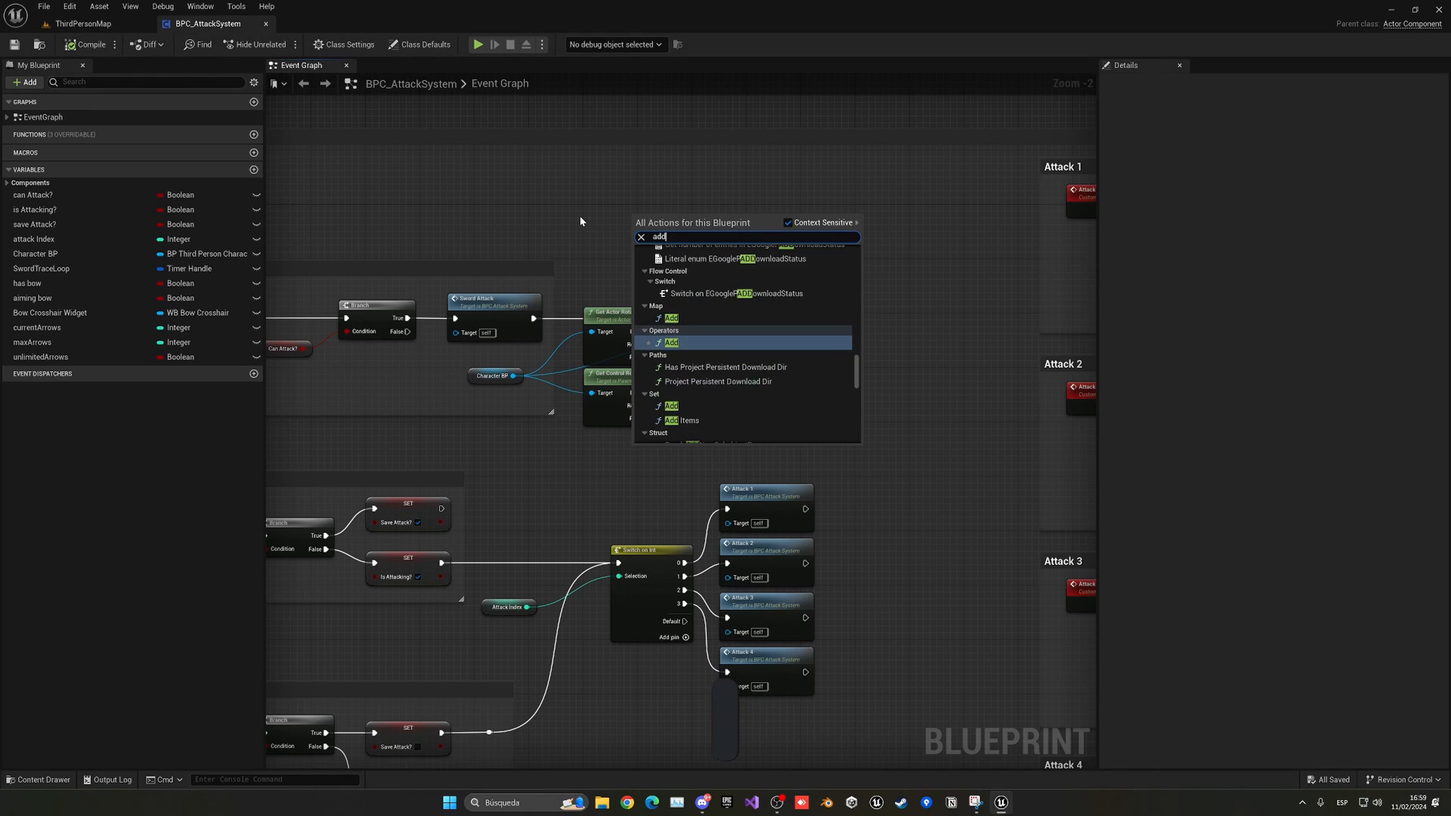
type("t")
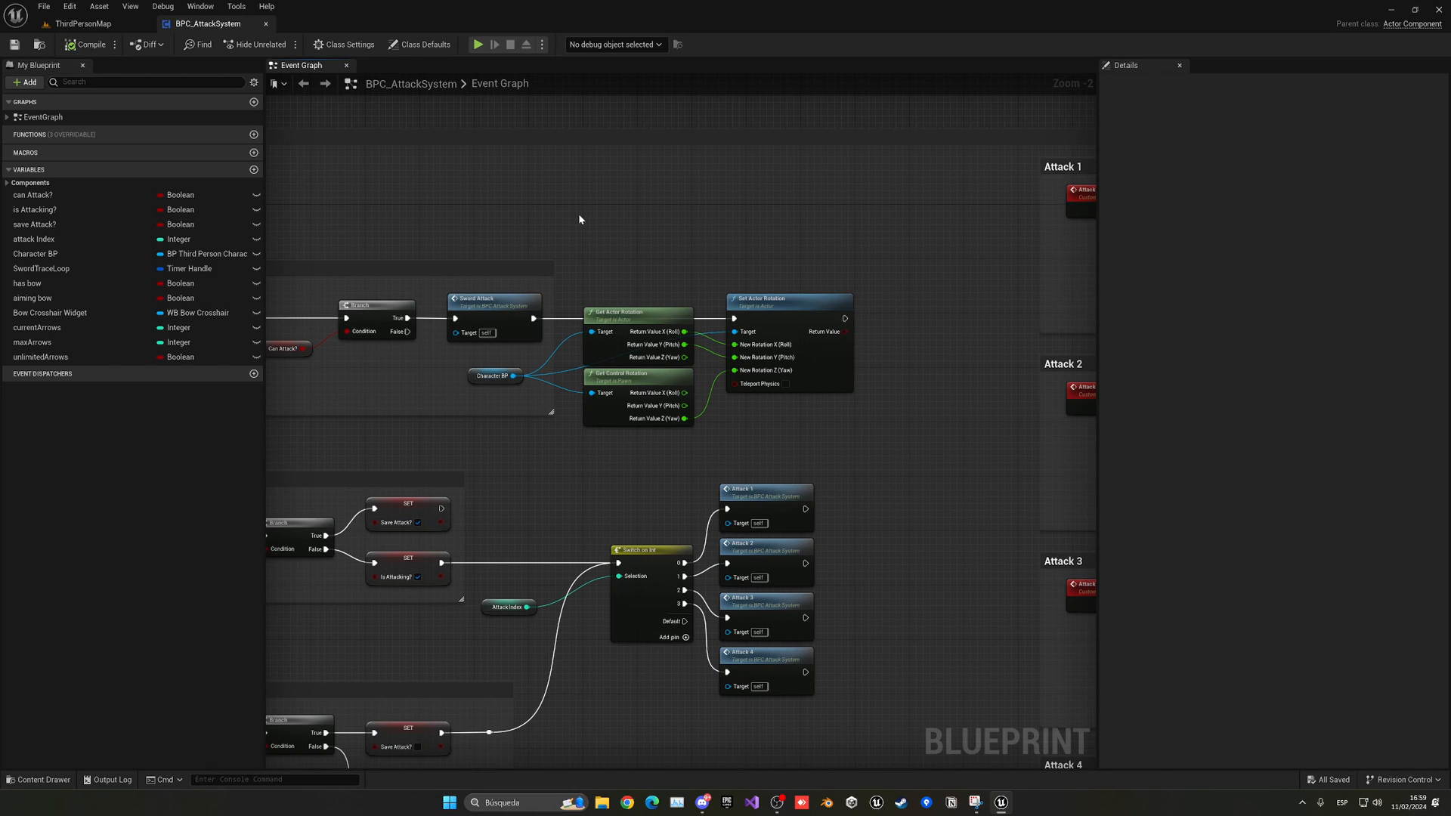
mouse_move(530, 319)
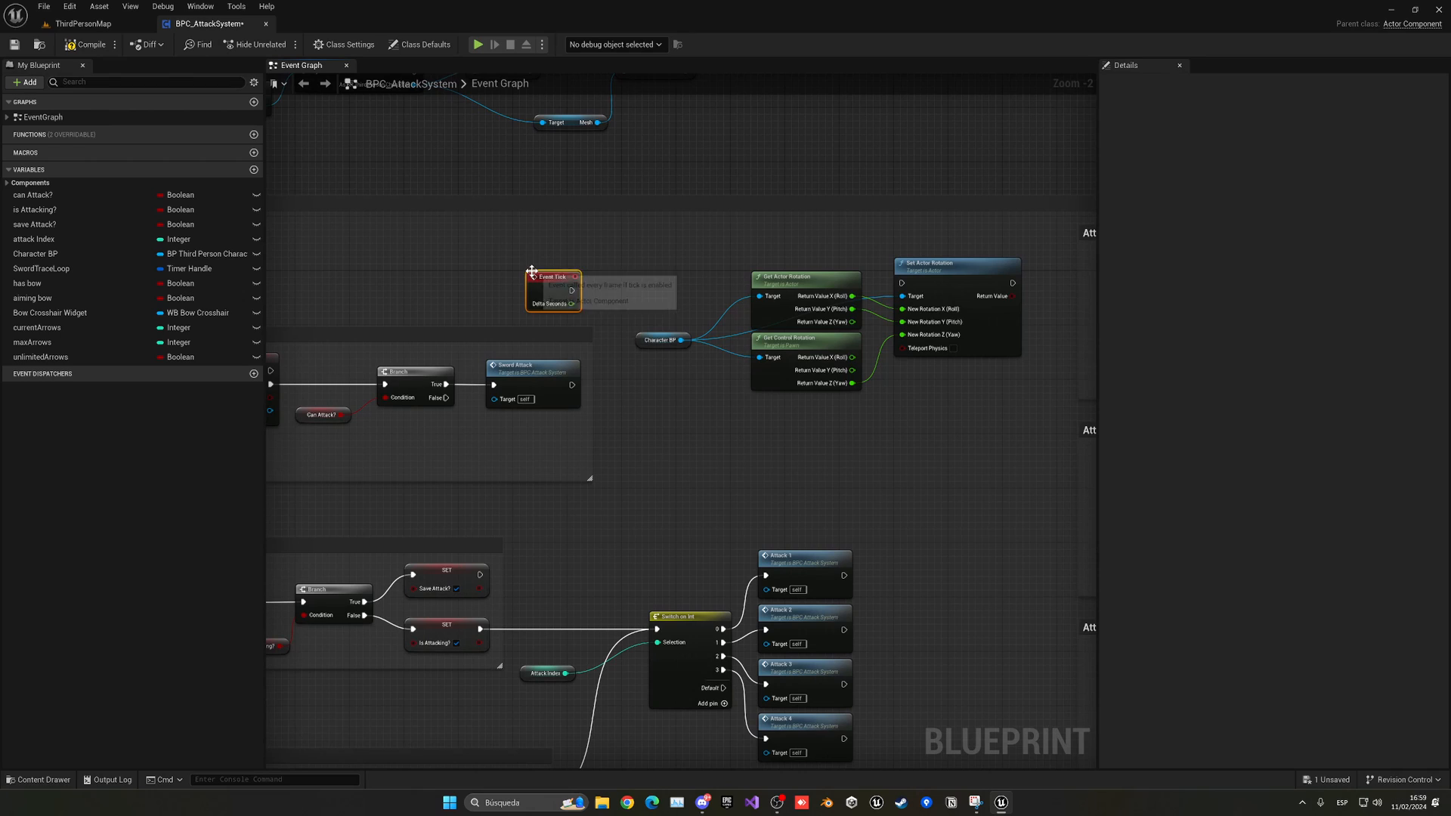
mouse_move(707, 334)
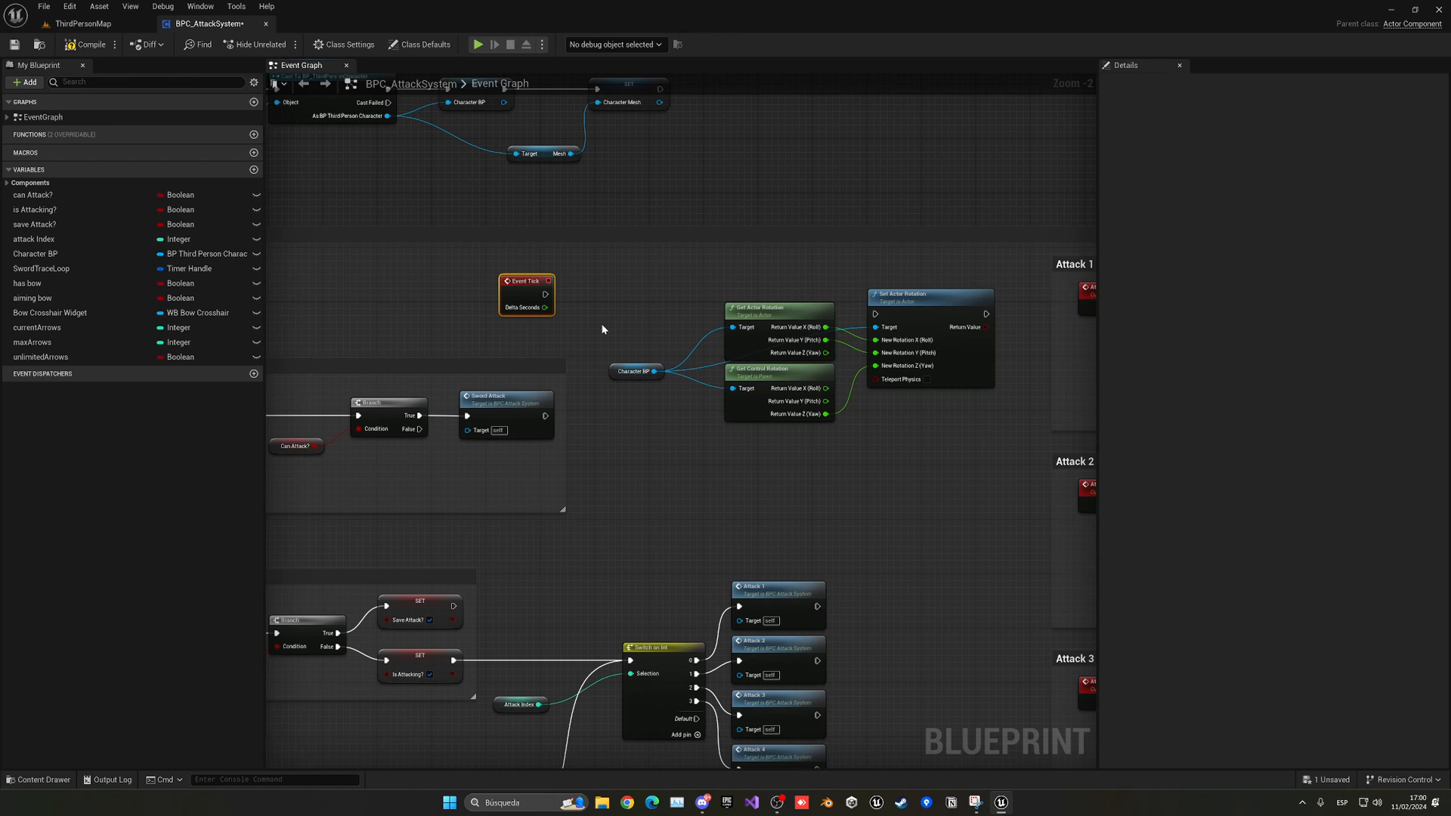
mouse_move(686, 357)
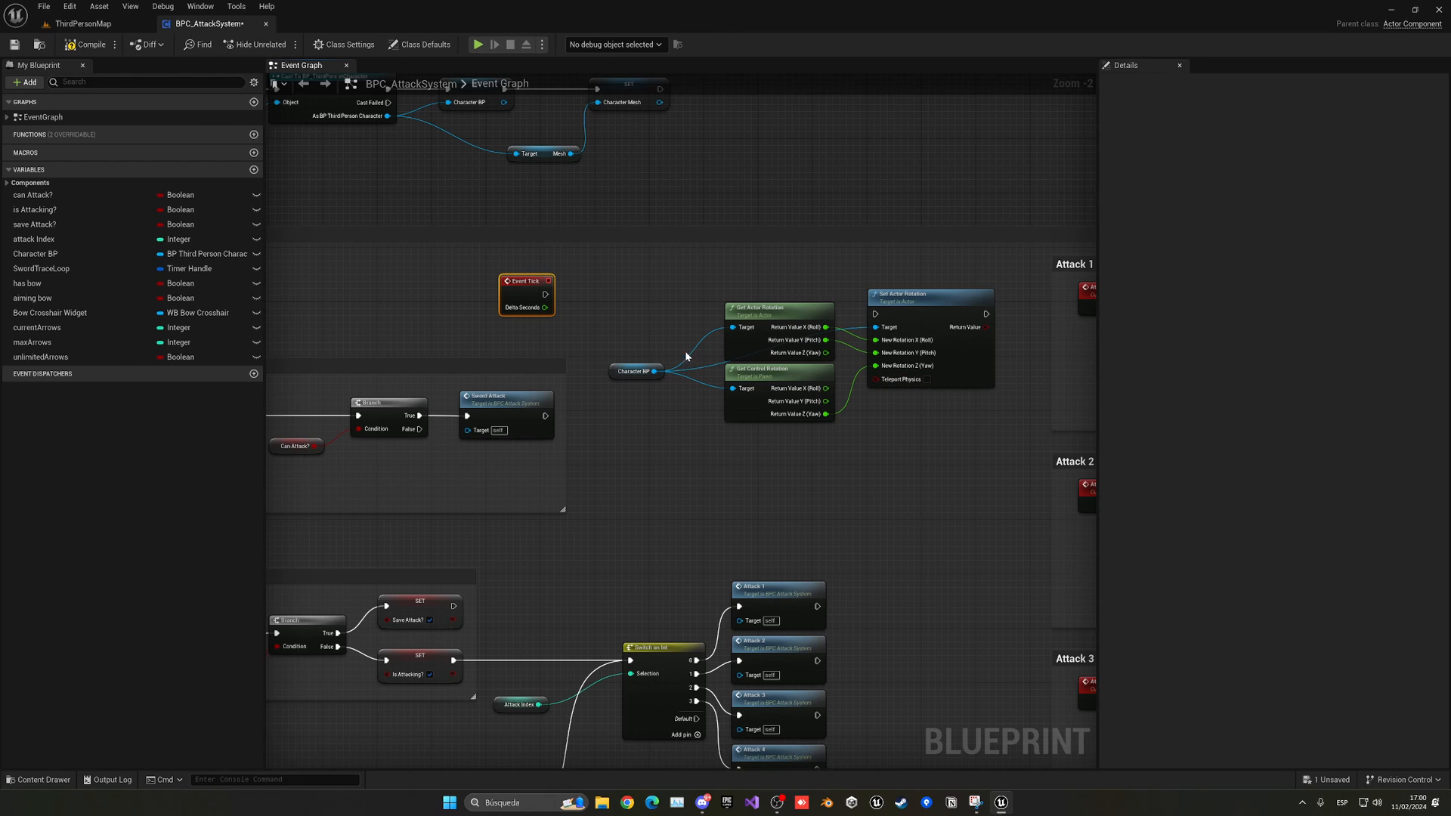
scroll("up", 3)
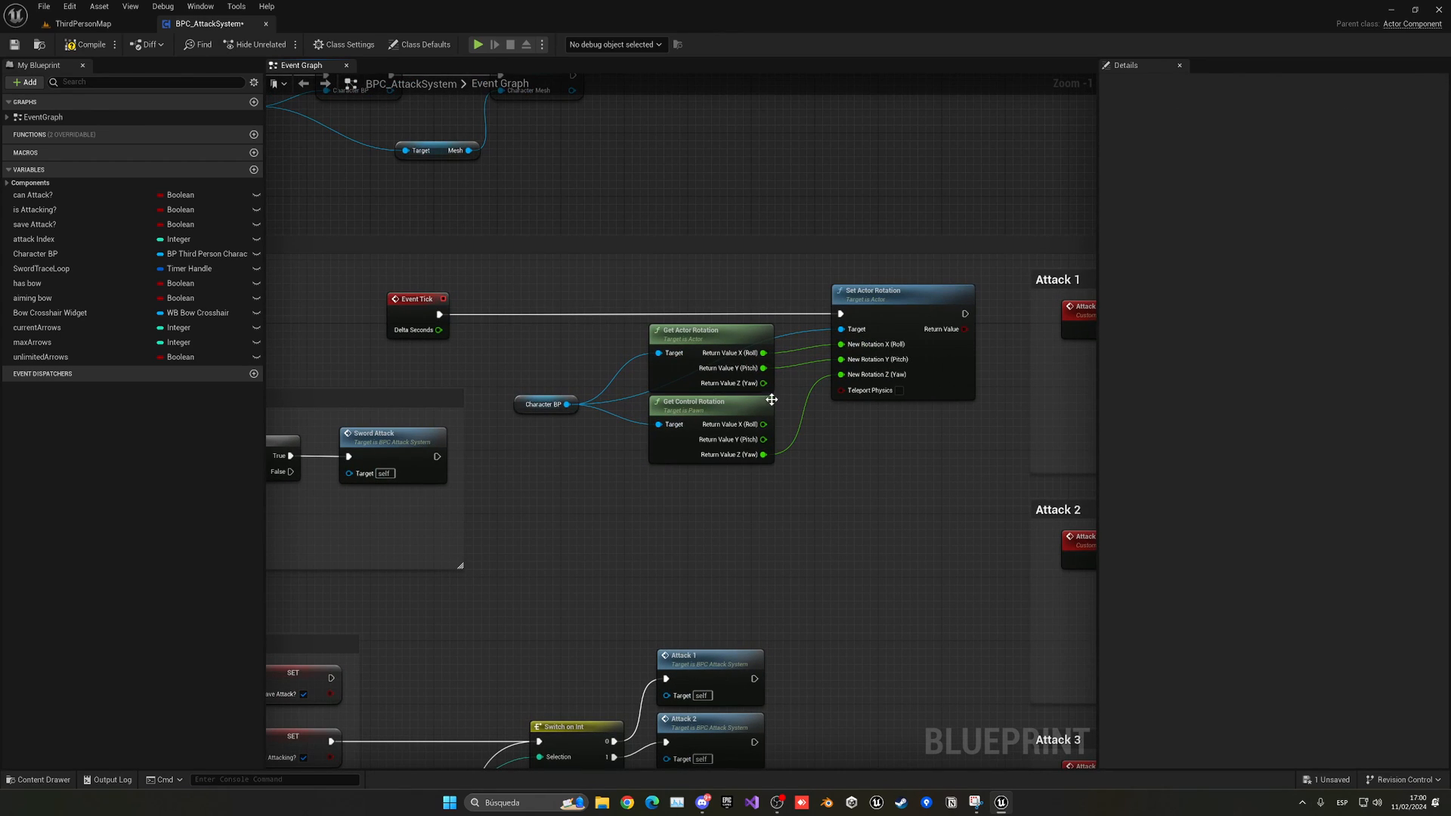
mouse_move(683, 403)
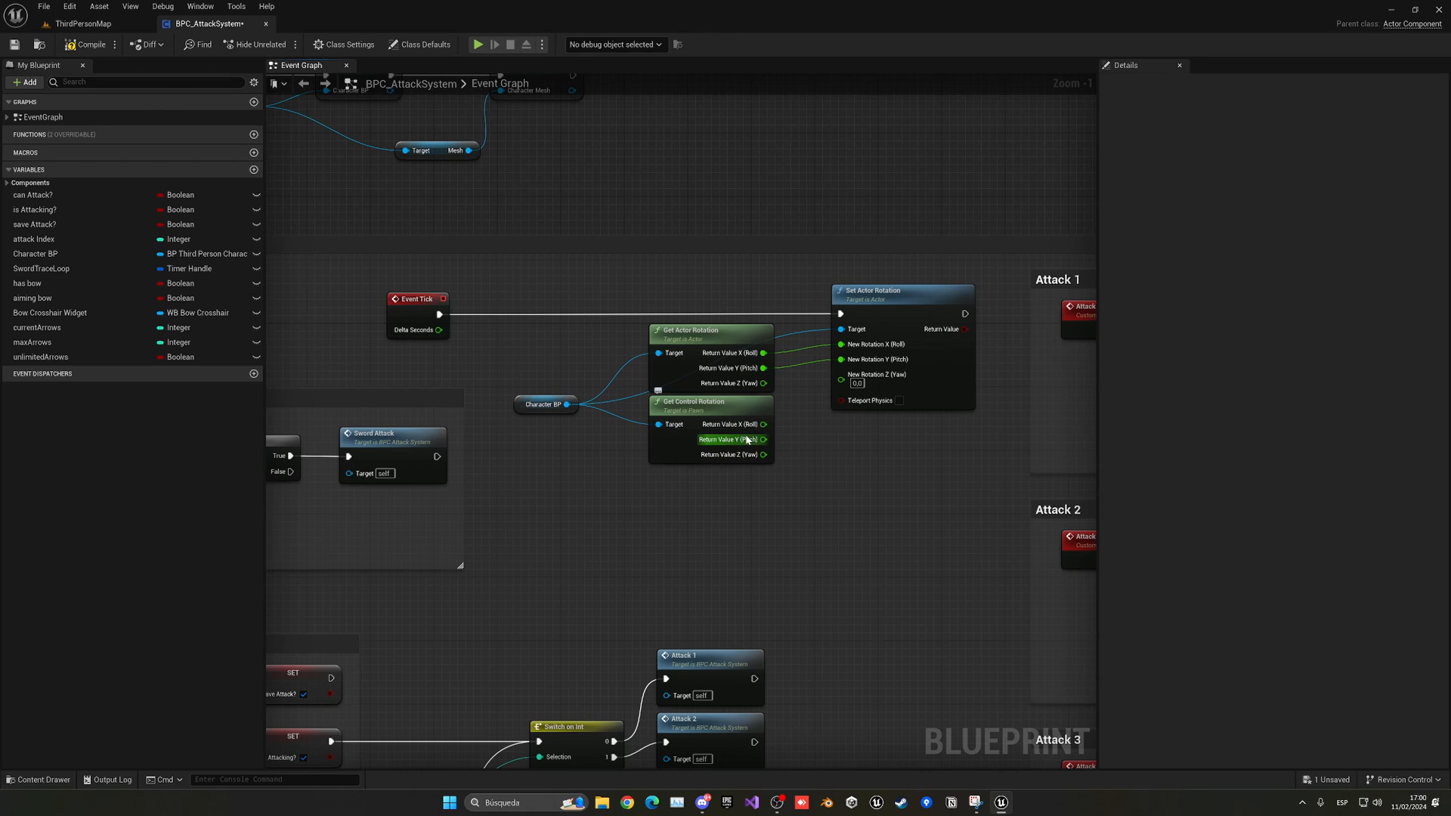
left_click(711, 401)
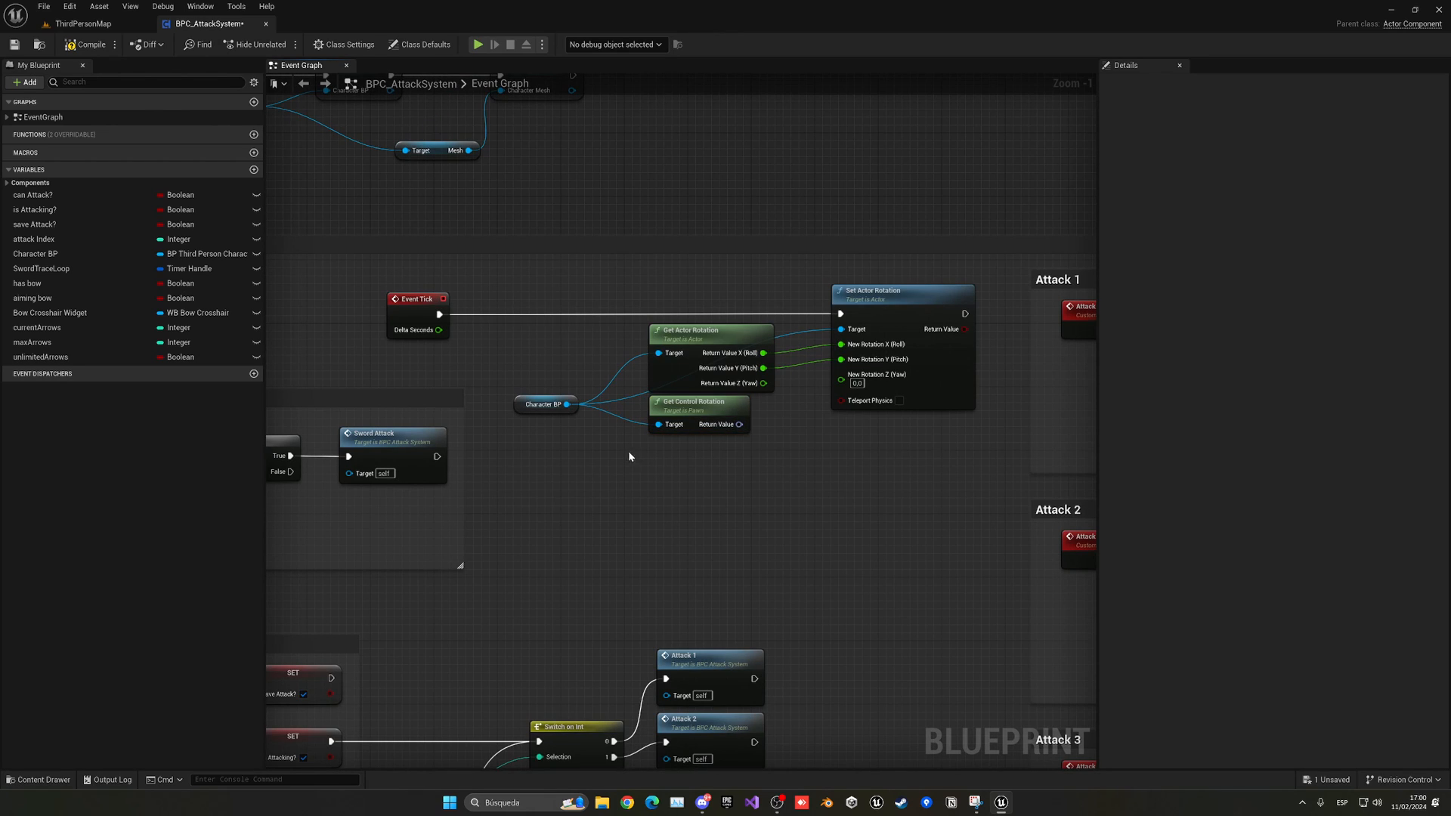
mouse_move(663, 475)
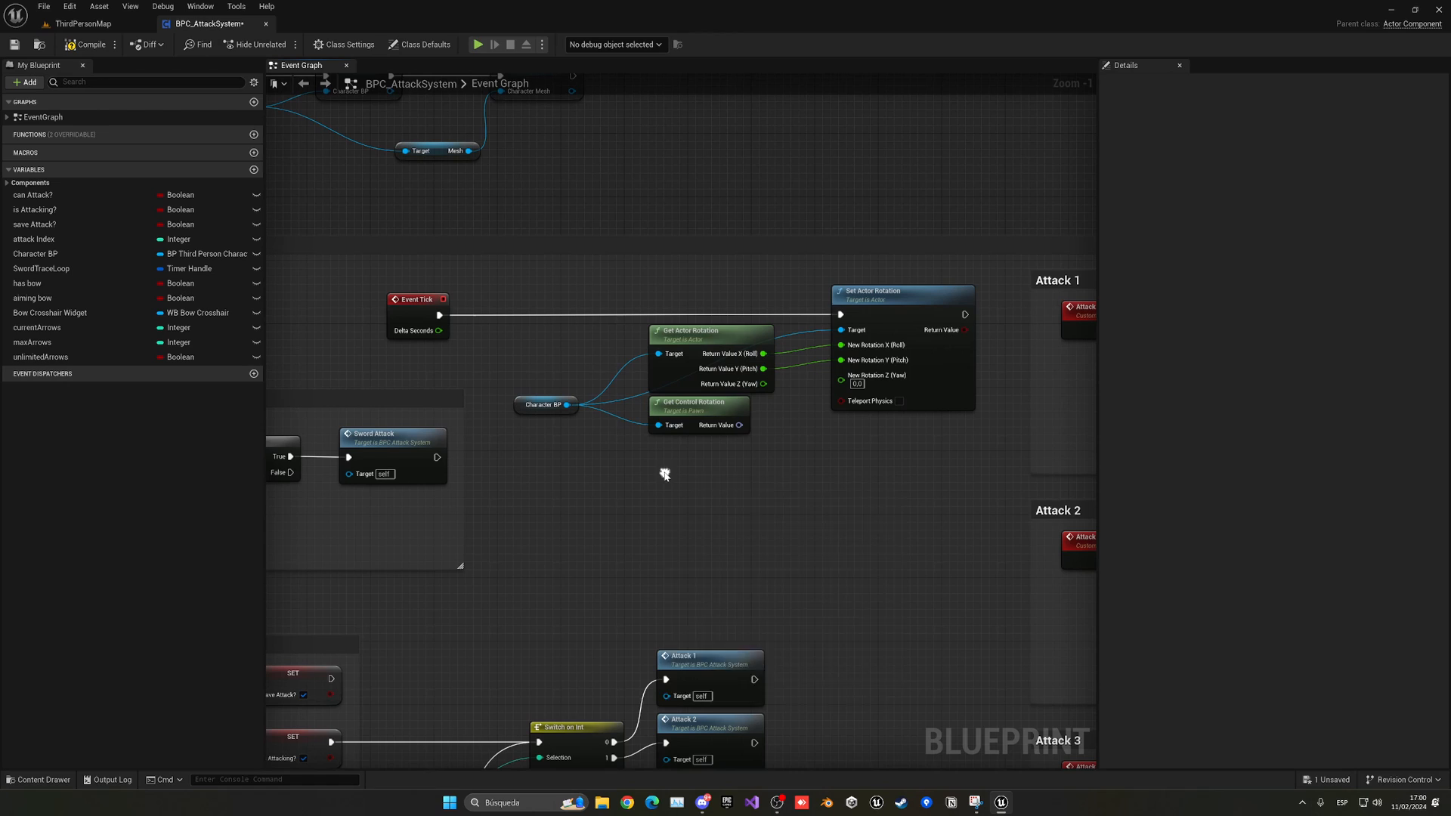
- Add RInterp To with split Return Value, fed by actor and control rotations
right_click(665, 475)
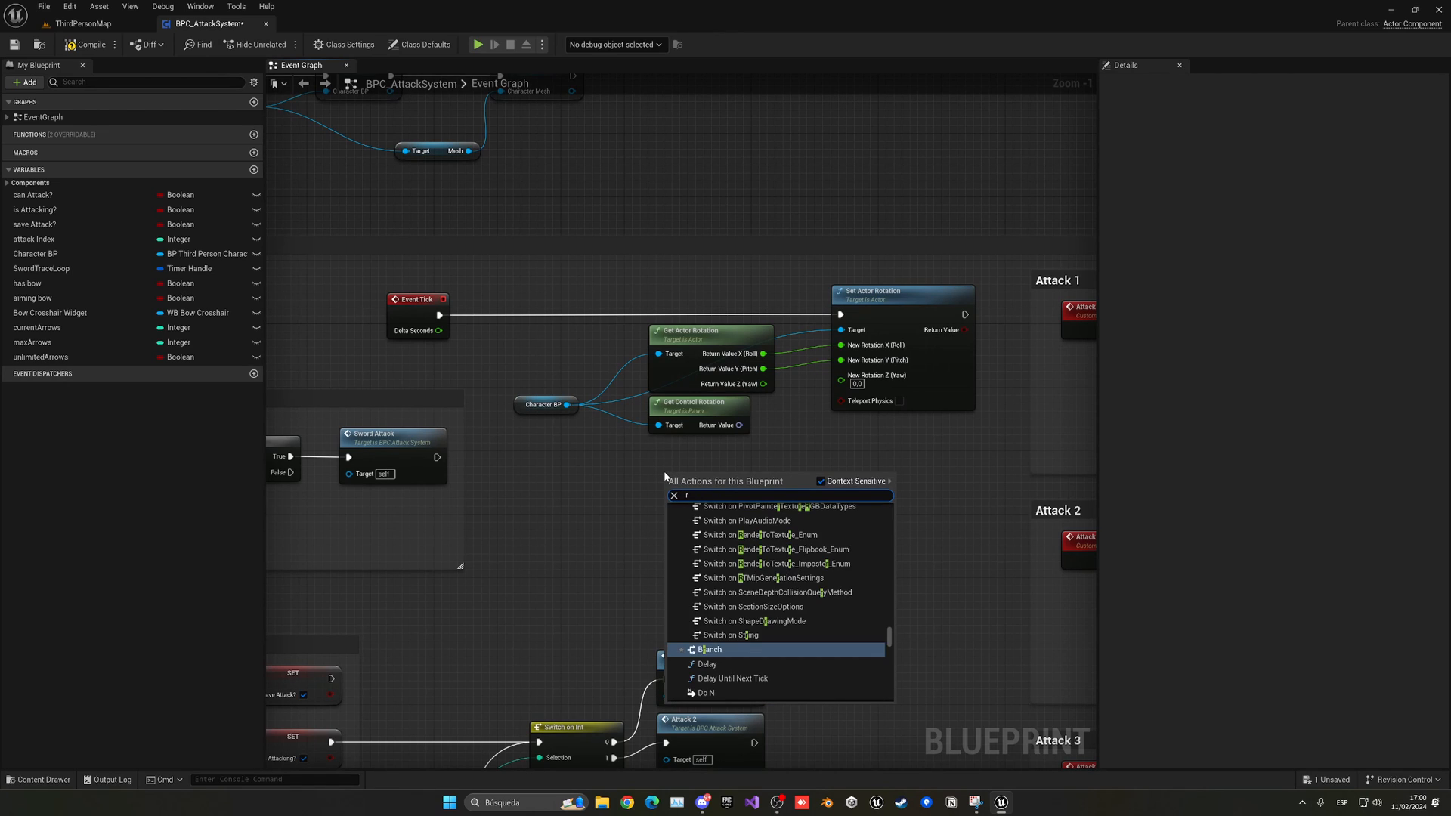
type("inter")
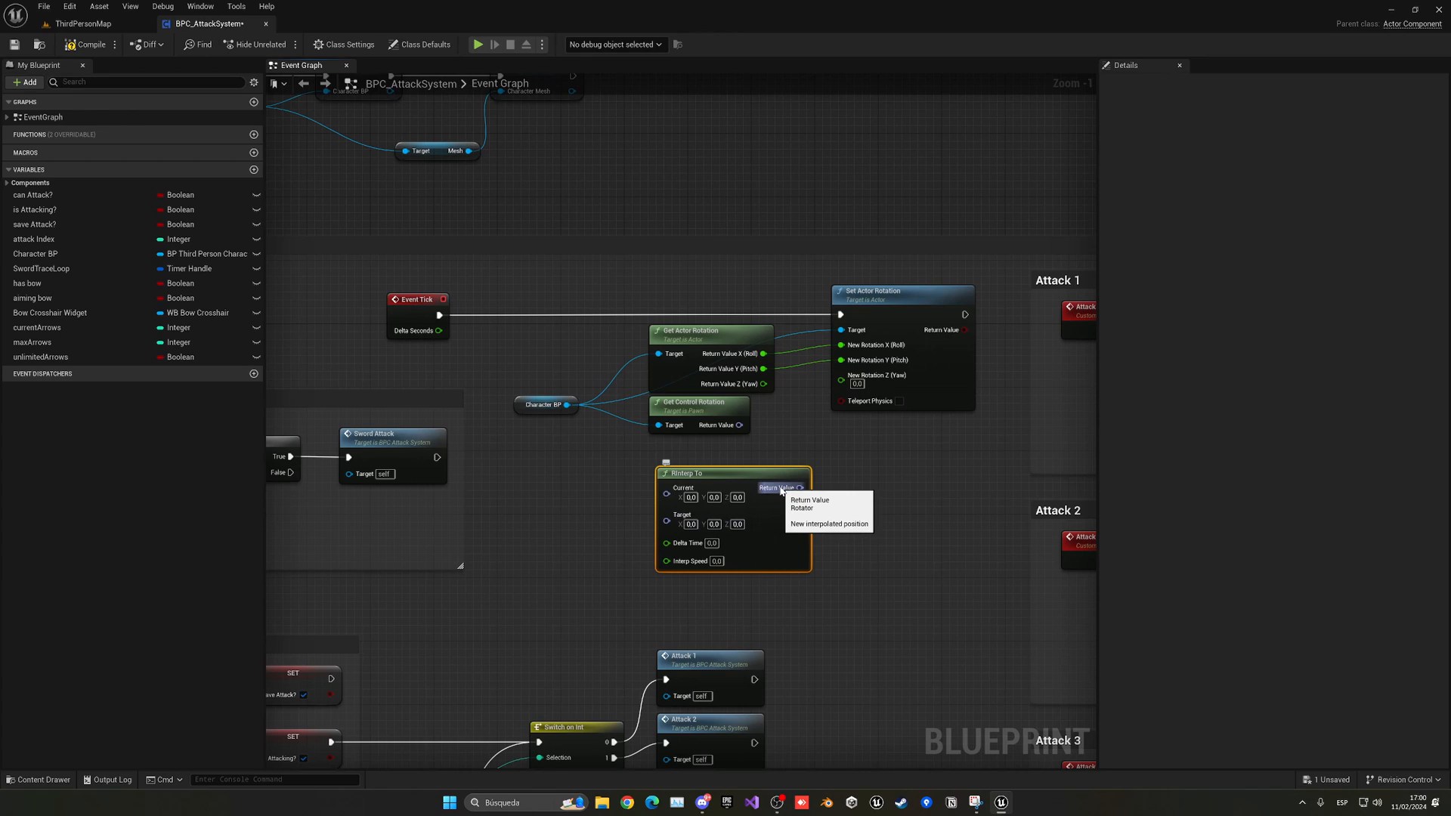
mouse_move(781, 488)
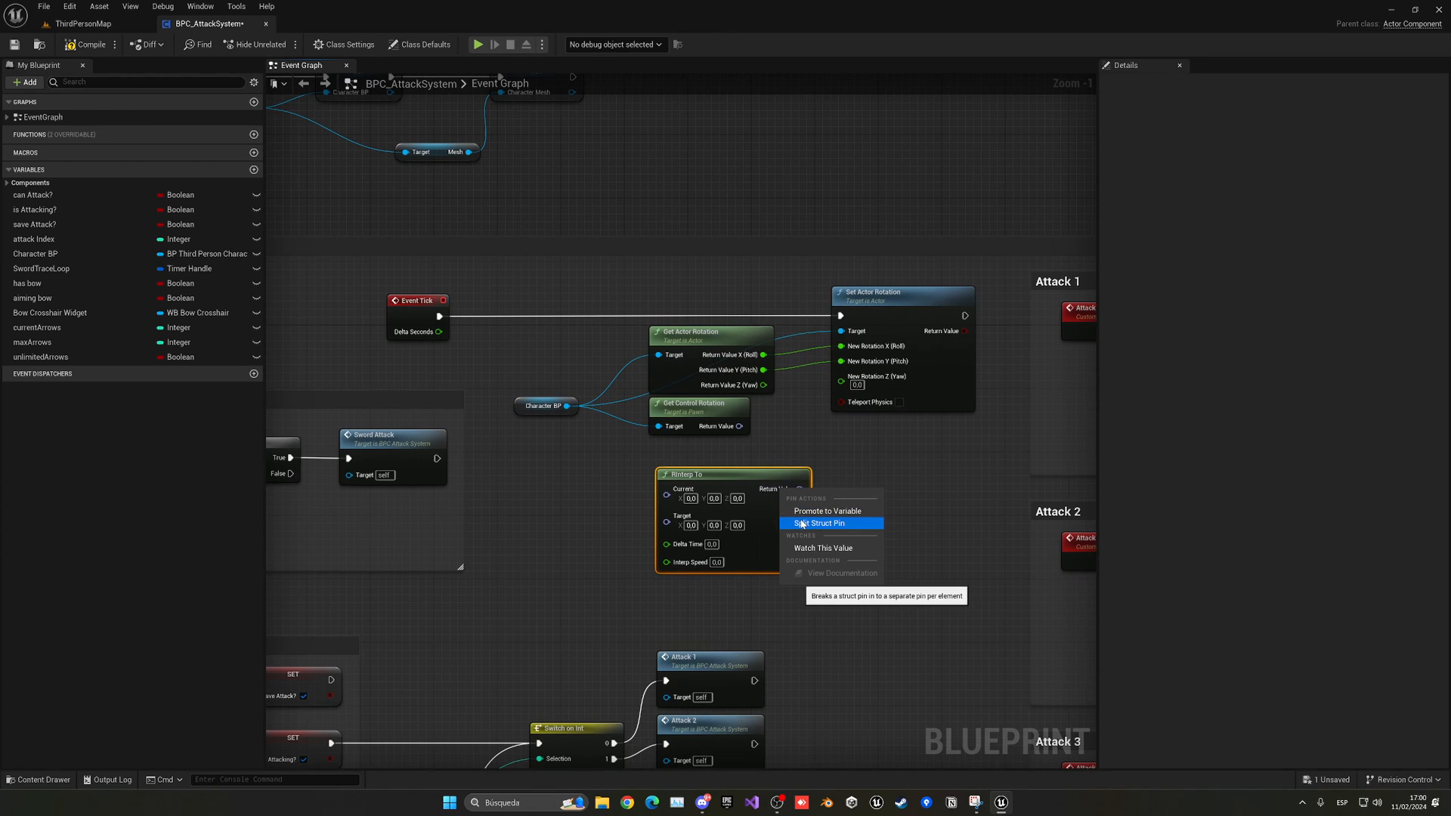
left_click(818, 523)
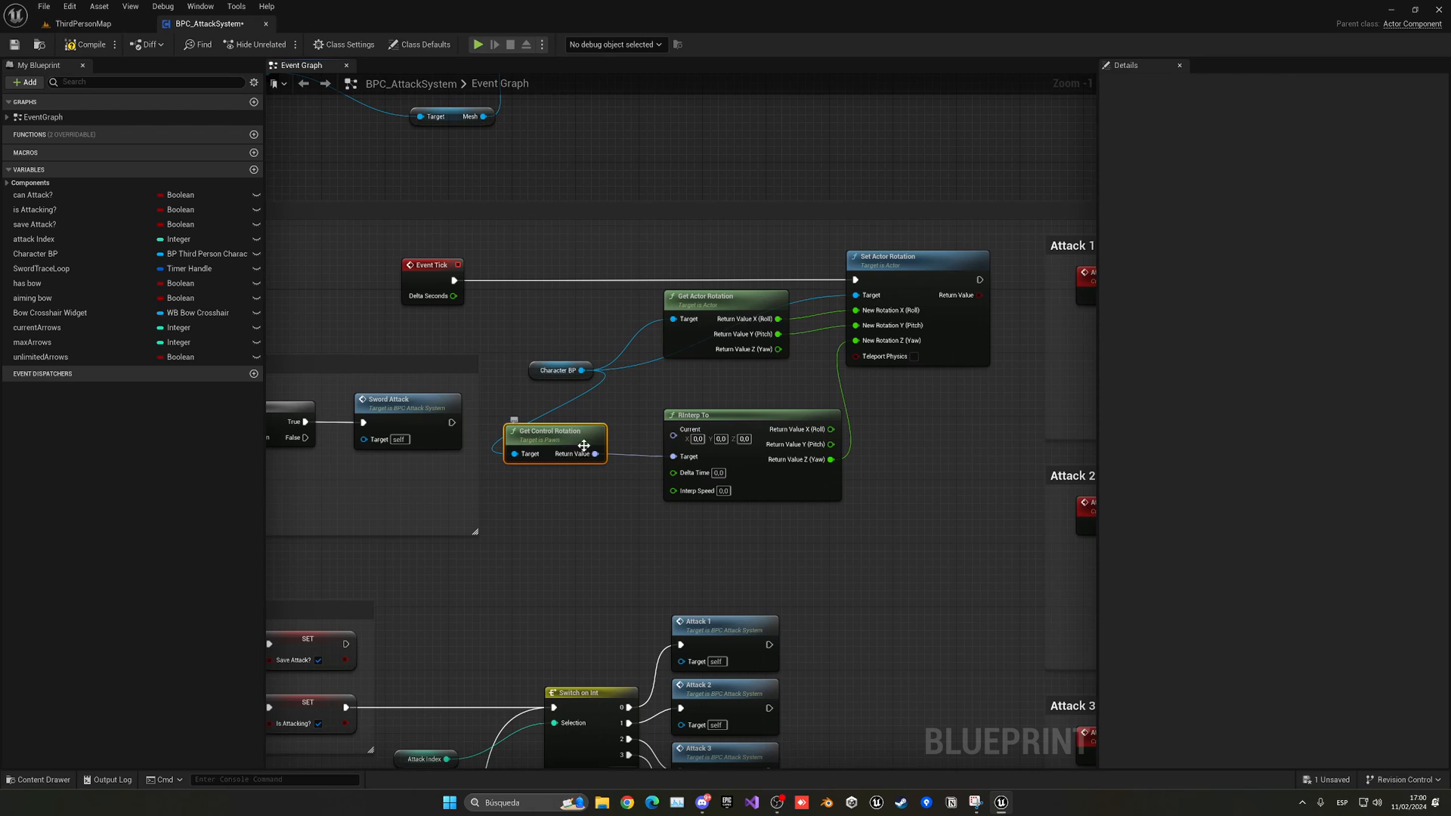
mouse_move(599, 517)
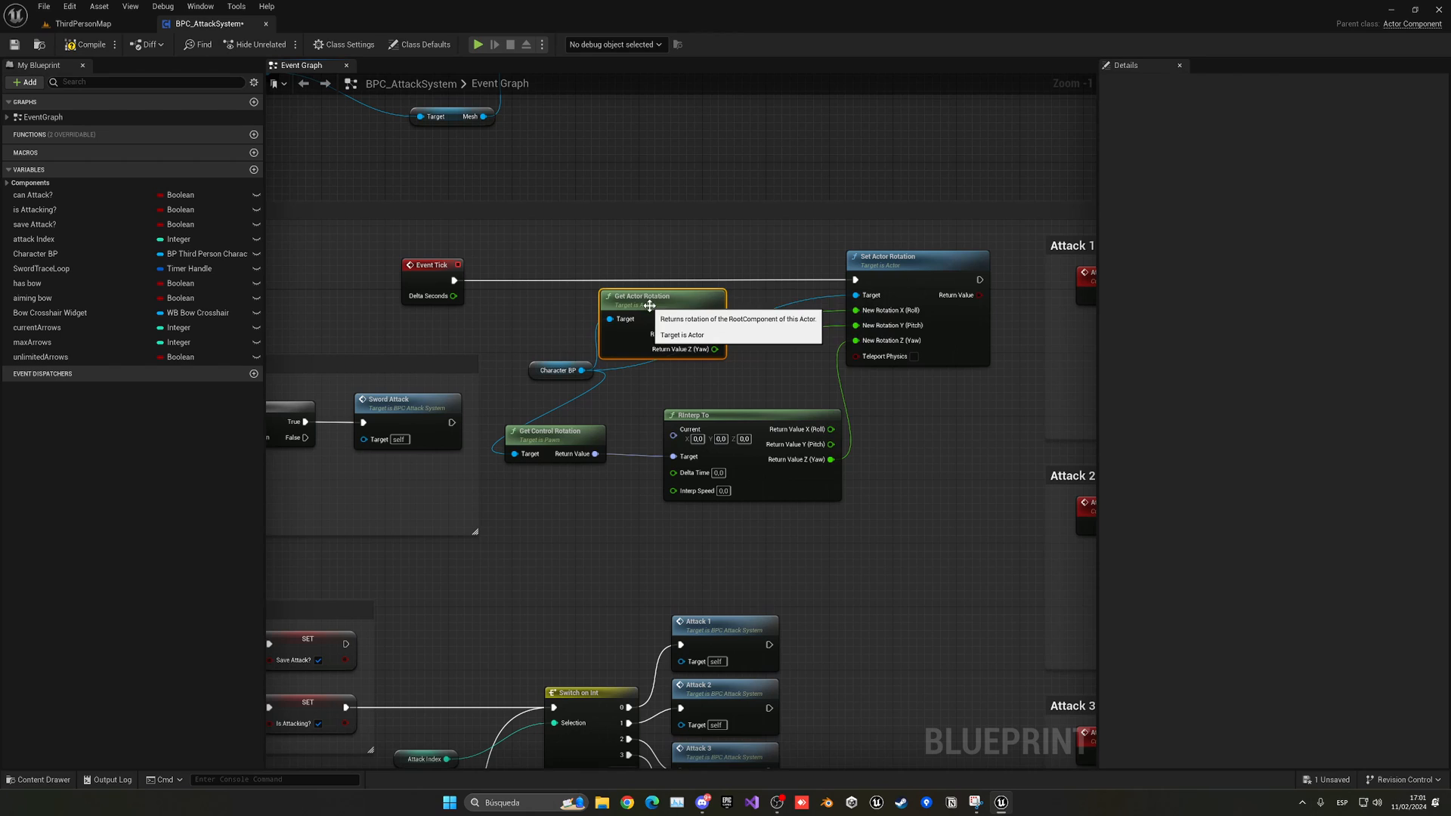
mouse_move(633, 333)
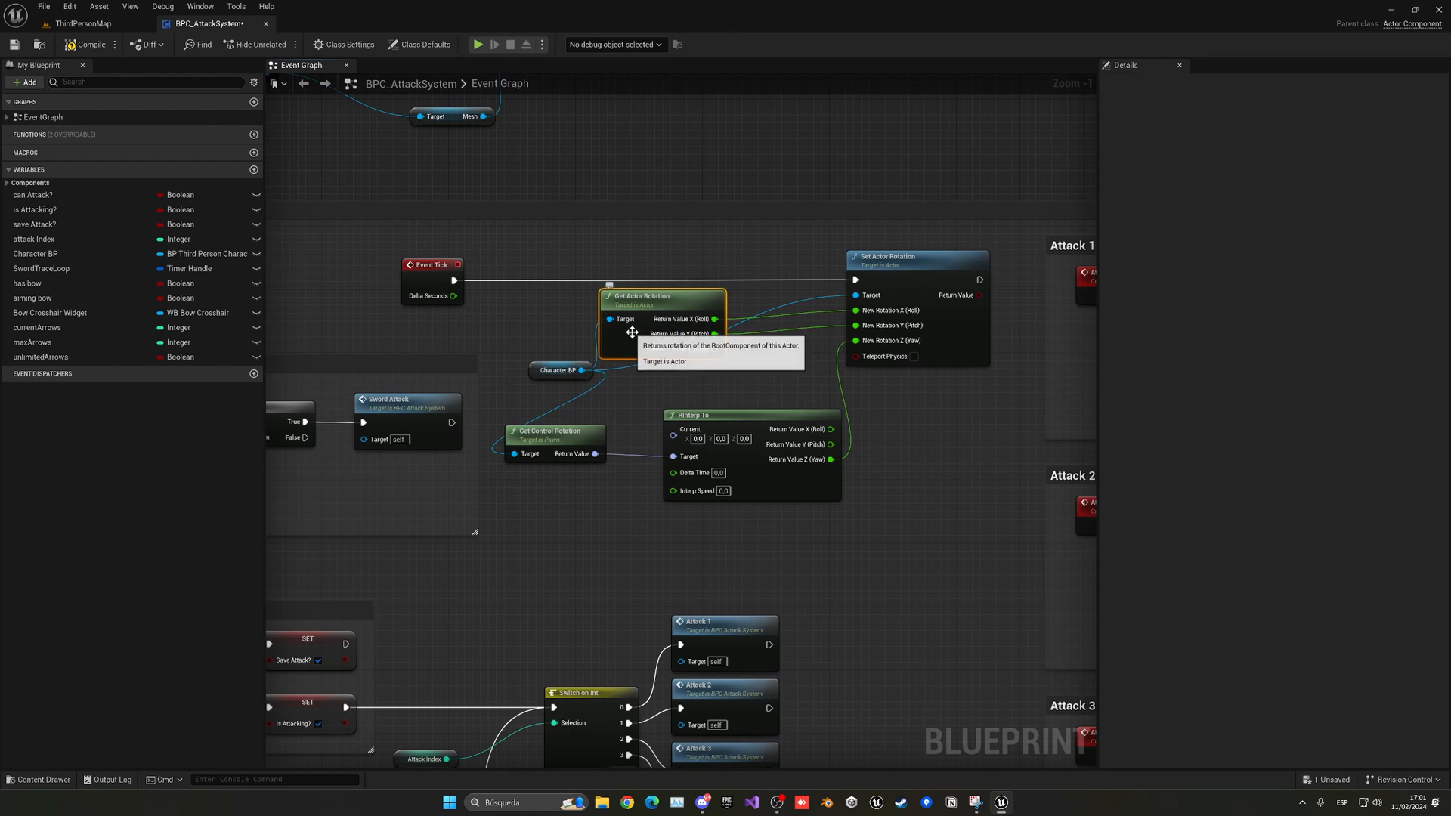
right_click(714, 332)
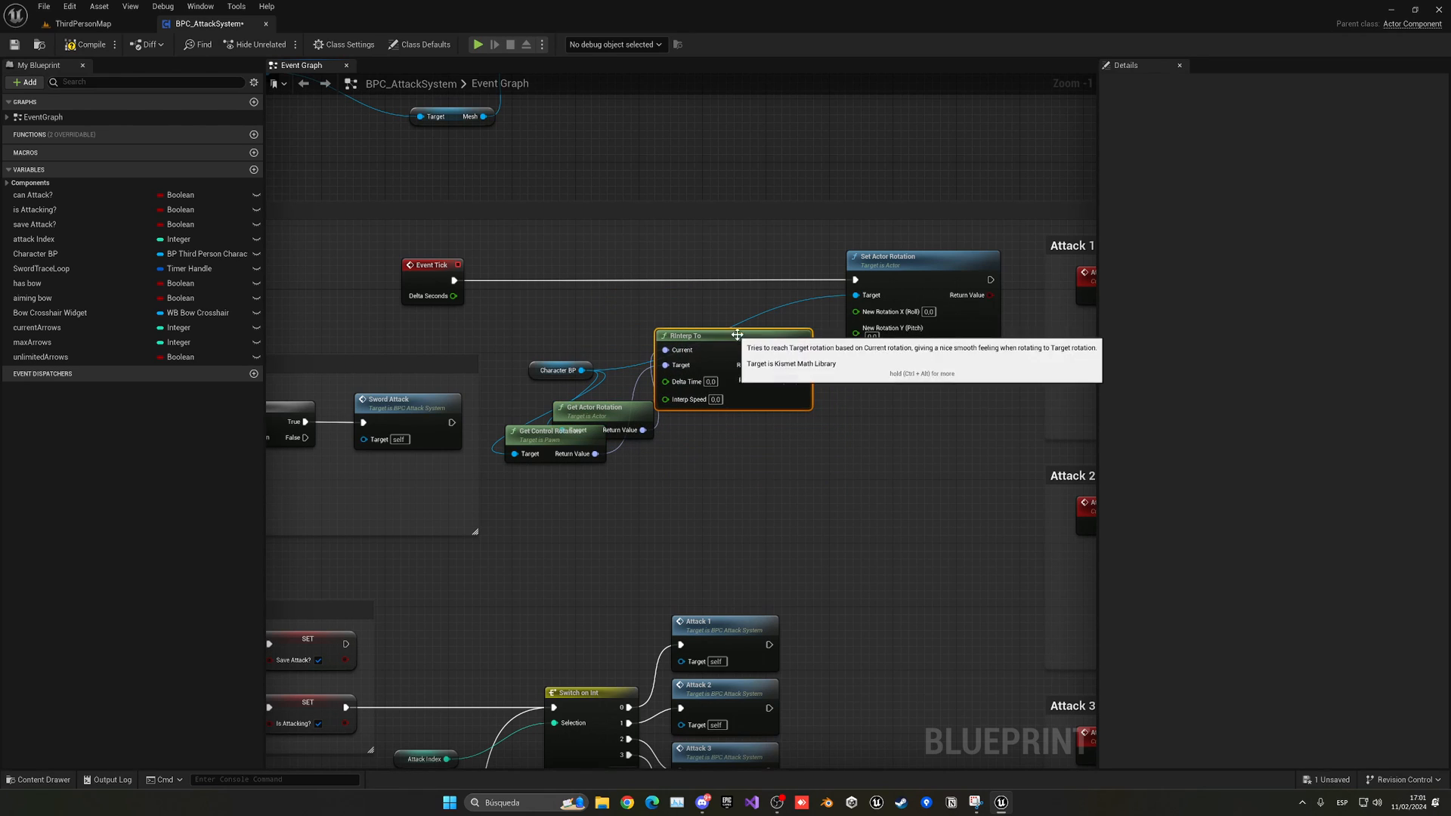
- Add a Break Rotator from Get Actor Rotation to supply roll and pitch
left_click(536, 307)
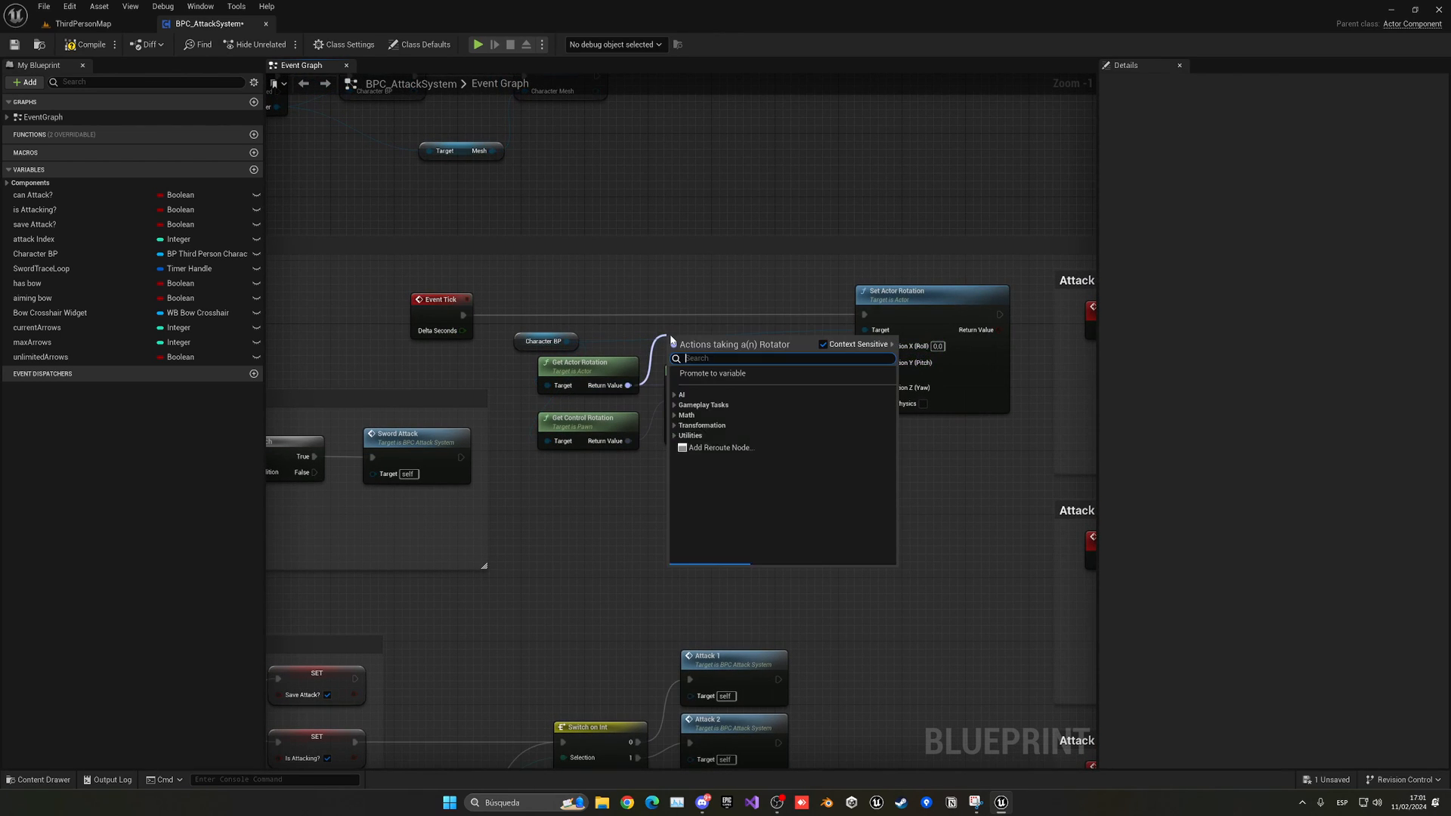
type("brea")
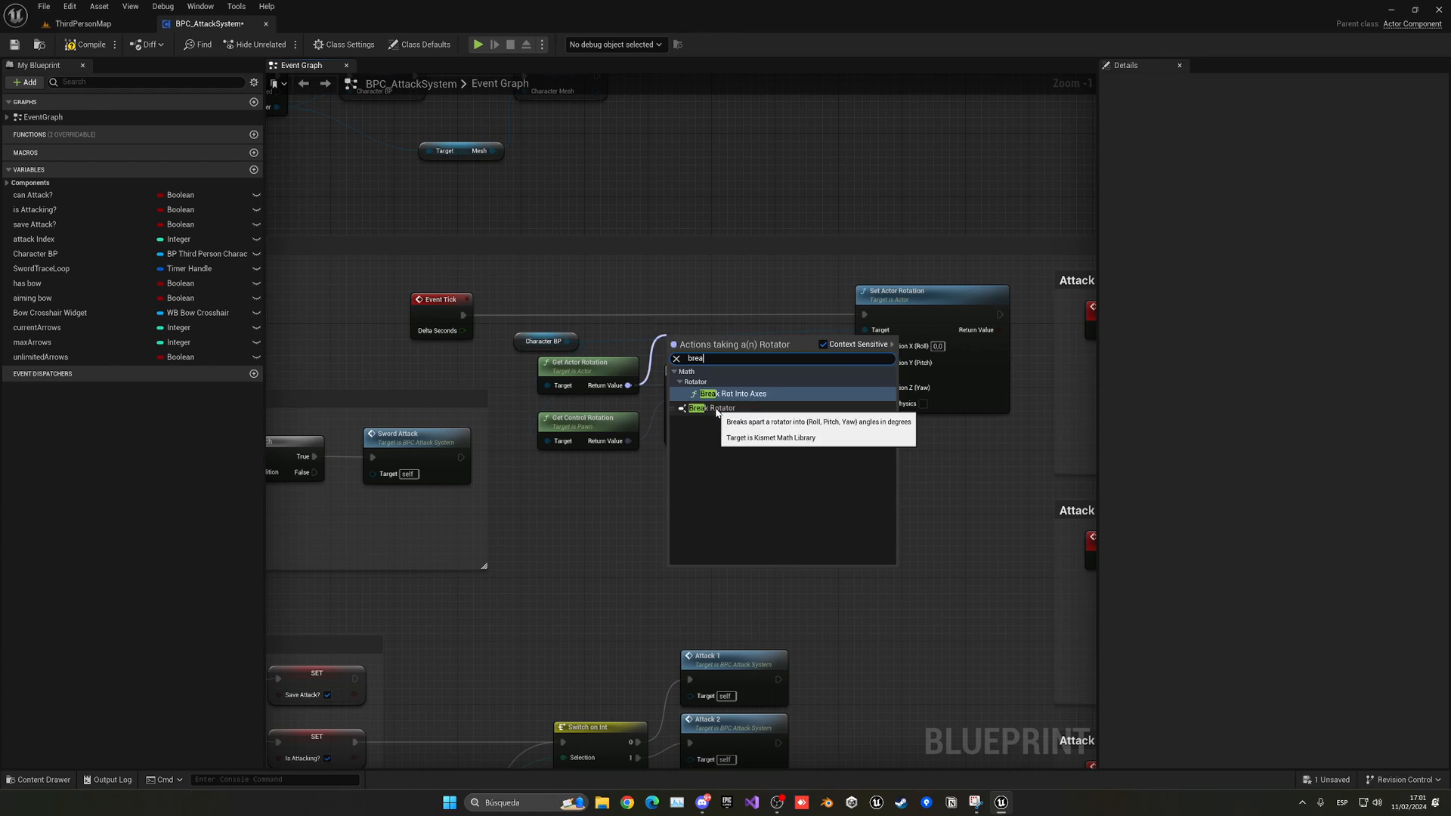
left_click(709, 408)
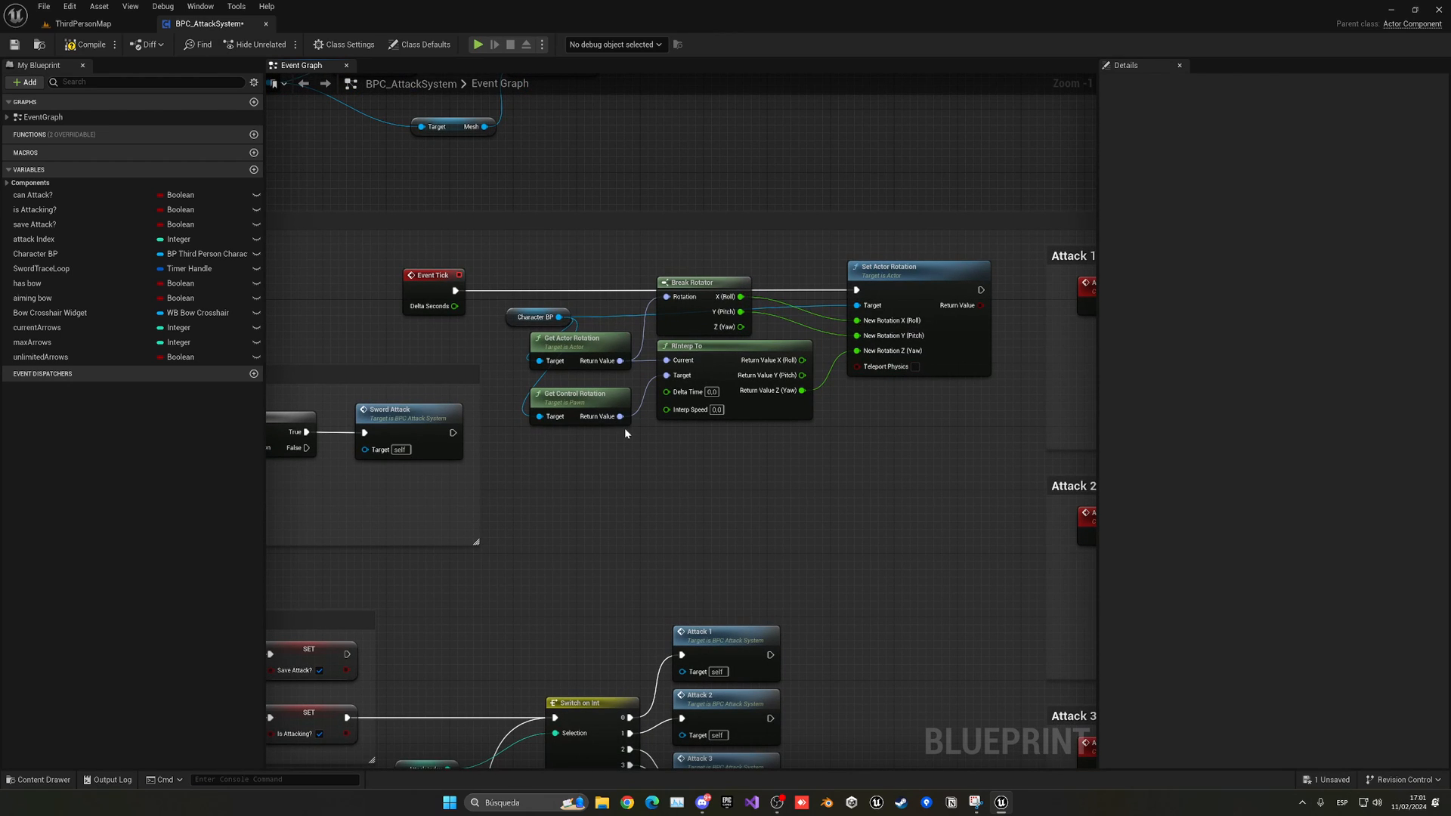
mouse_move(670, 391)
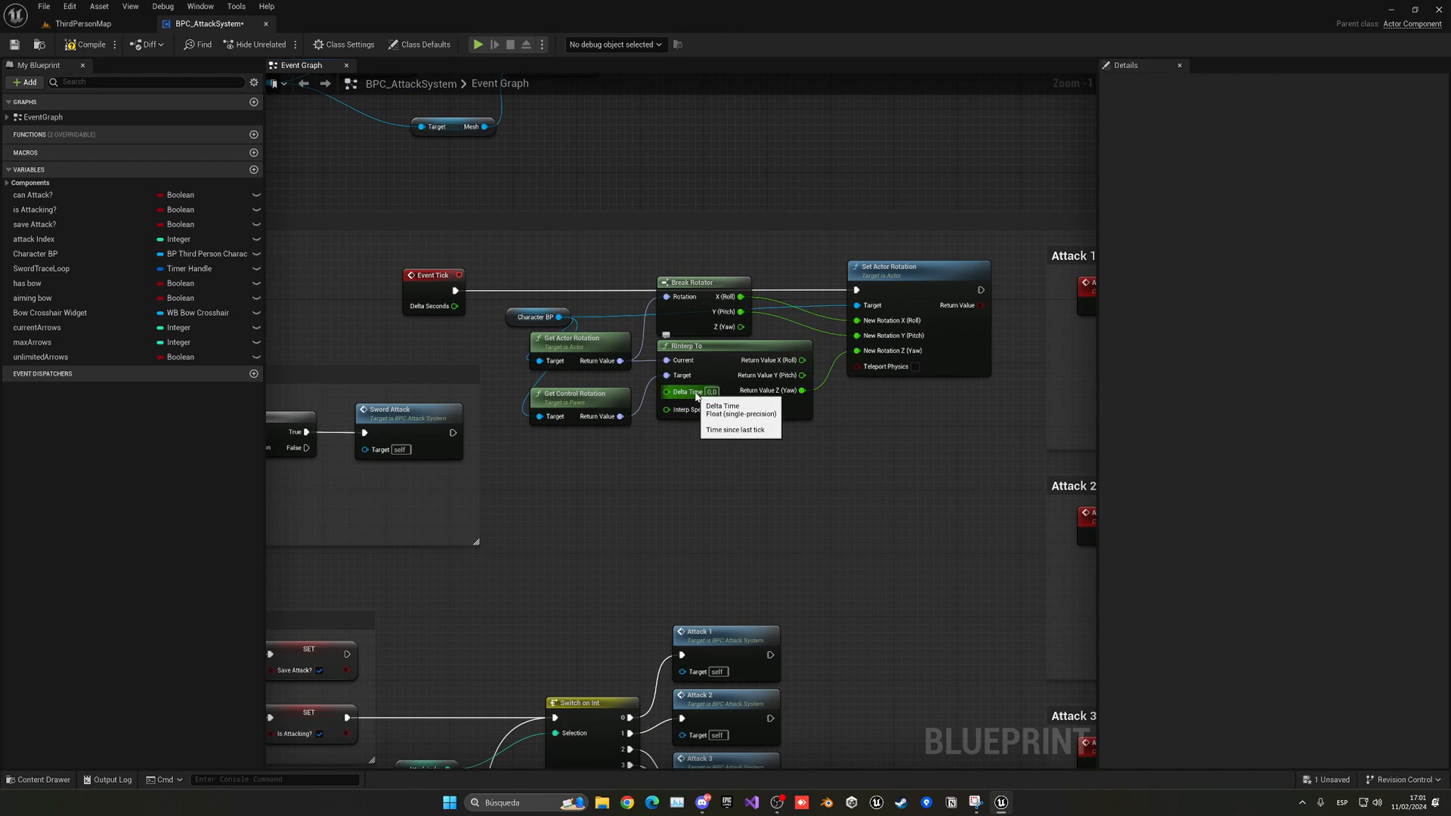
mouse_move(719, 461)
type("10")
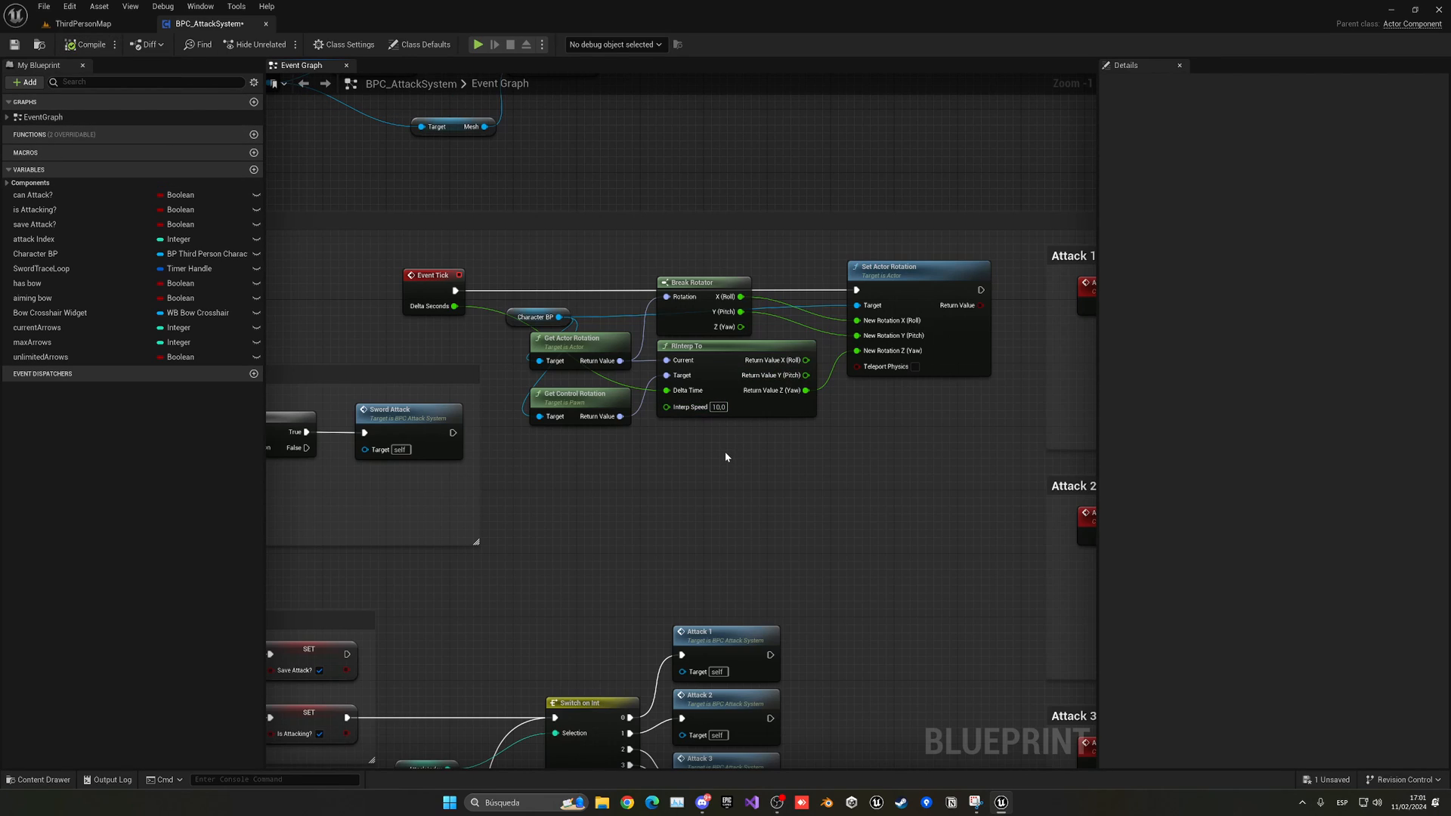
mouse_move(669, 493)
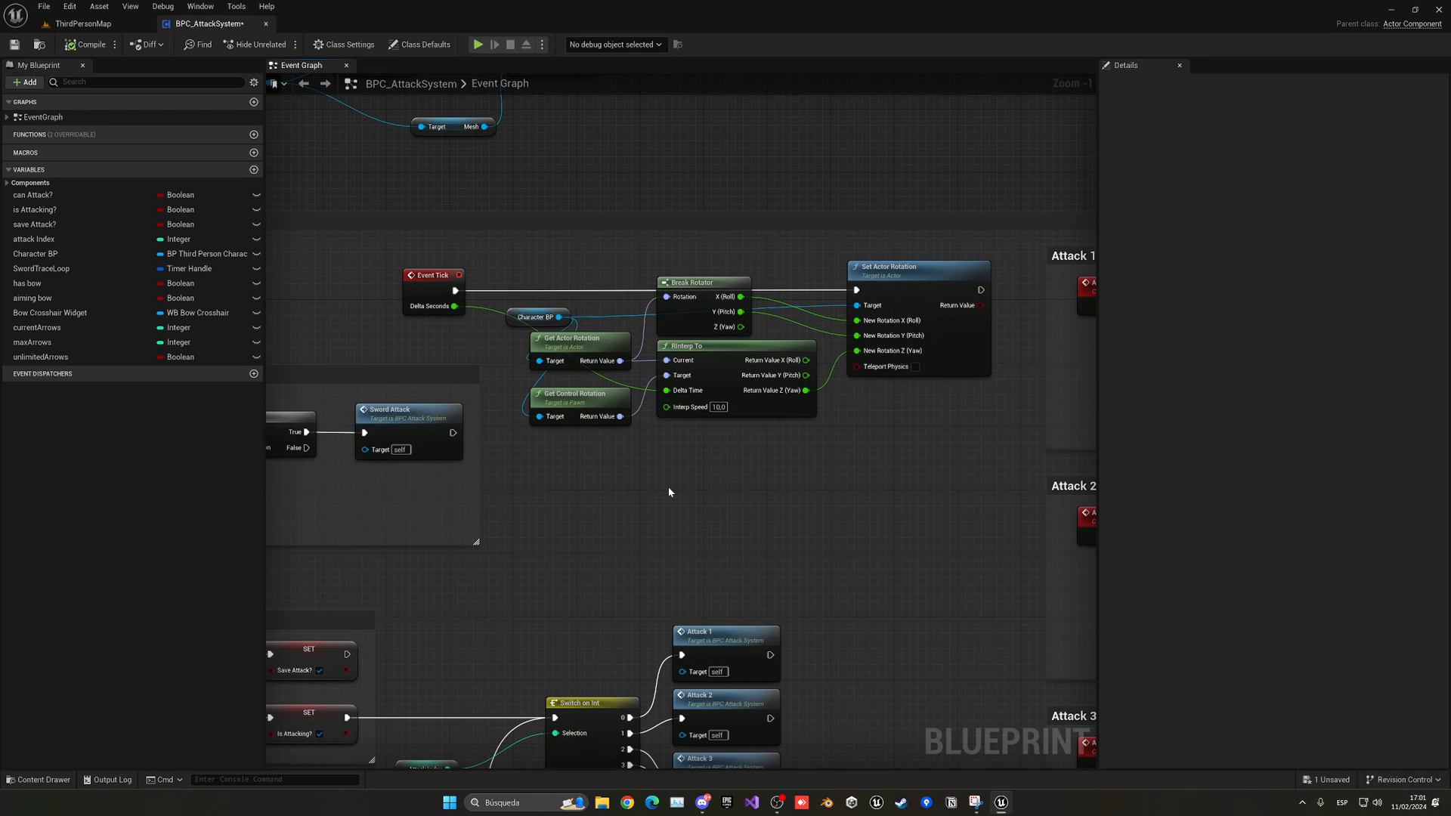
- Switch to ThirdPersonMap and play-test the character turning toward camera direction
left_click(83, 23)
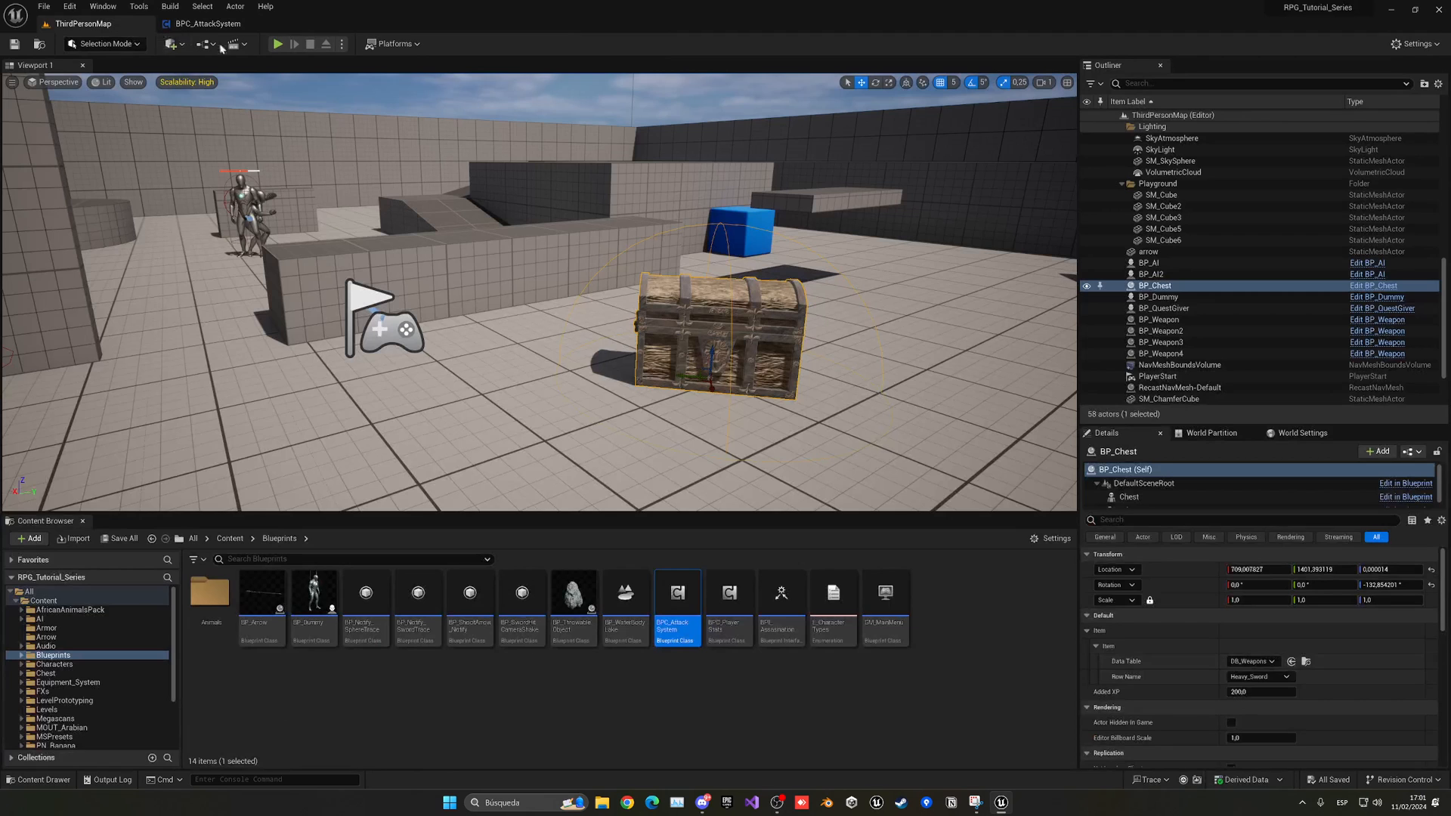
left_click(278, 44)
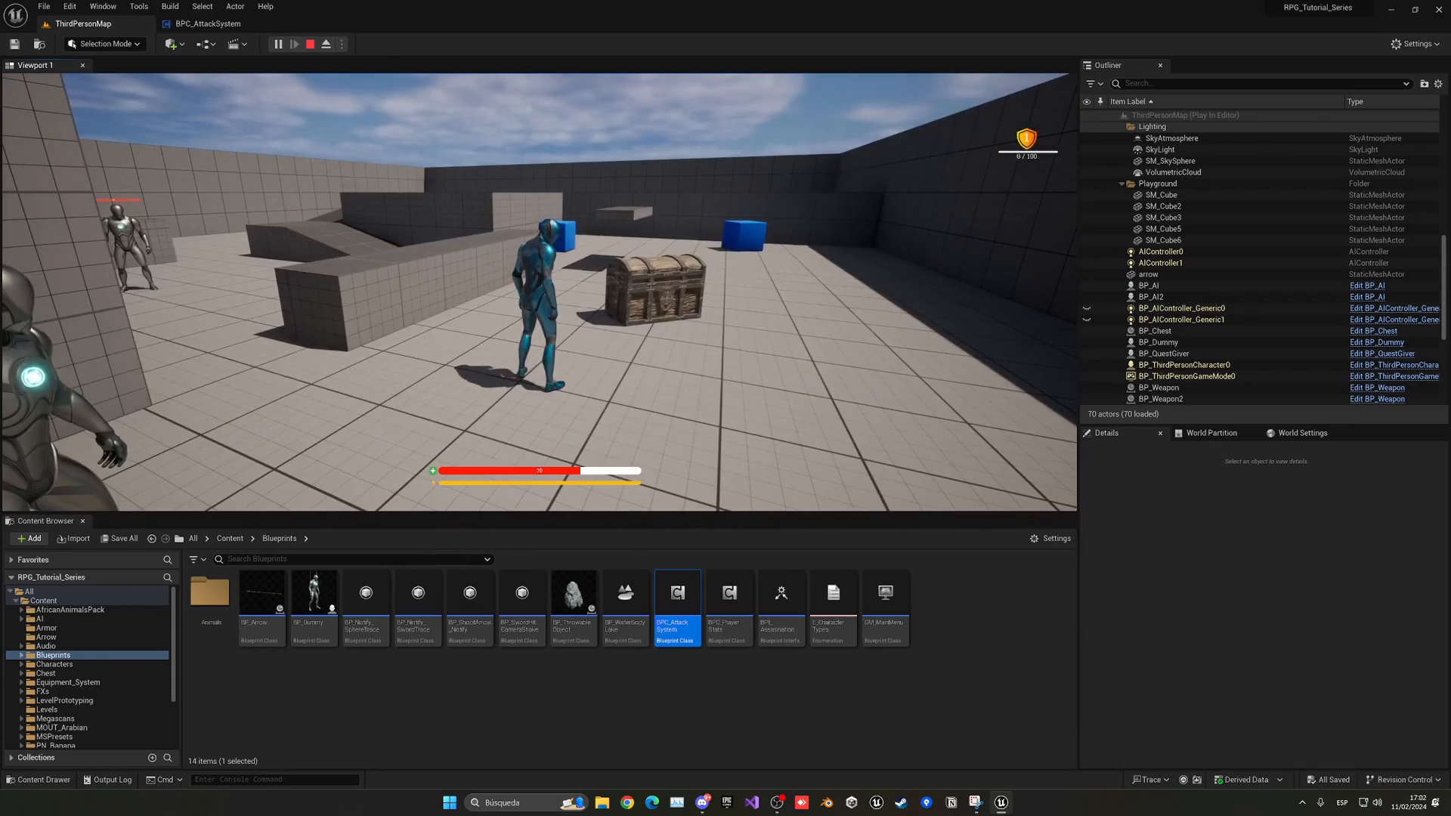
left_click(326, 44)
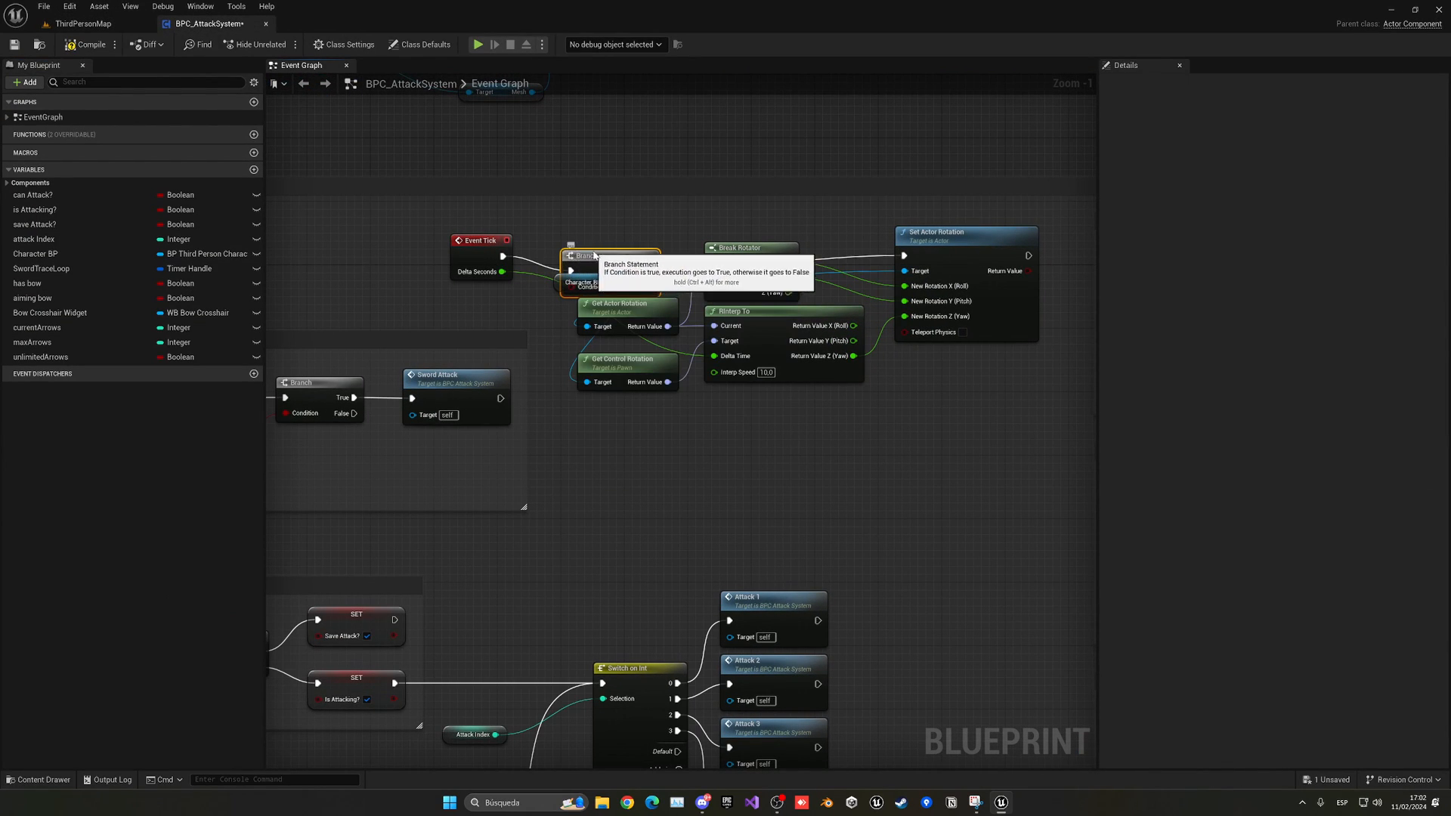
mouse_move(583, 292)
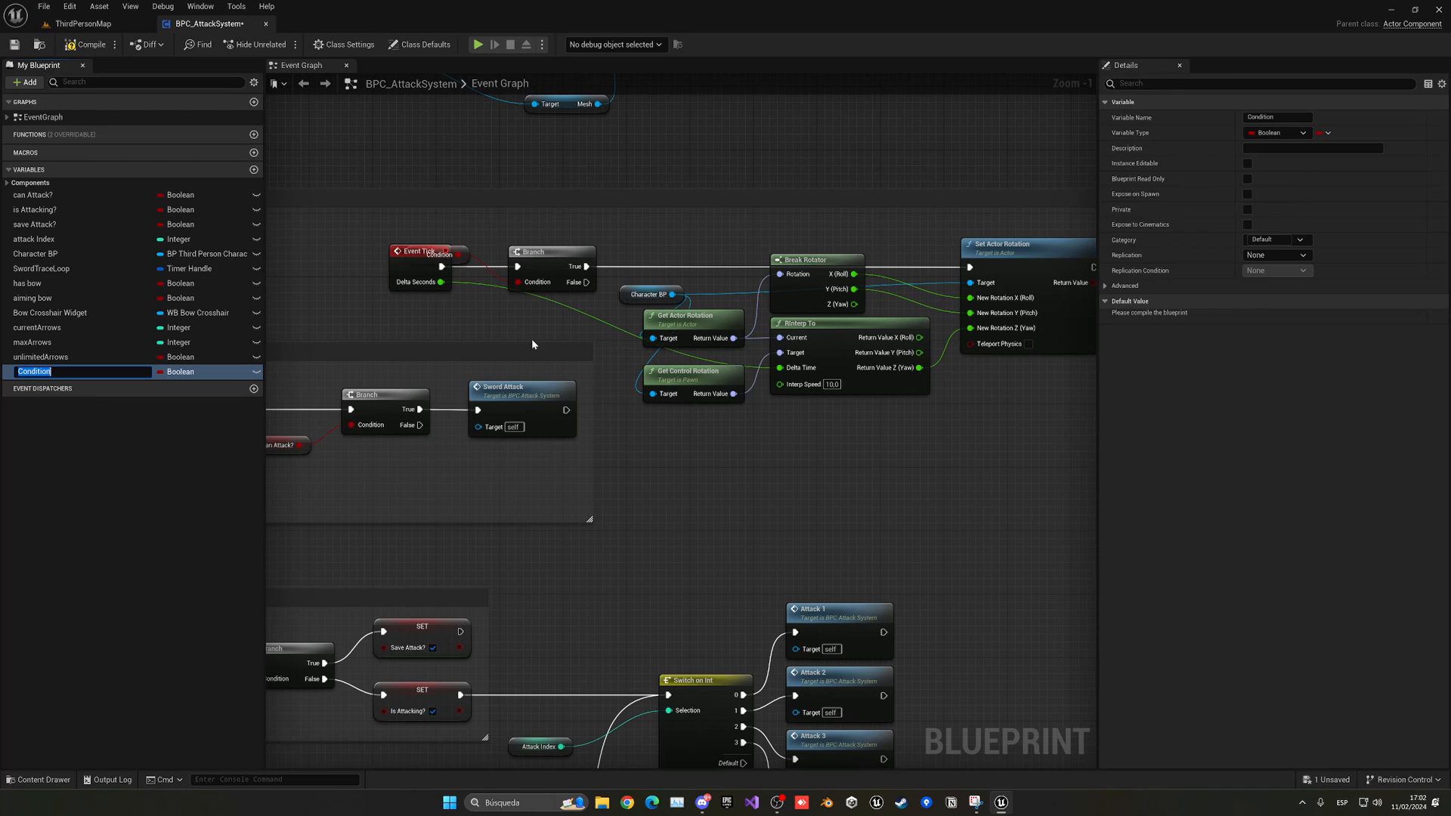
- Create boolean orientAttack as the Branch condition and compile
type("orientAttack")
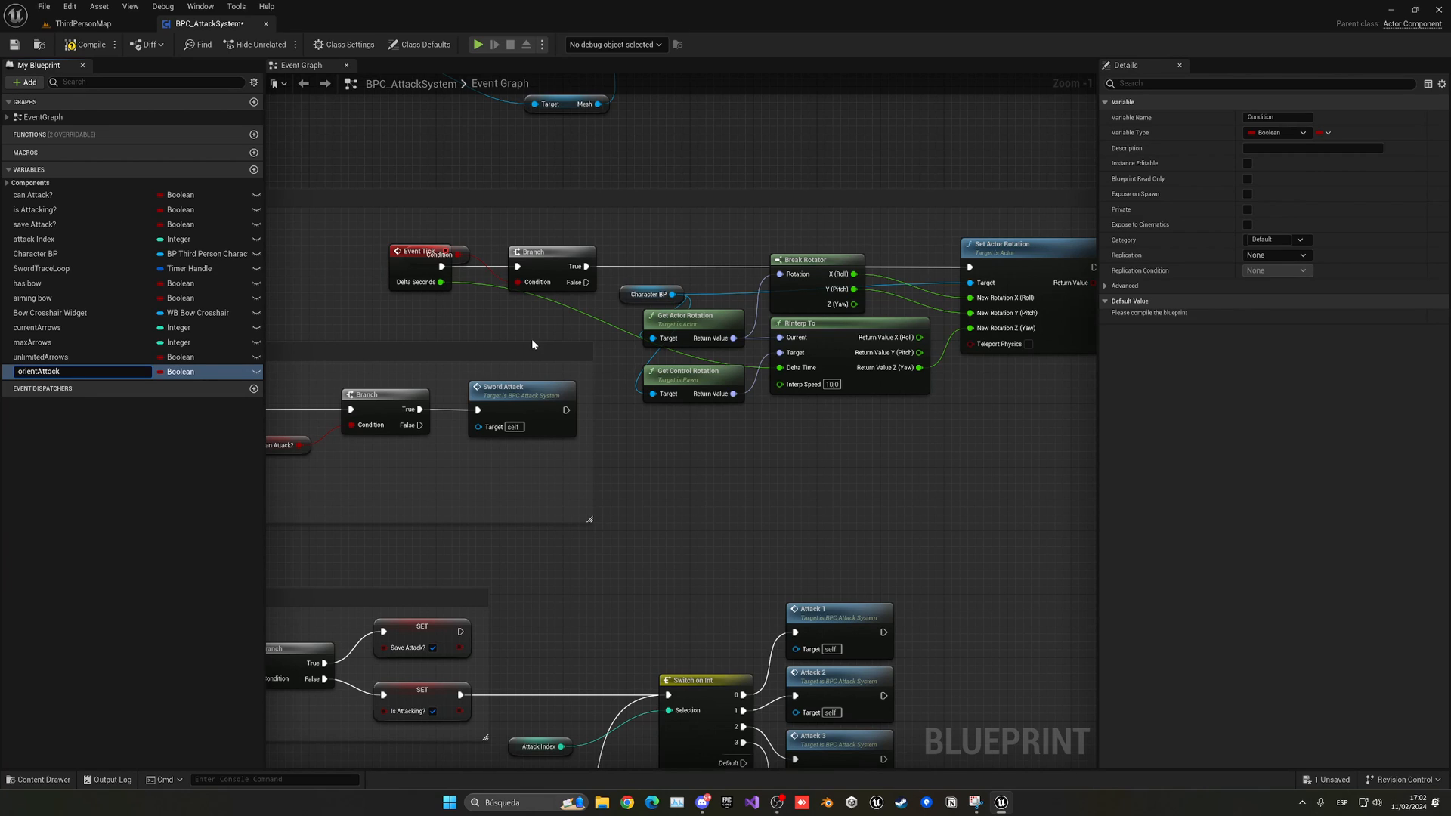
left_click(39, 371)
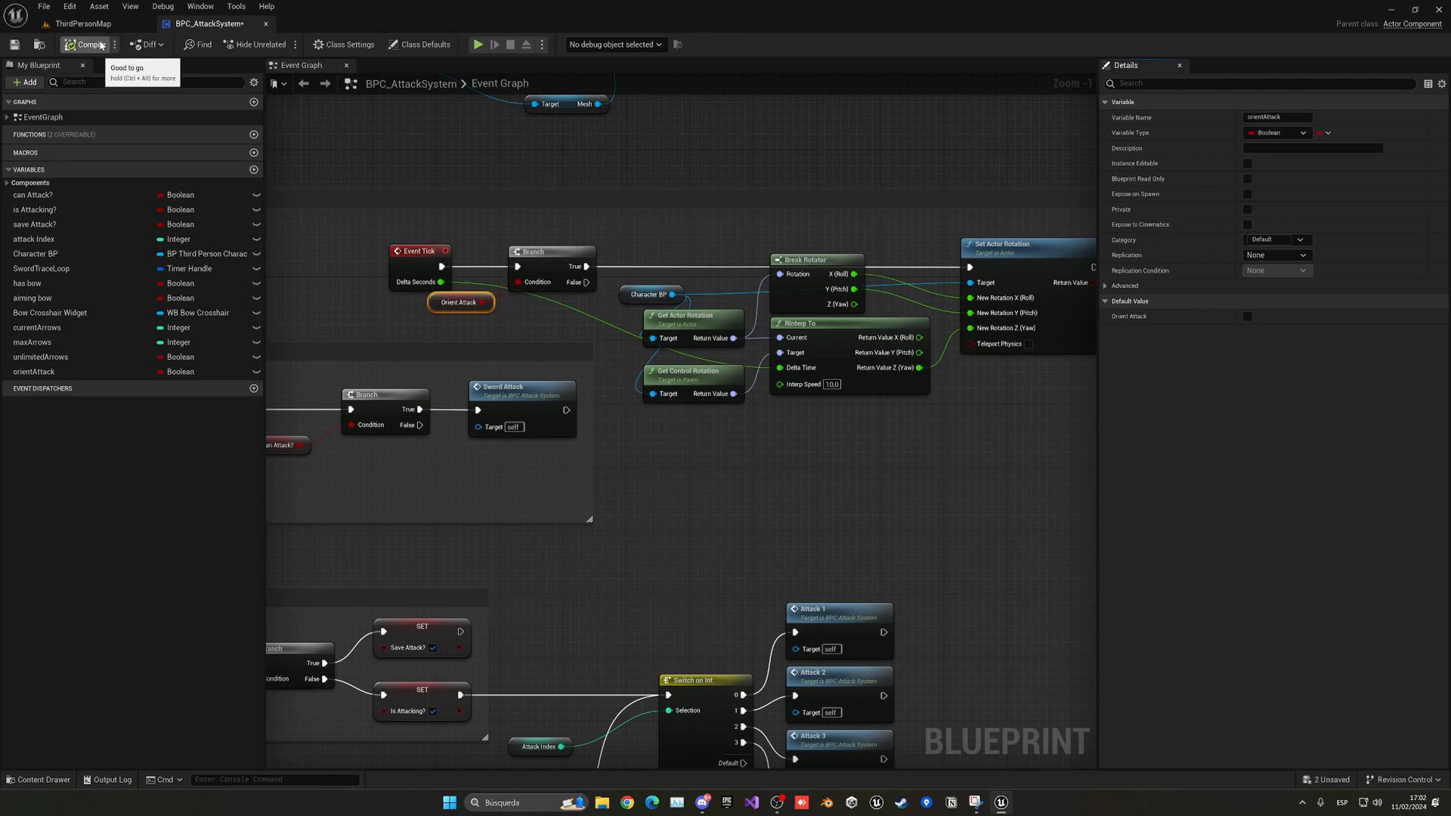
left_click(86, 43)
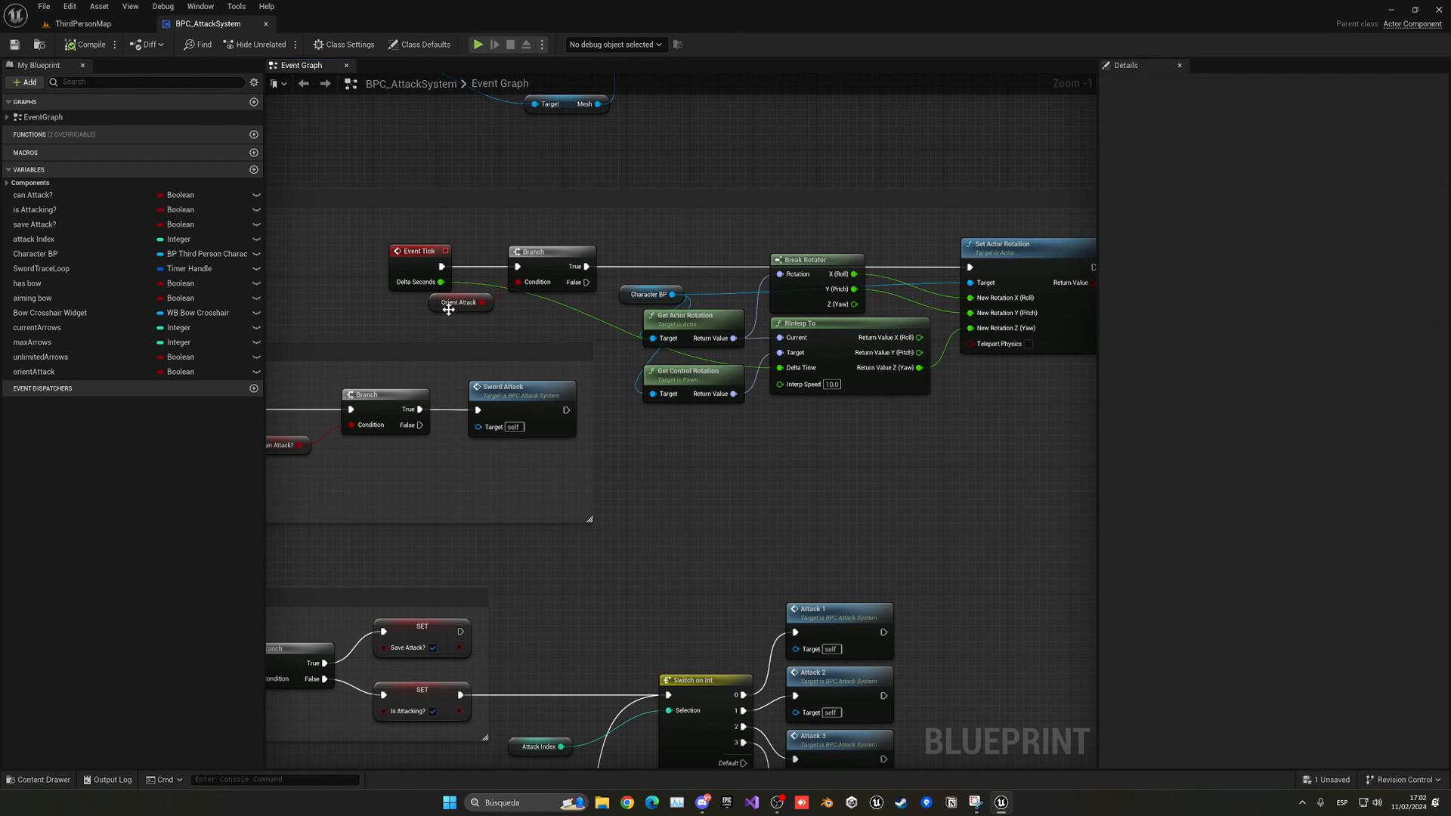
left_click(460, 302)
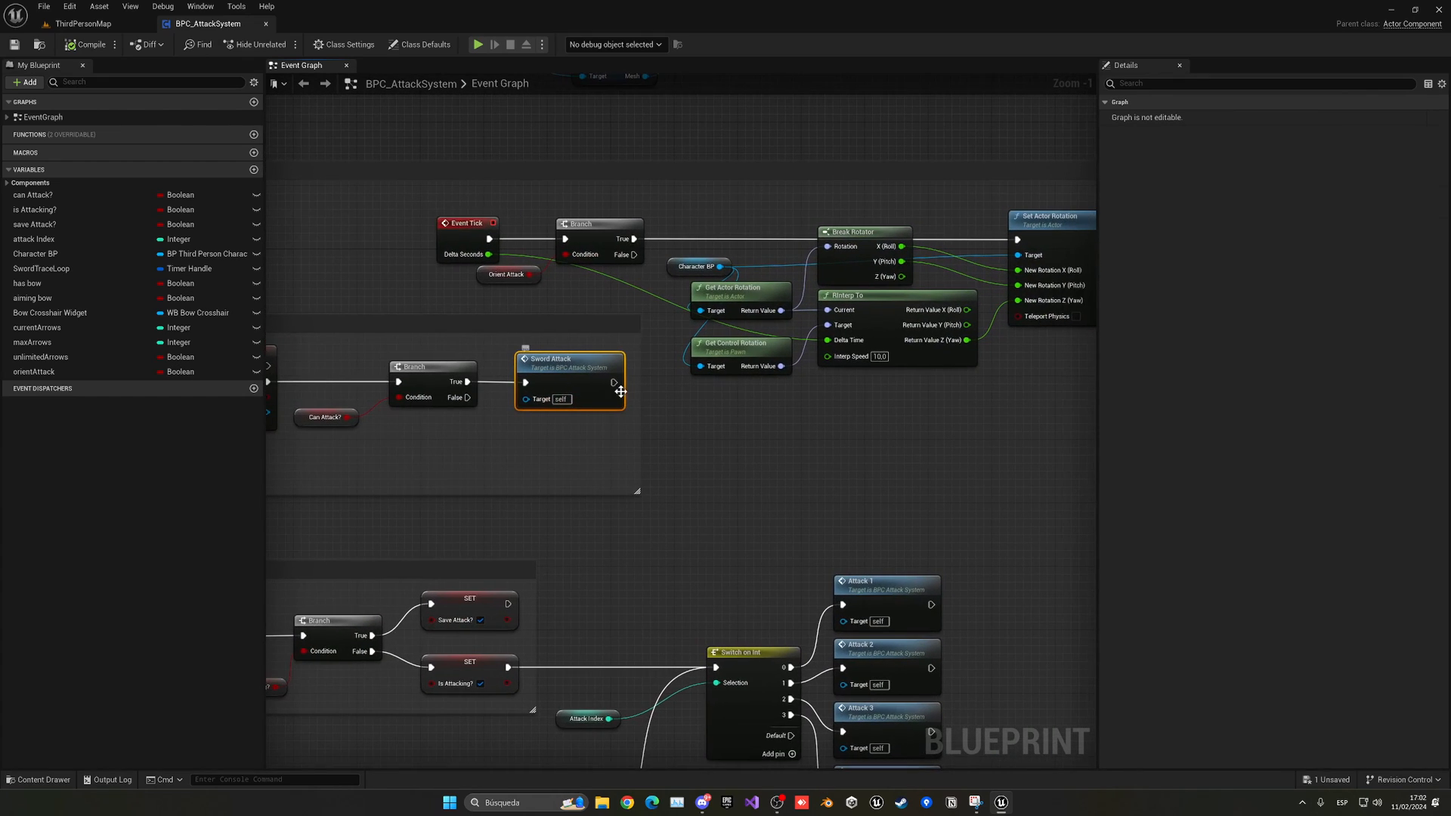
- Follow Sword Attack with Set orientAttack true and a 0.3 s Delay, then show ThirdPersonMap
left_click(35, 371)
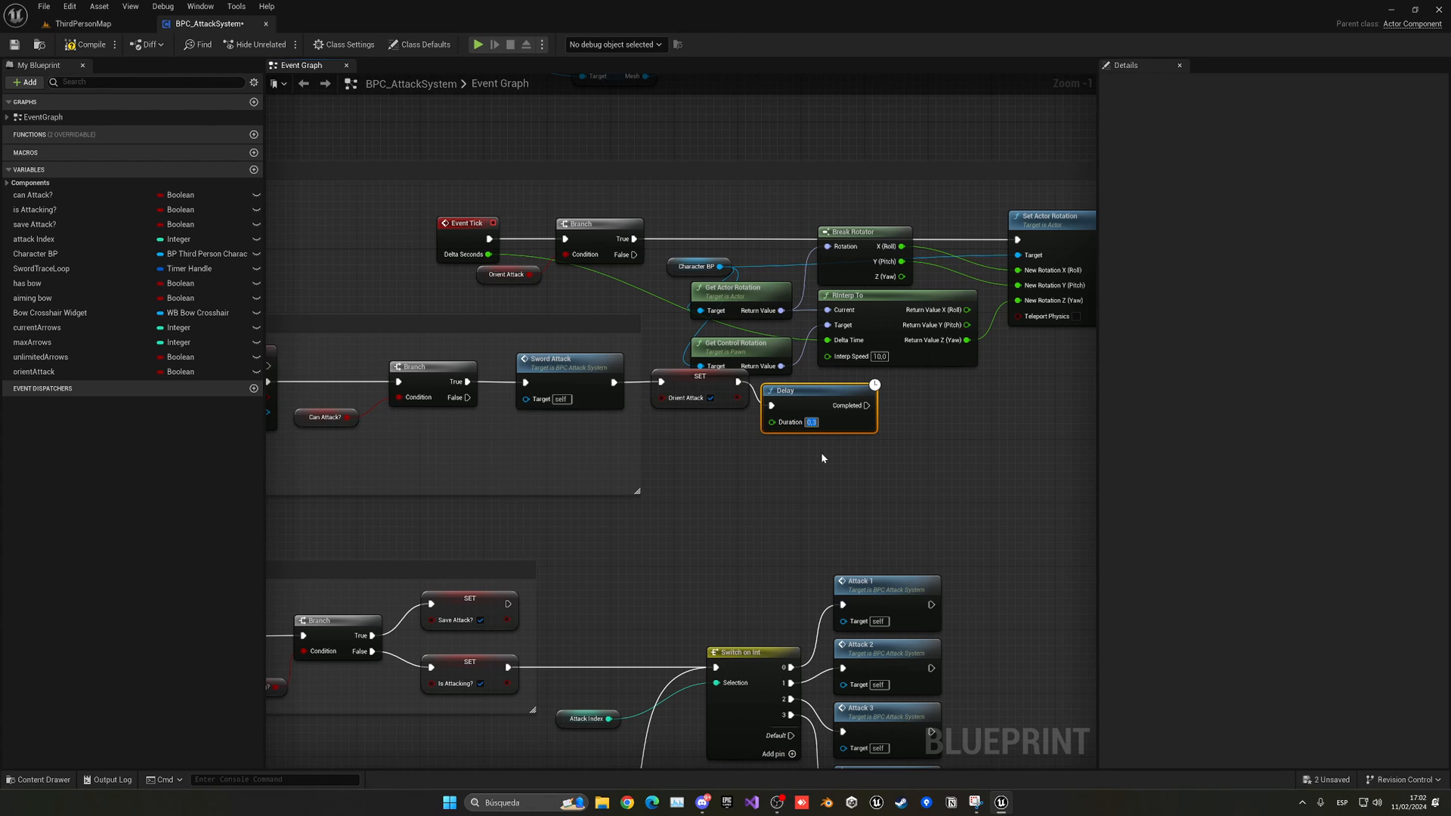
left_click(35, 371)
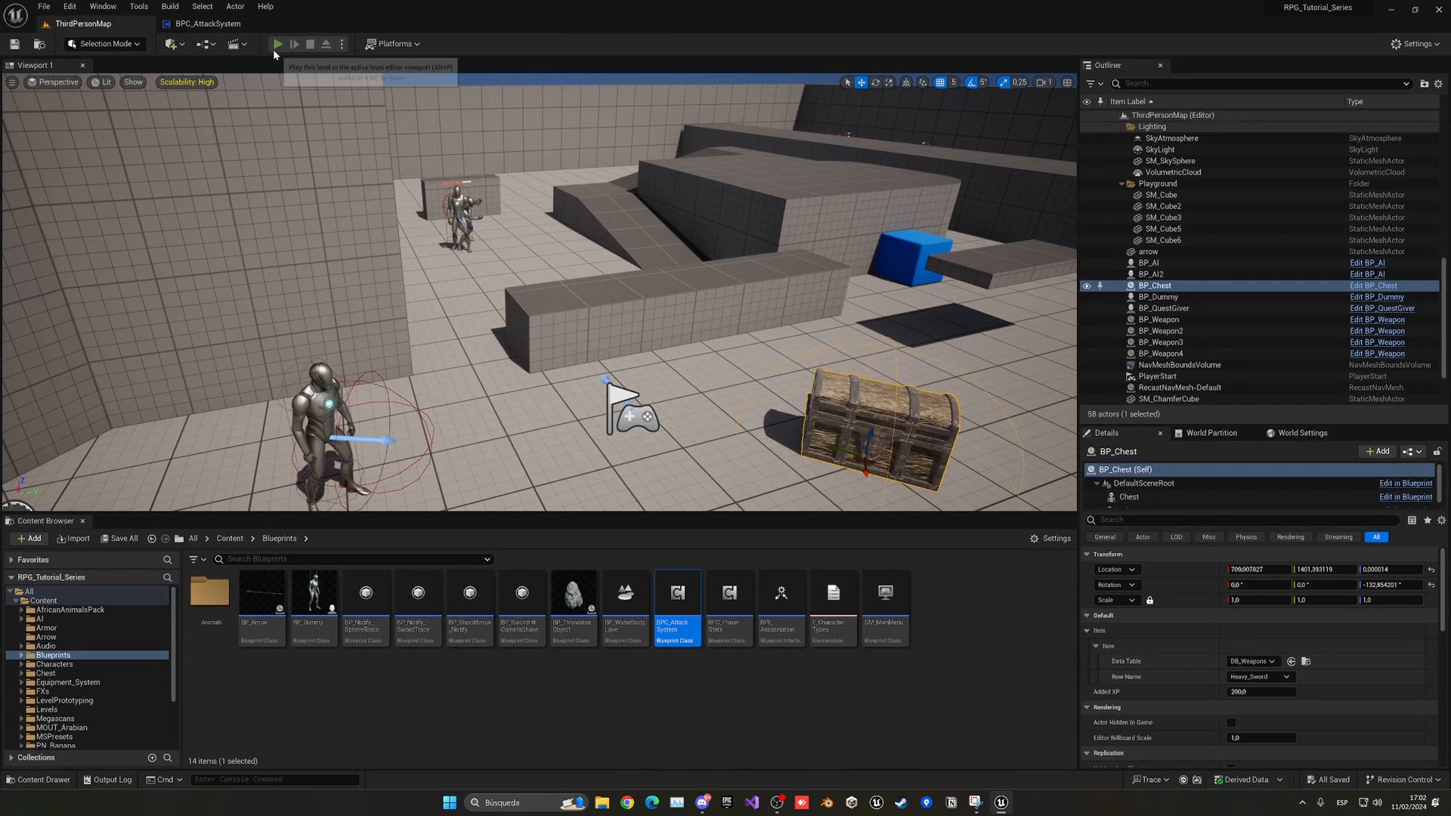
- Set orientAttack false after the Delay, compile BPC_AttackSystem and play-test the attack turning
left_click(278, 44)
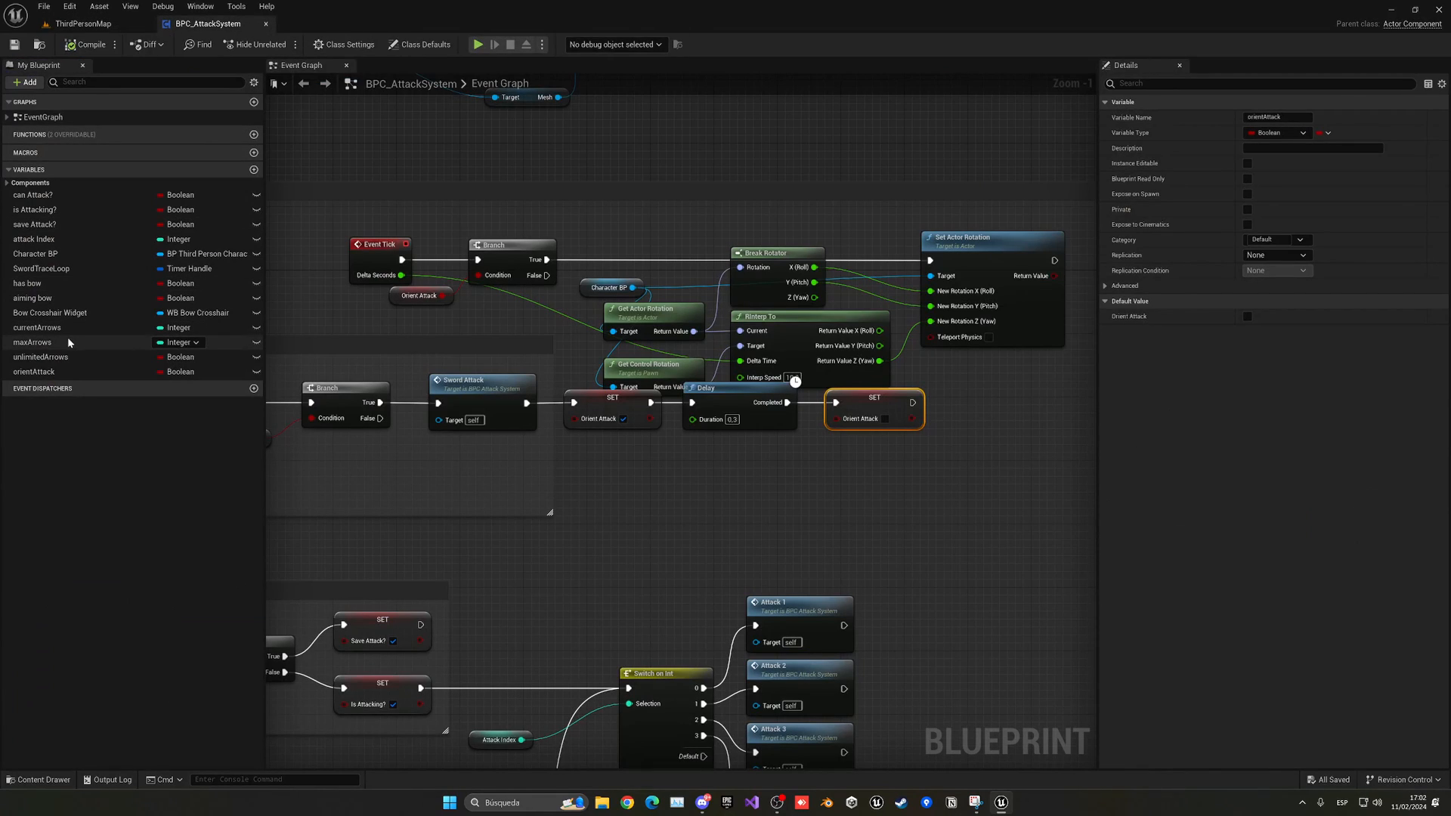
left_click(35, 371)
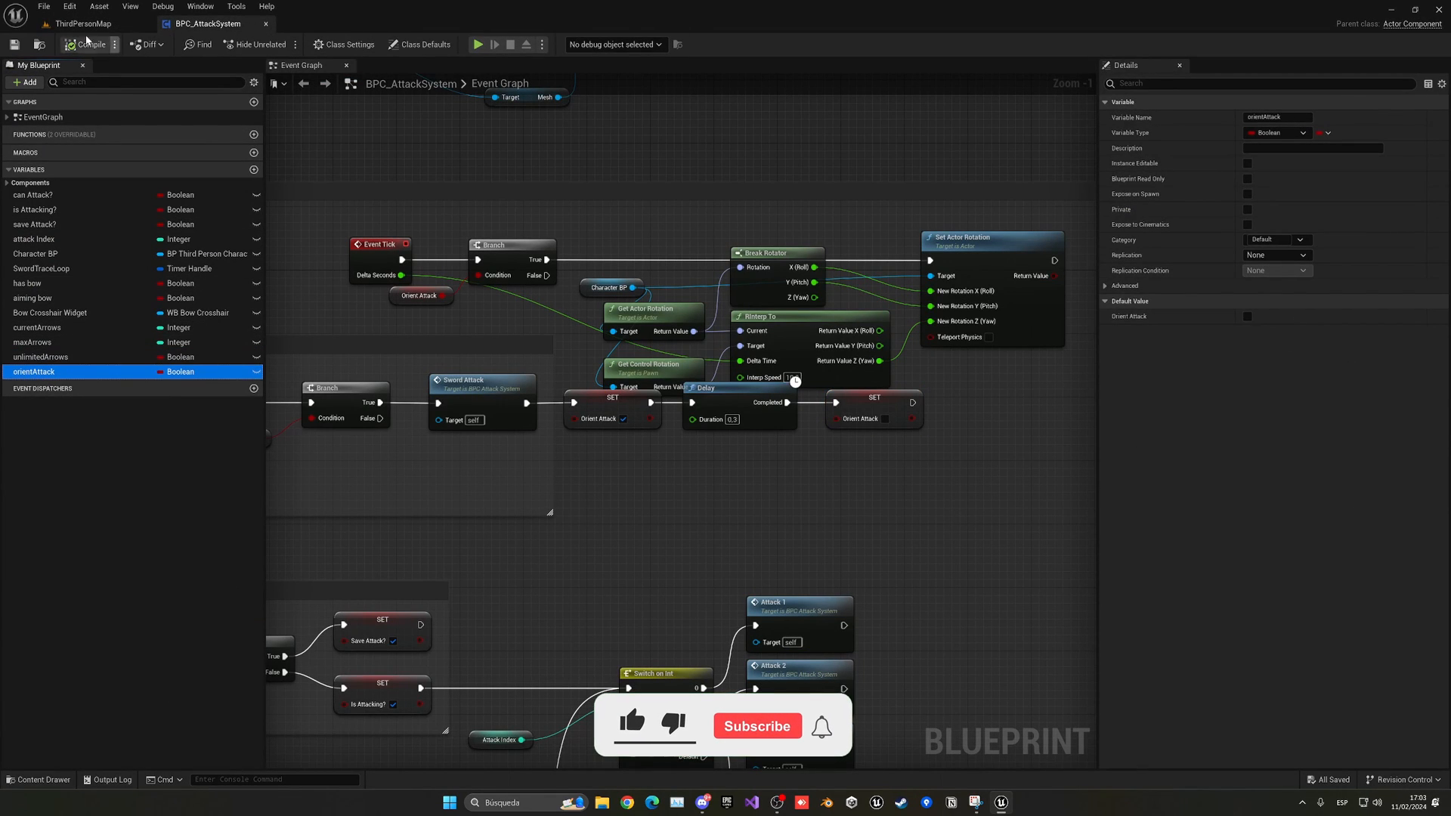
left_click(84, 23)
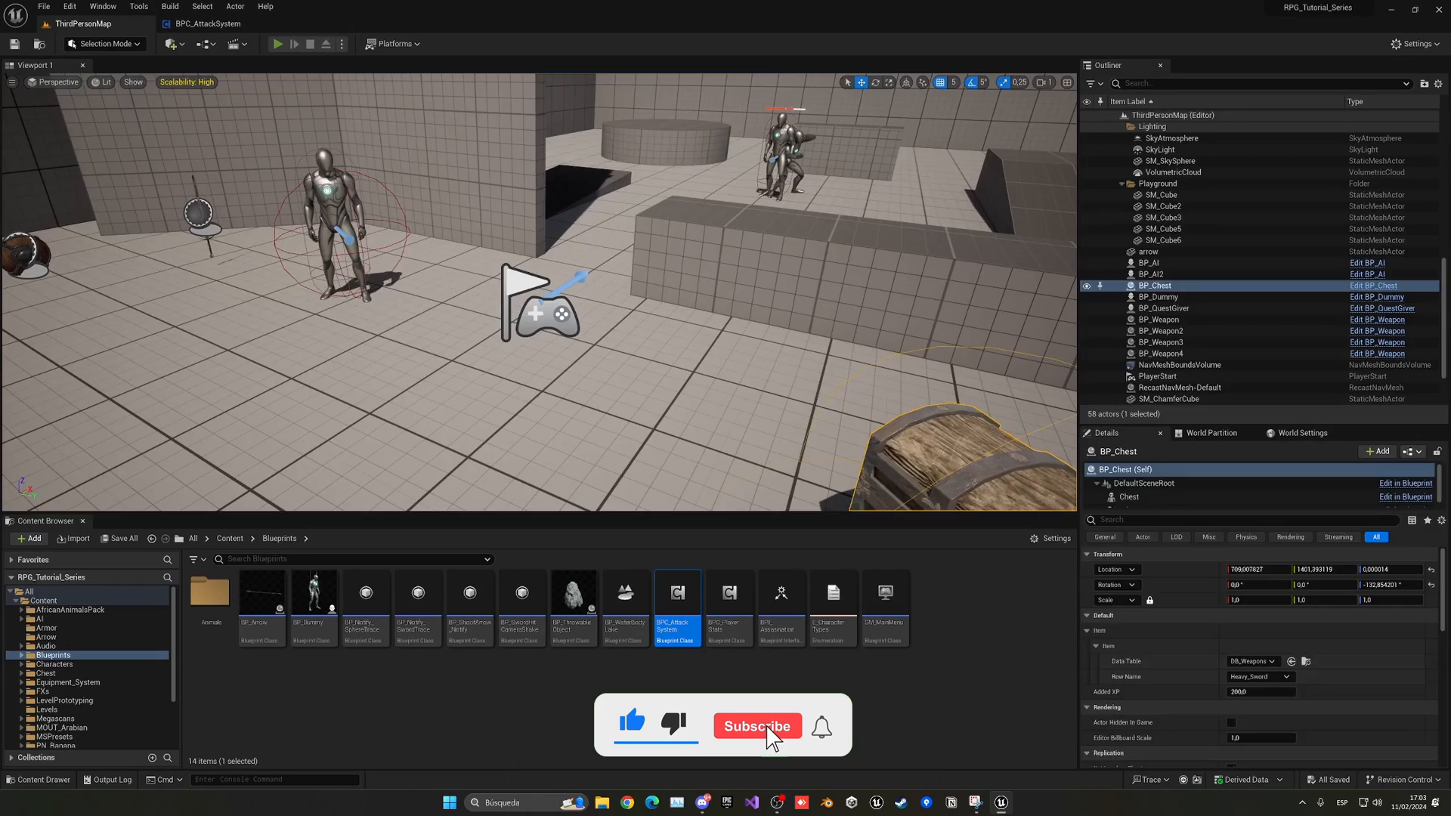
left_click(276, 44)
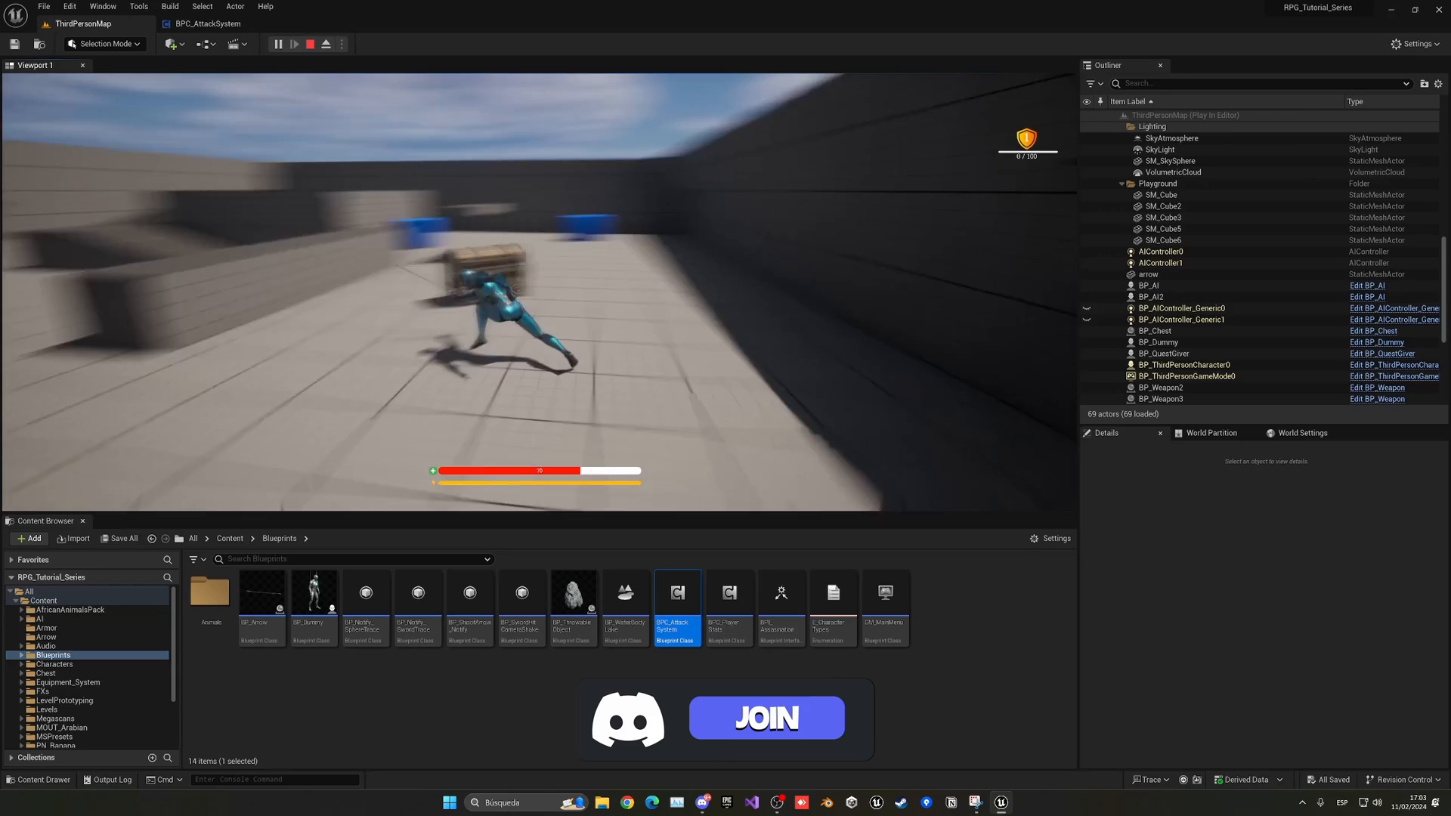
left_click(324, 44)
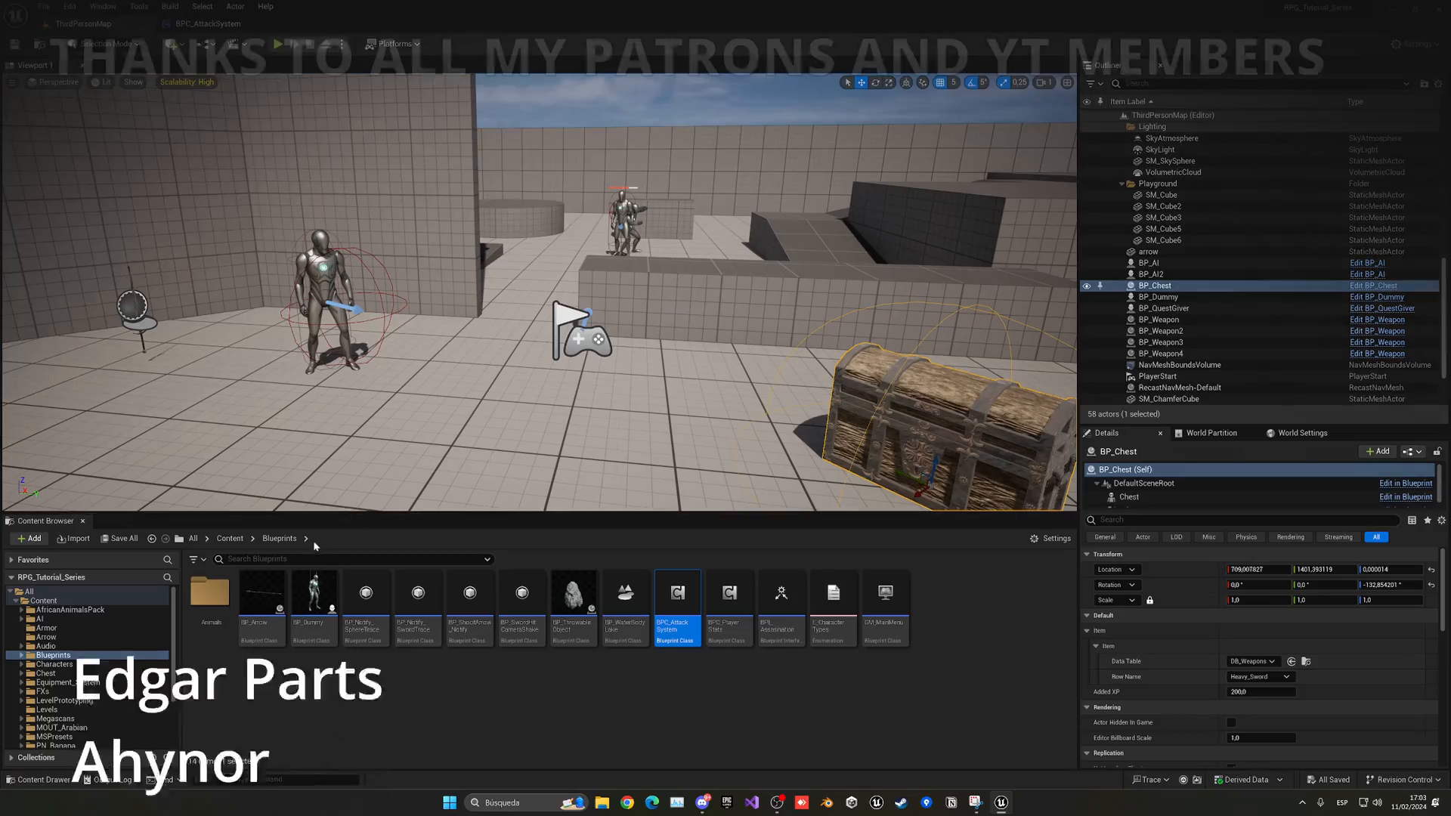
- Navigate the Content Browser back up to the top-level Content folder
left_click(228, 538)
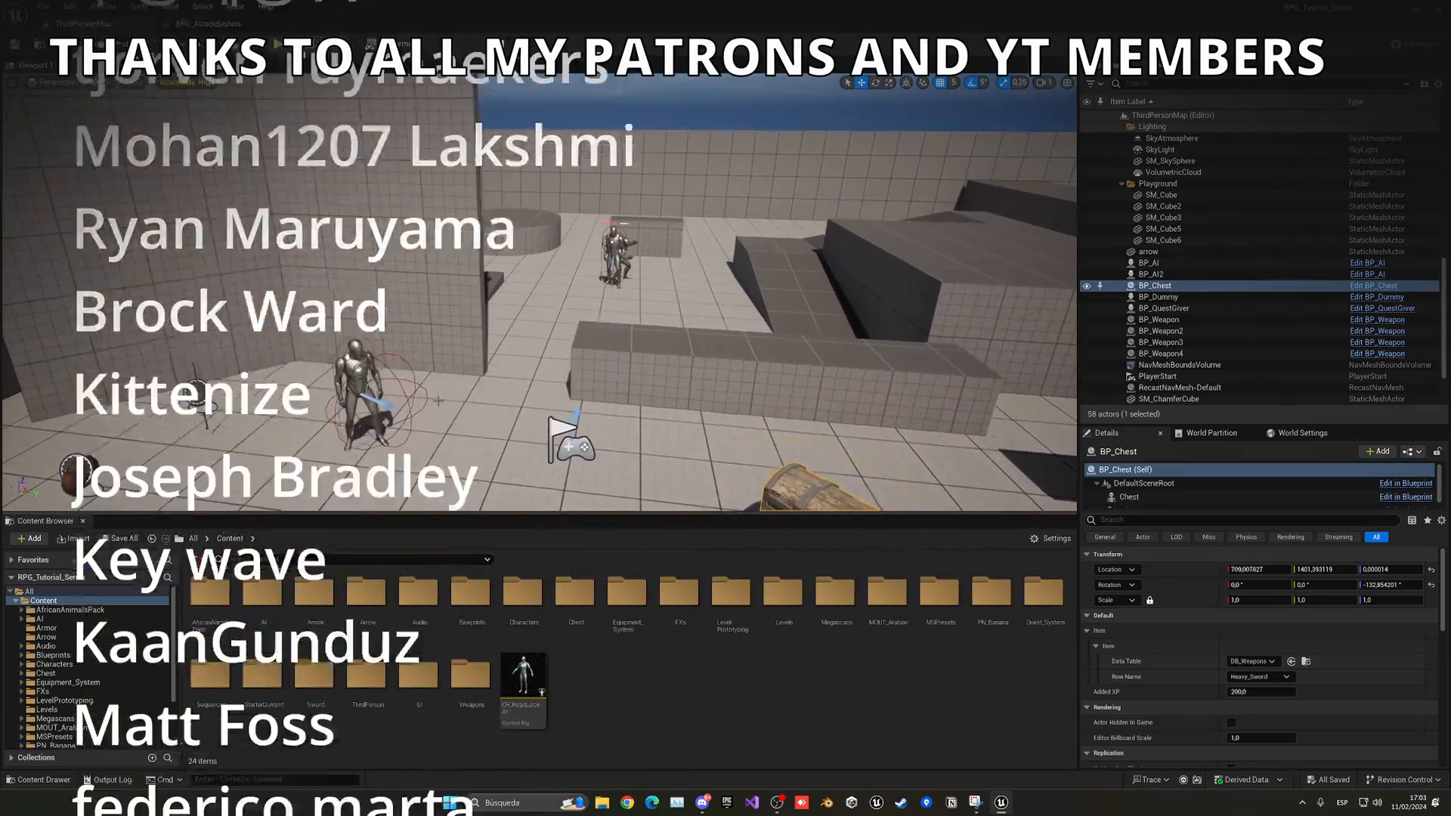